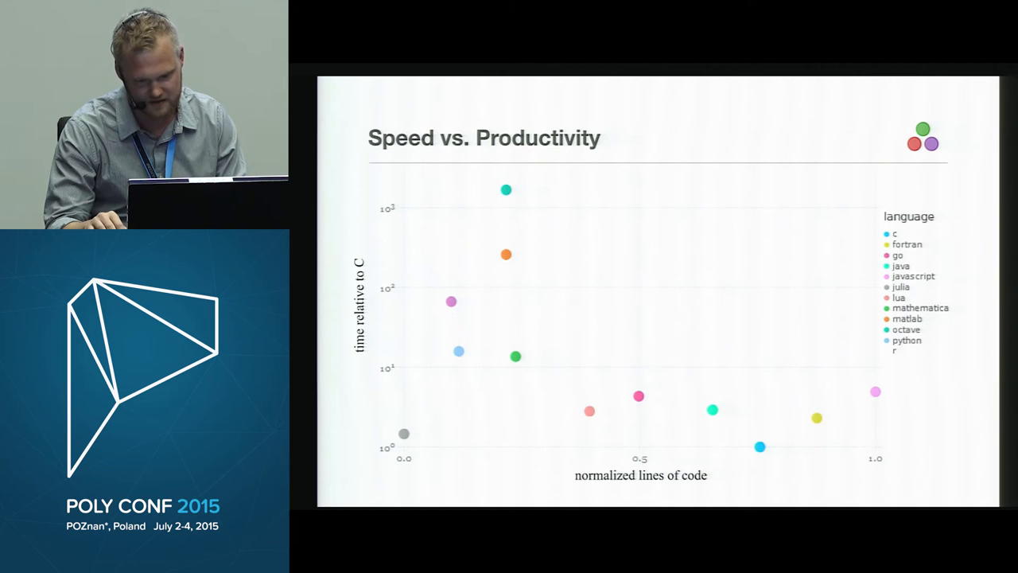
- Advance past the final slide to leave the presentation for the Julia REPL
key(Right)
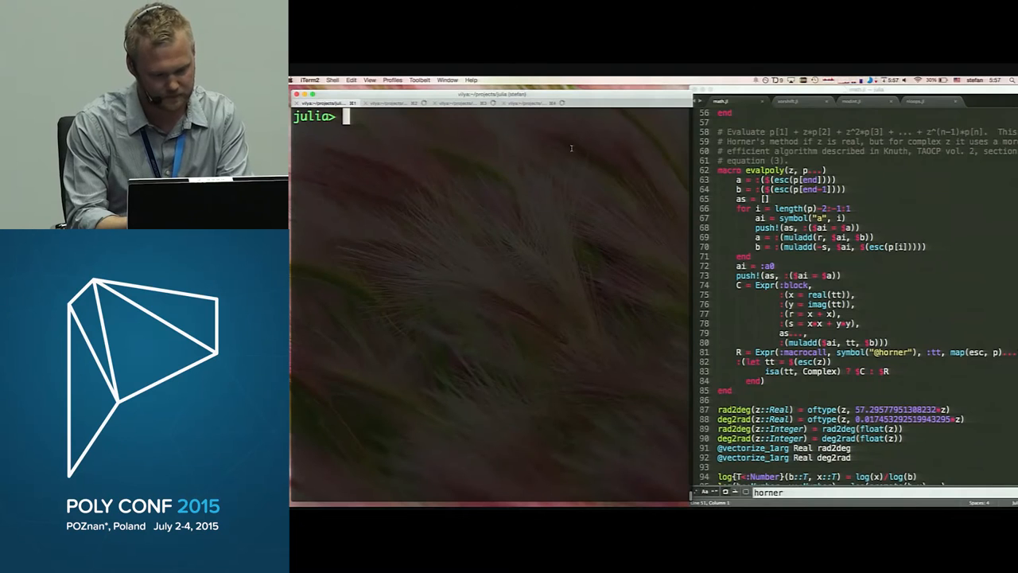
- Evaluate a = ["foo", 1.5, 1 + 2im], giving a 3-element Array{Any,1}
text(a = [)
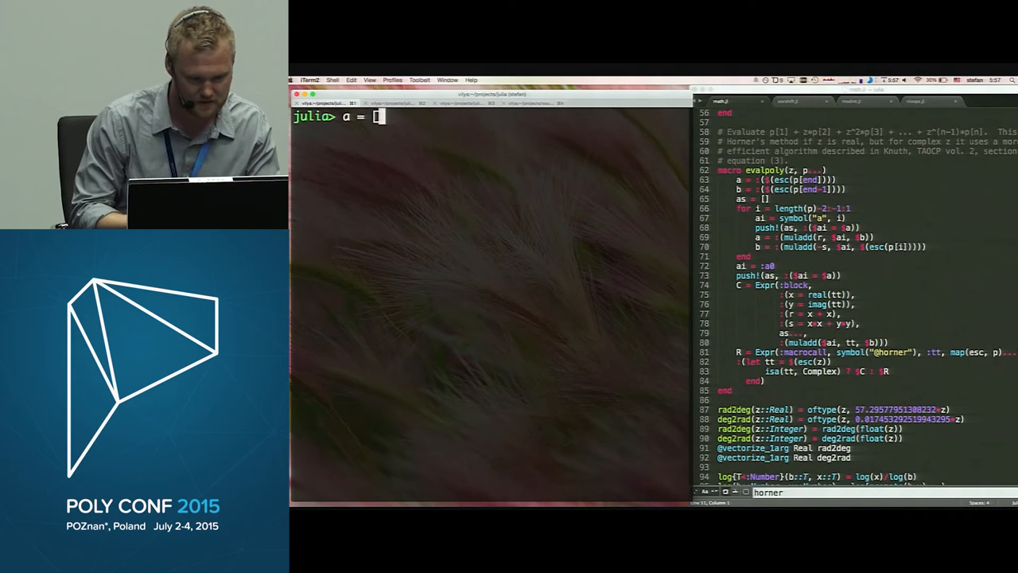
text(")
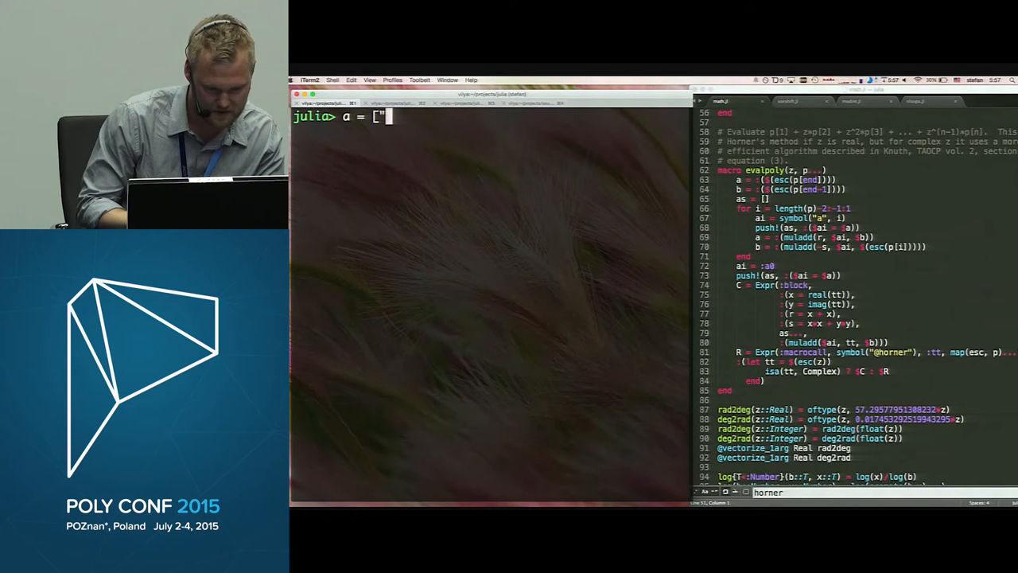
text(foo", 1.5,)
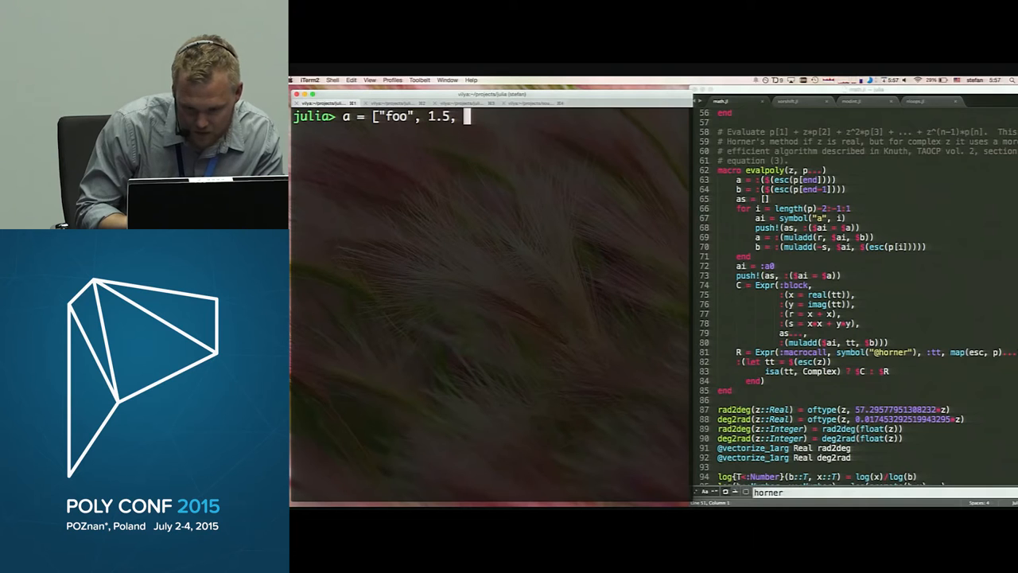
text(1 + 2im])
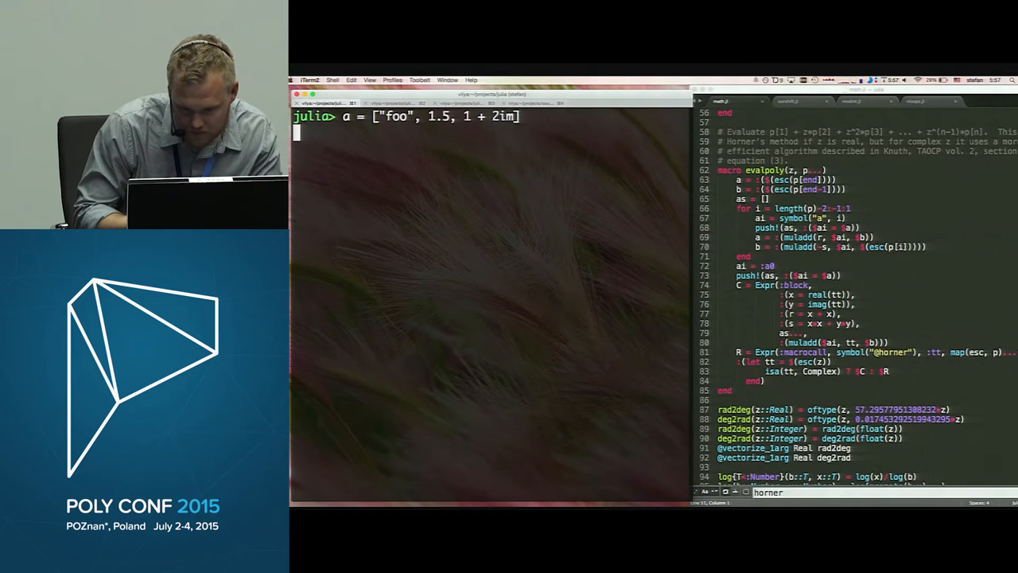
key(enter)
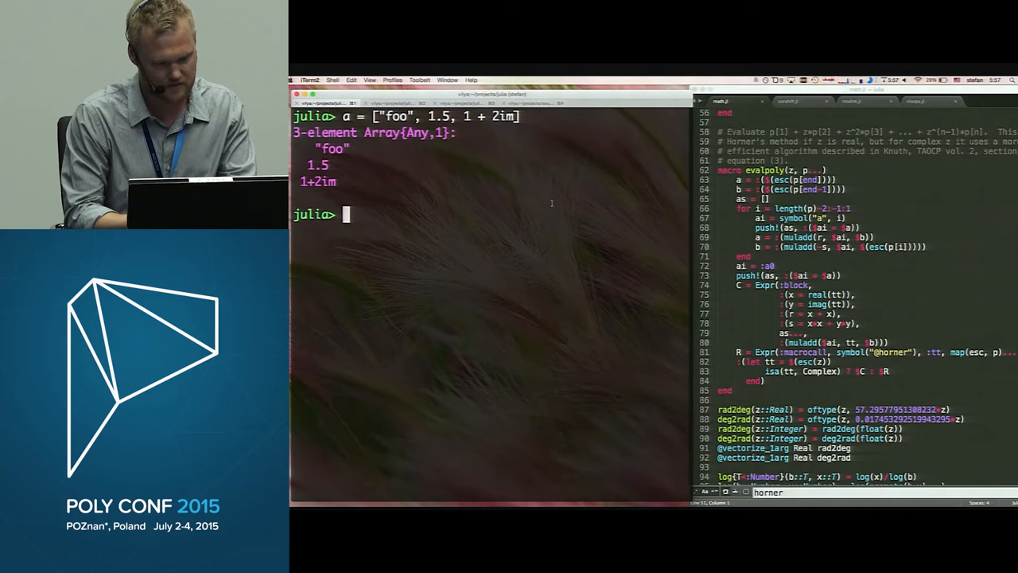
- Define b as the all-float vector [1.5, 2.5, 3.5], shown as Array{Float64,1}
text(b = ["foo", 1.5, 1 + 2im])
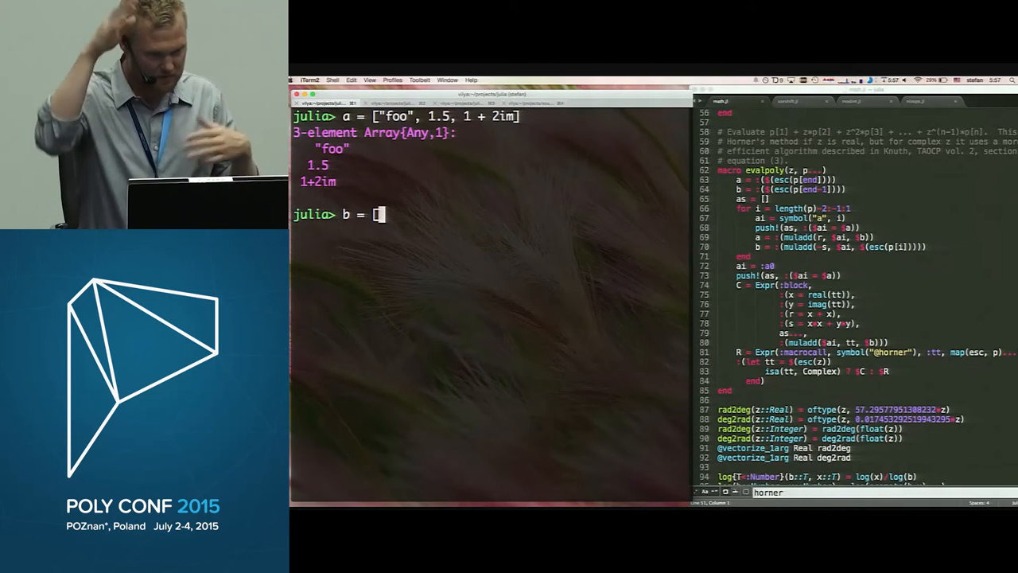
text(1.5, 2.)
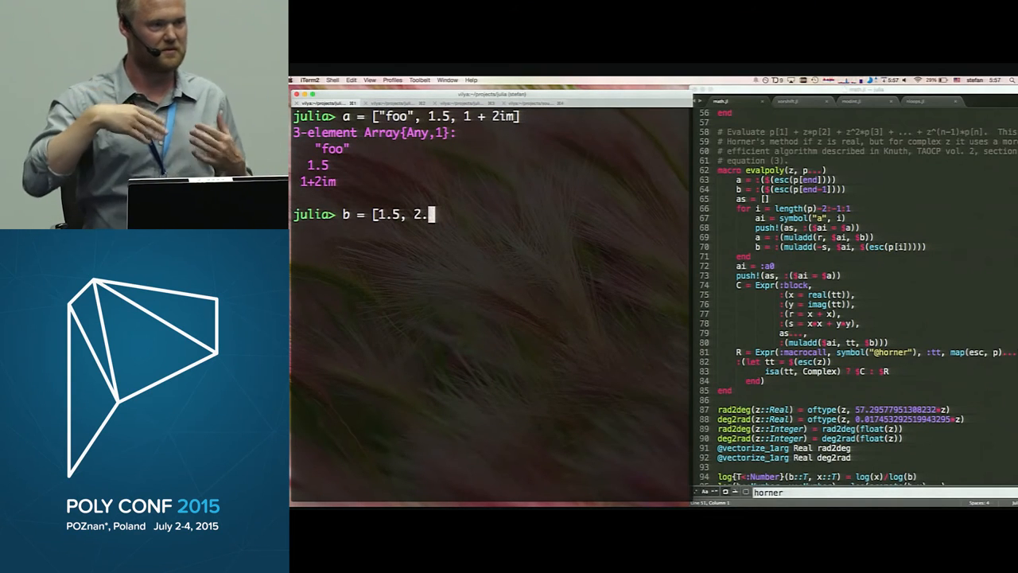
text(5, 3.5)
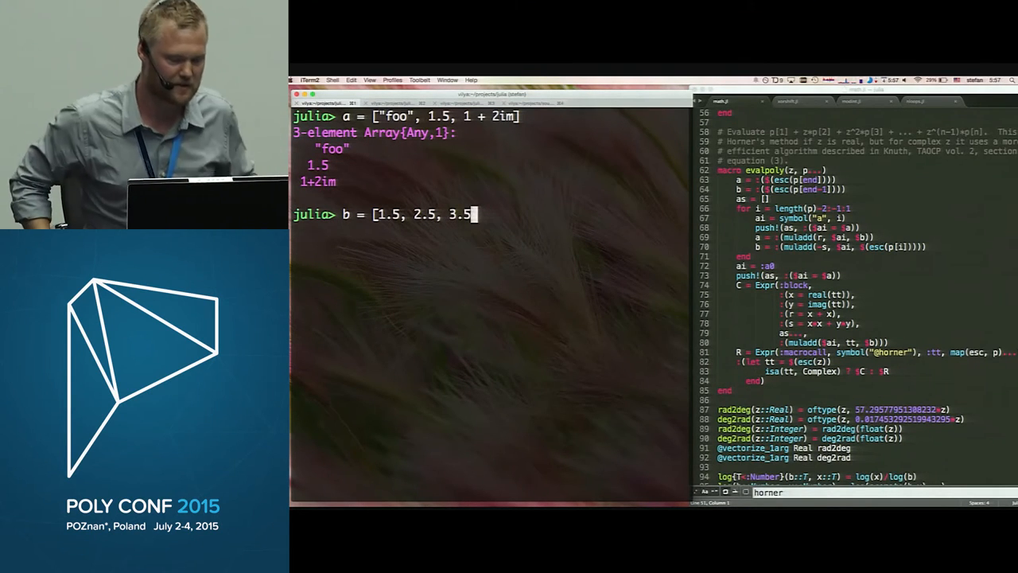
key(enter)
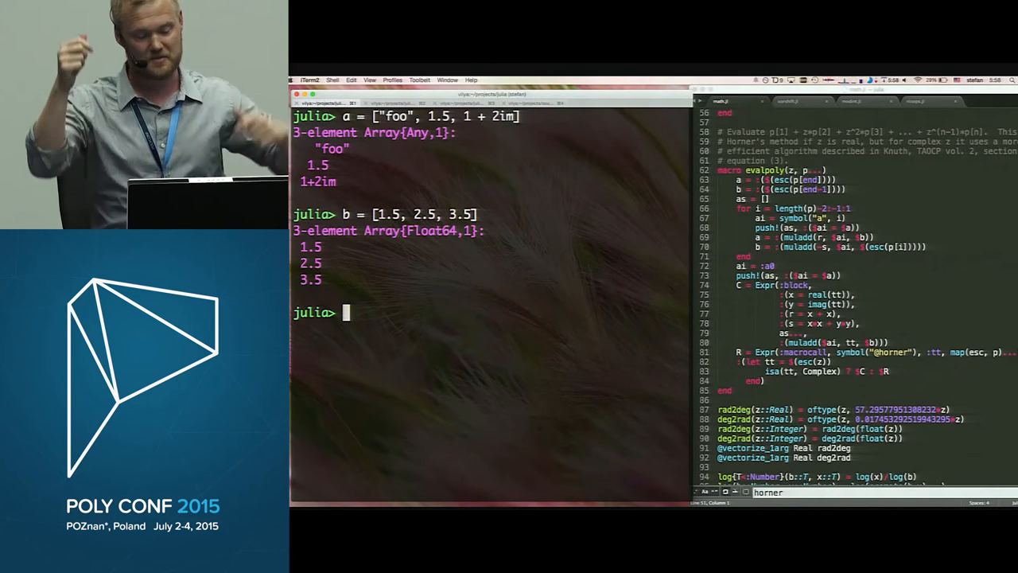
- Redefine b as the 2x3 Float64 matrix [1.5 2.5 3.5; 3.4 5.6 1.3] and clear the screen
text(b = [1.5, 2.5, 3.5)
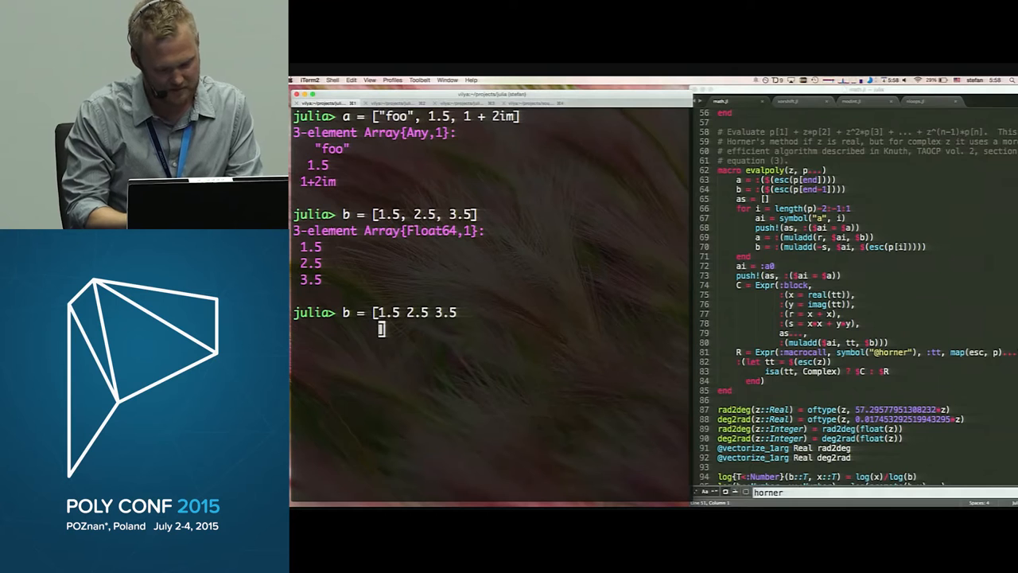
text(3.4 5.6)
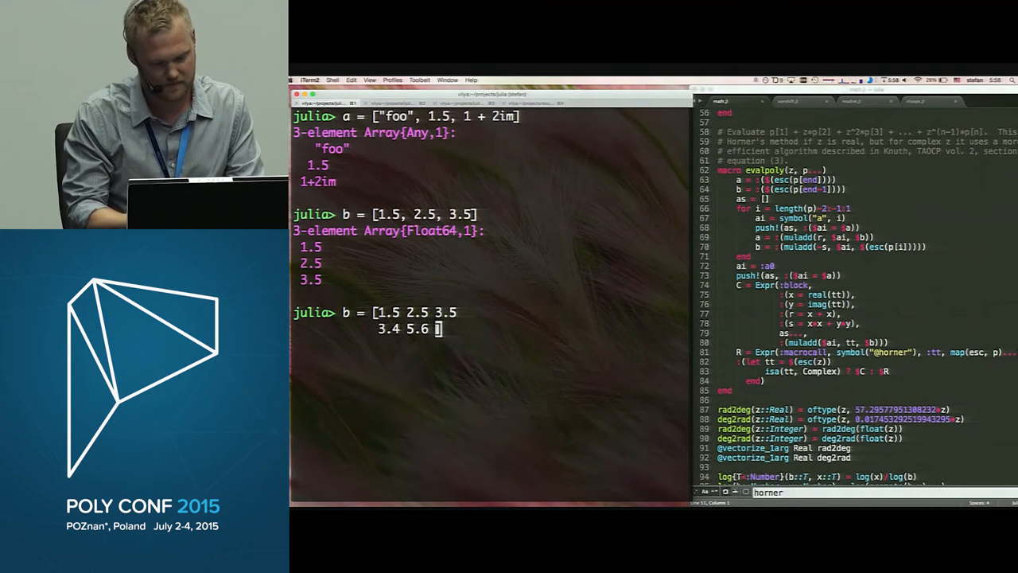
text(1.3)
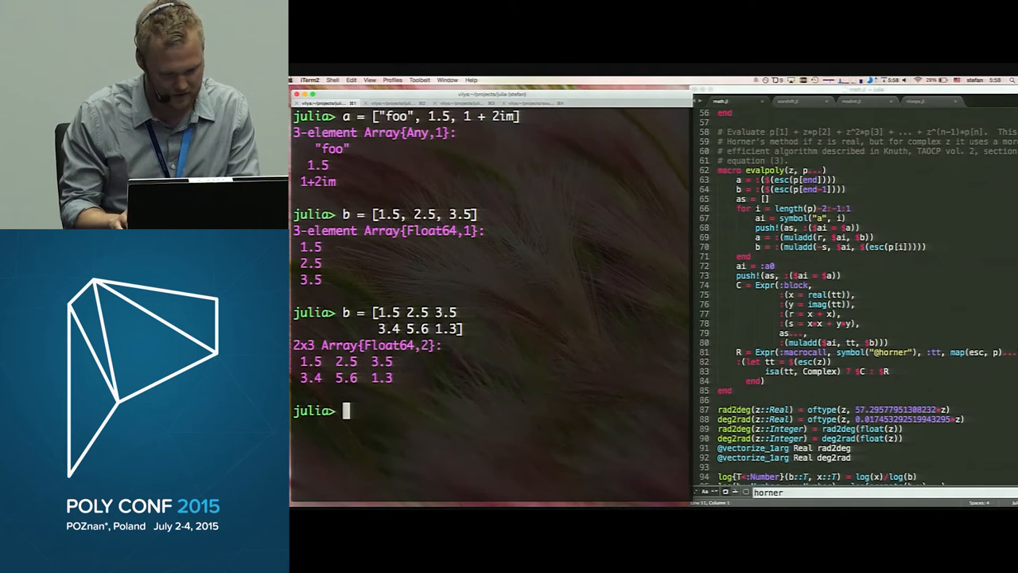
key(cmd+k)
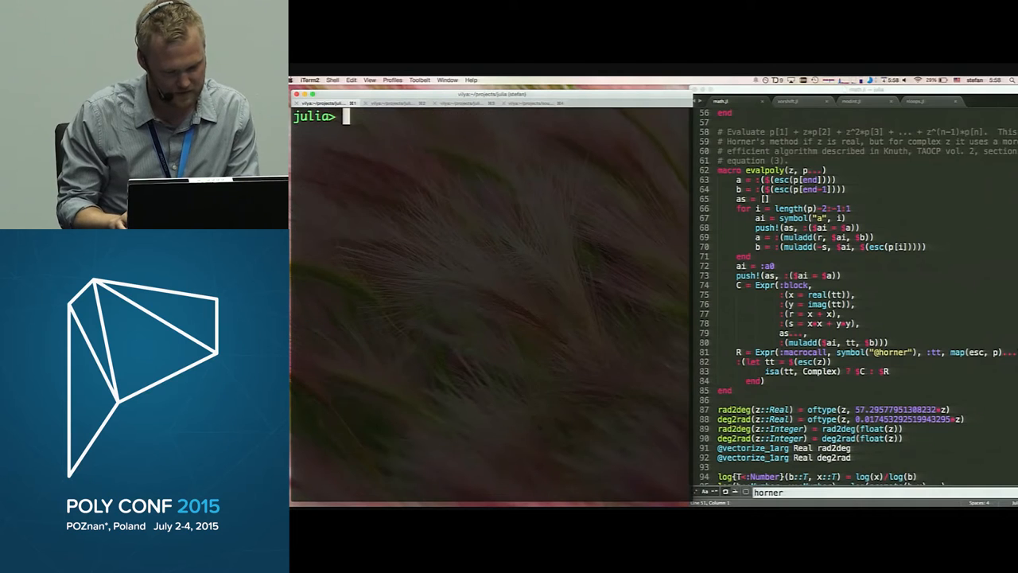
- Get a raw pointer to b's data with p = pointer(b)
text(p =)
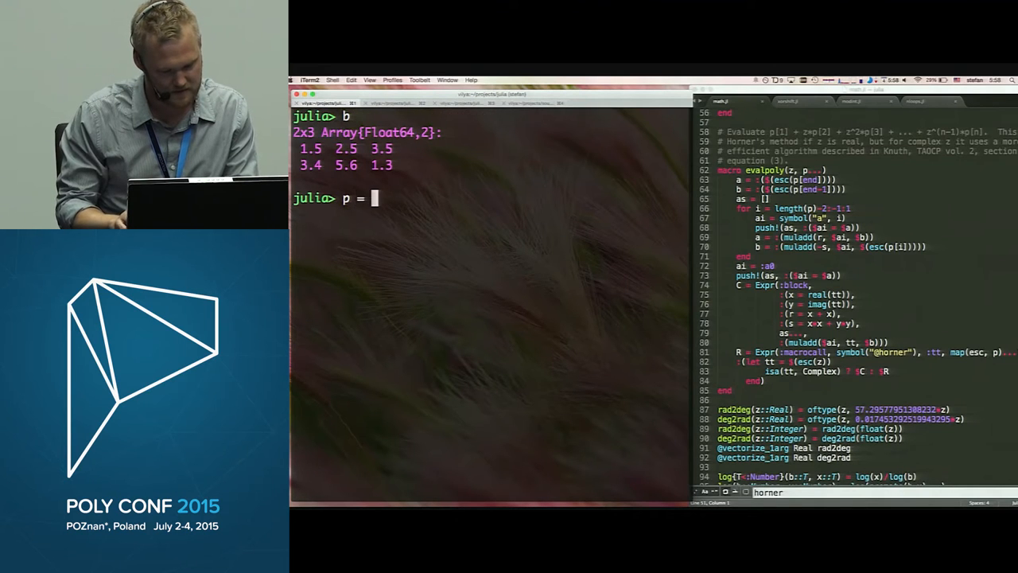
text(pointer(b))
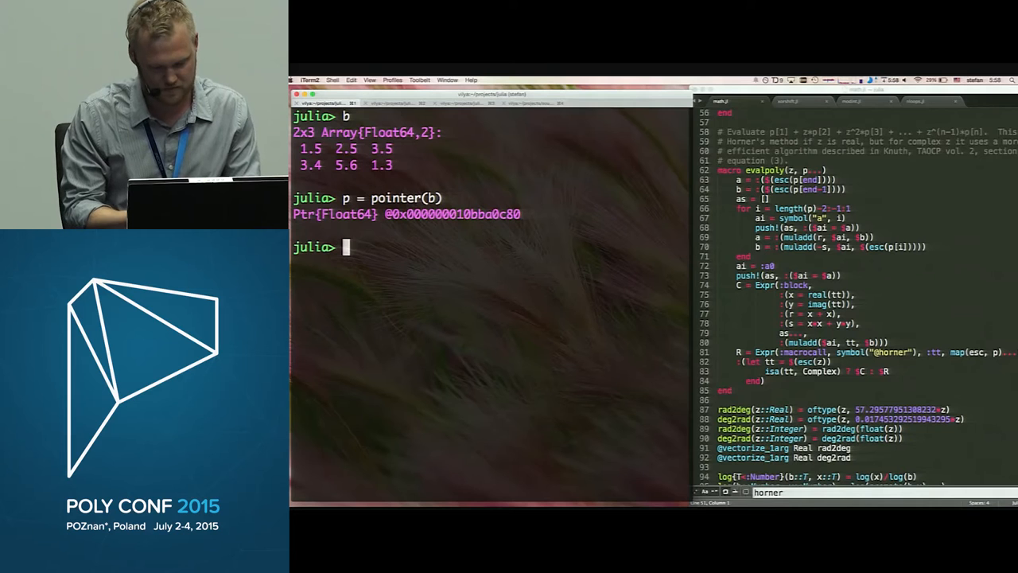
- Load the first element 1.5 from memory with unsafe_load(p)
text(un)
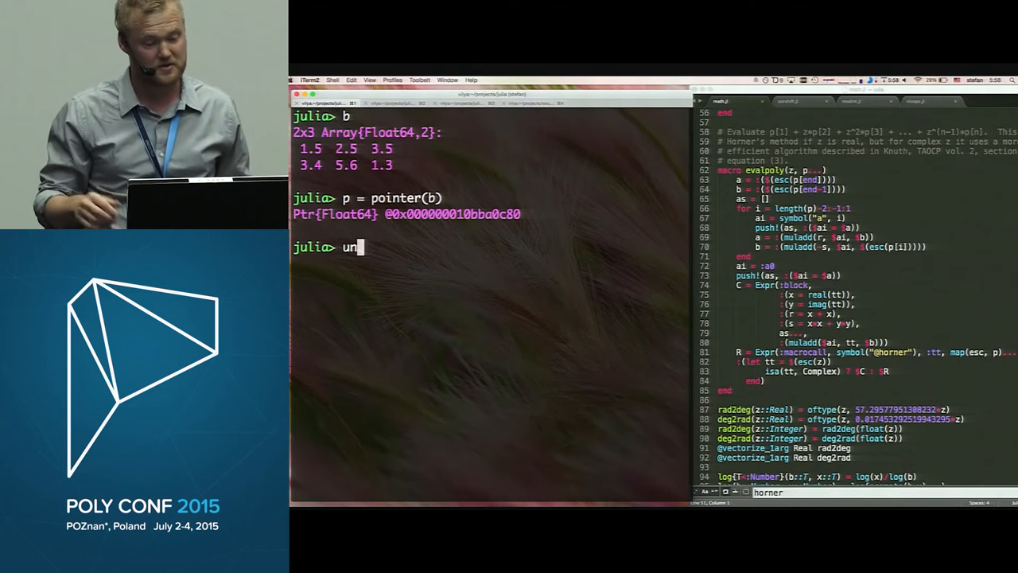
text(s)
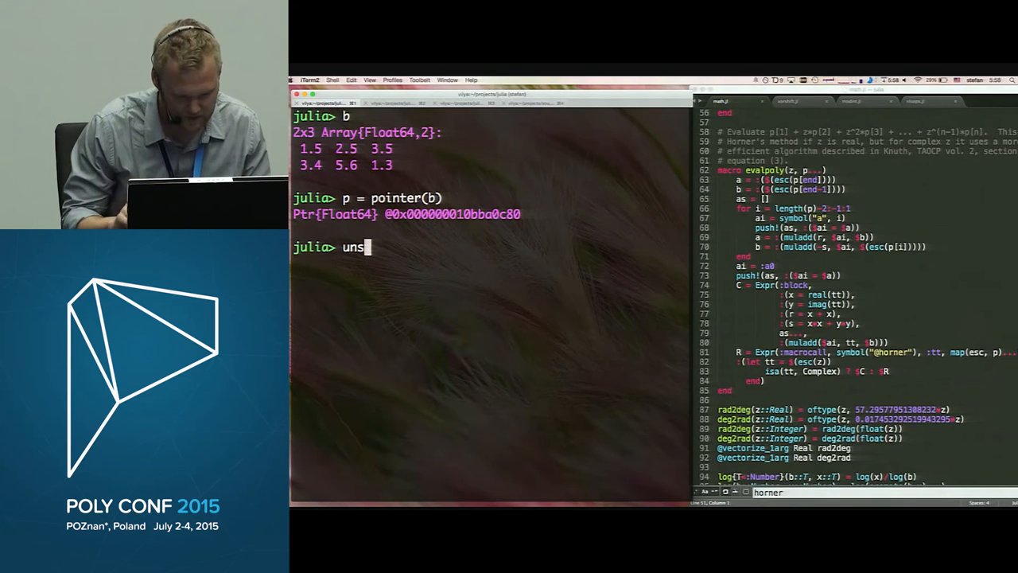
text(afe_)
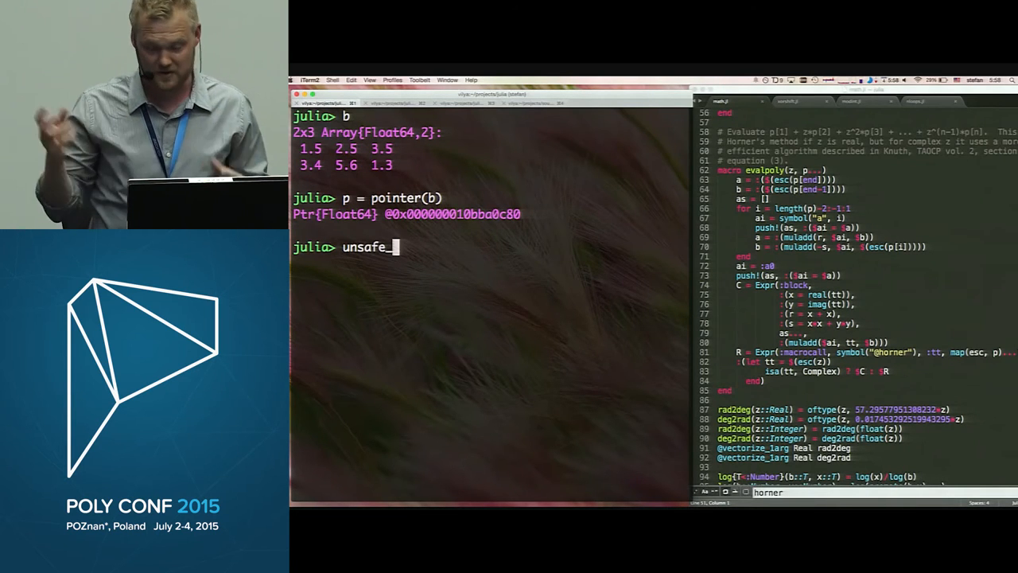
text(load(p)
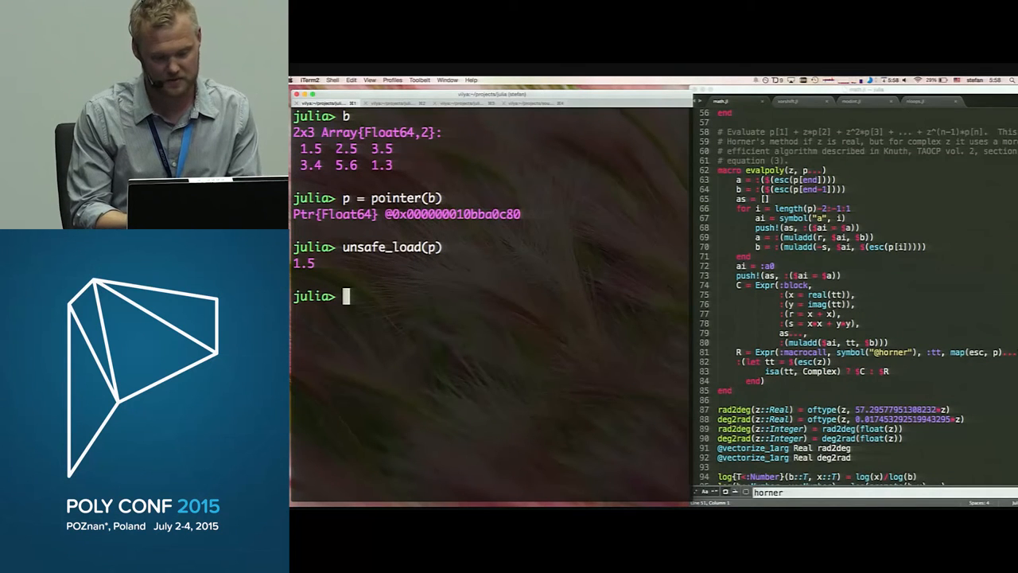
text(unsafe_load(p))
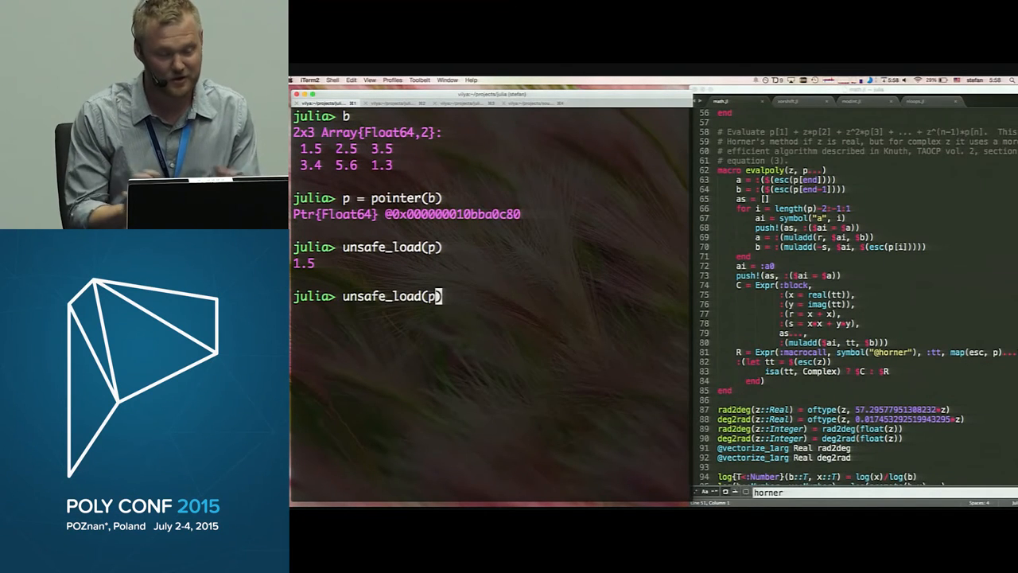
text(" ")
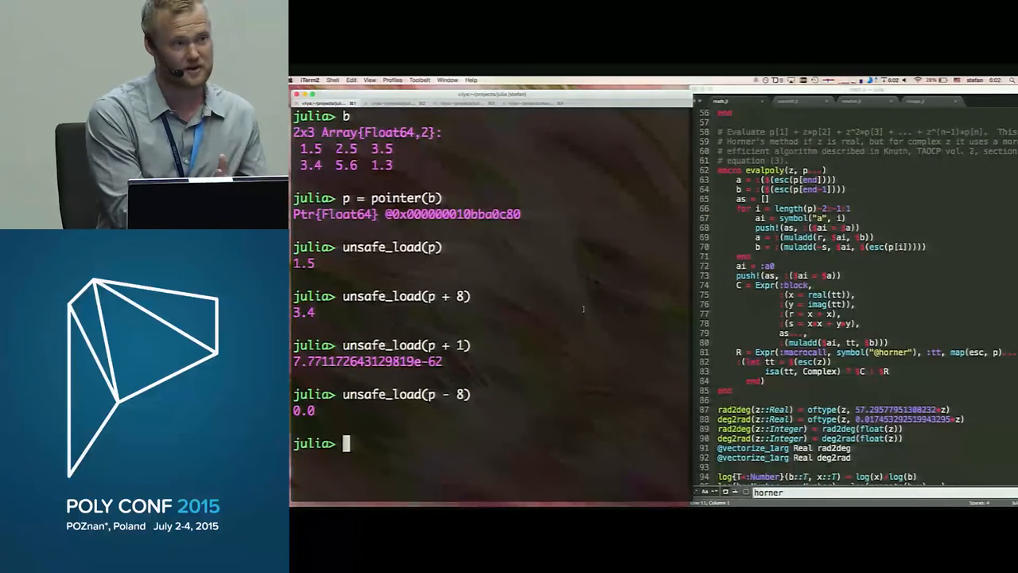
- Clear the terminal after the unsafe_load pointer-offset experiments
key(ctrl+l)
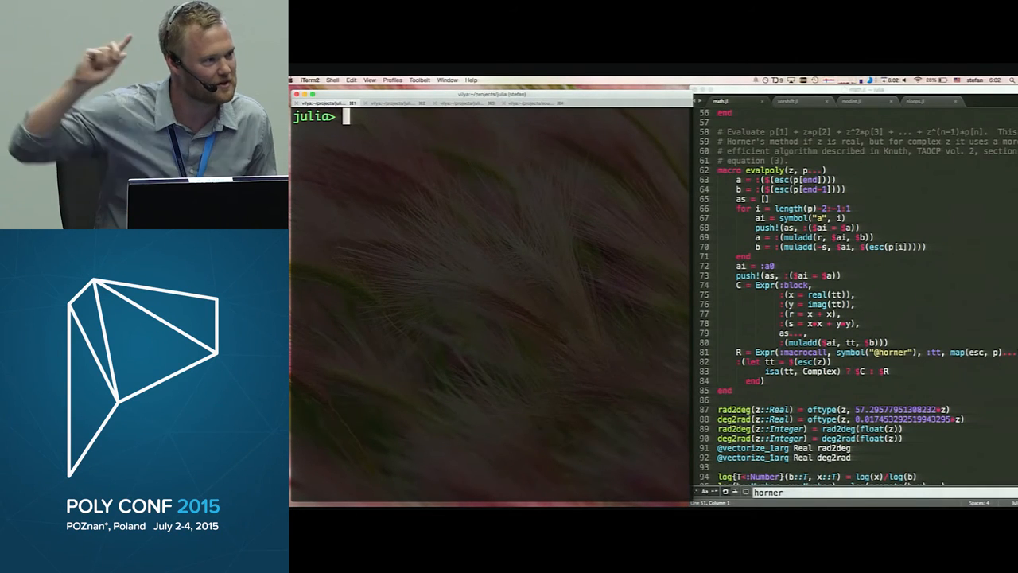
- Start function collatz(n) with counter k = 0 and a while n > 1 loop
text(funct)
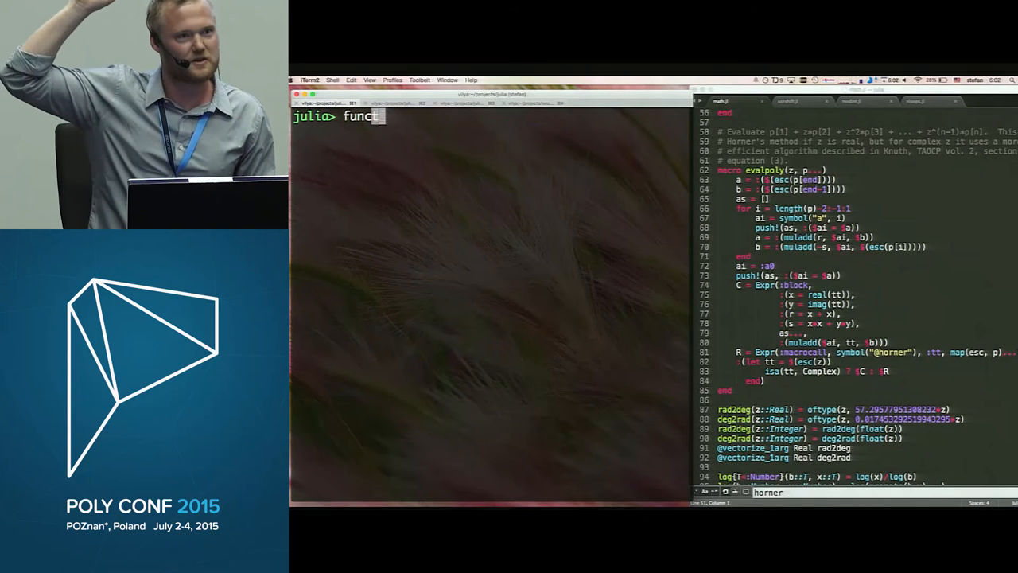
text(ion collatz()
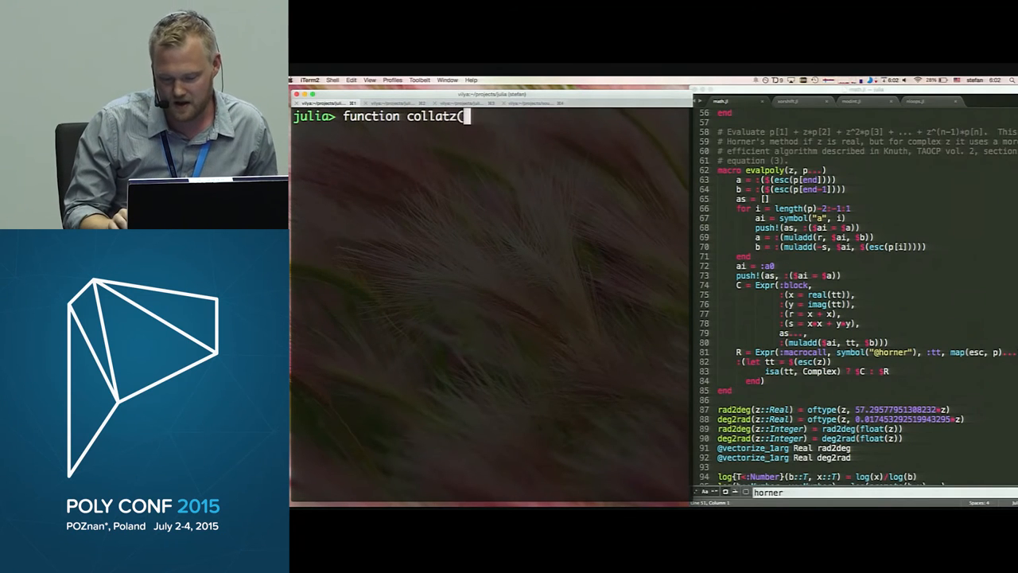
text(n))
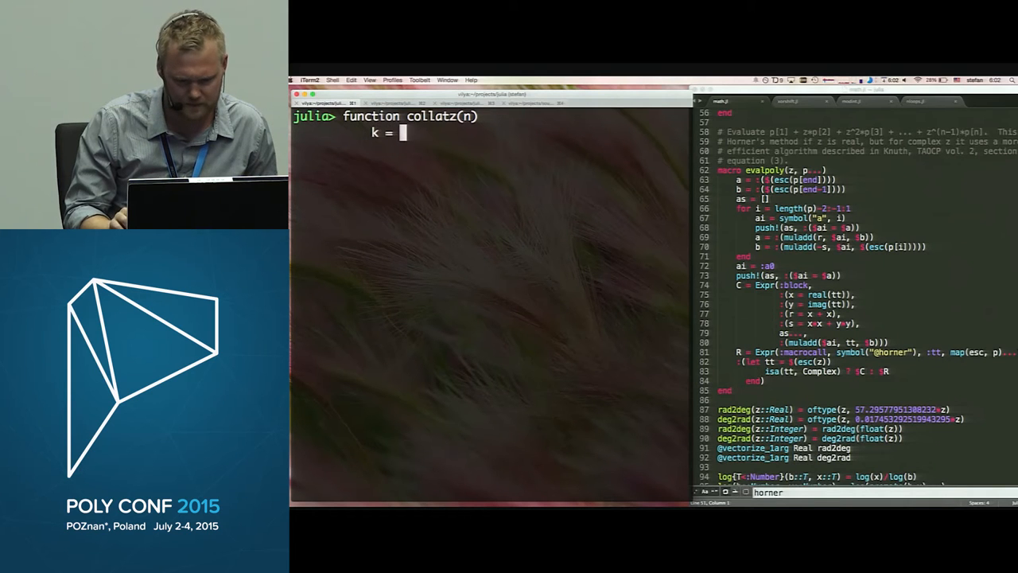
text(0)
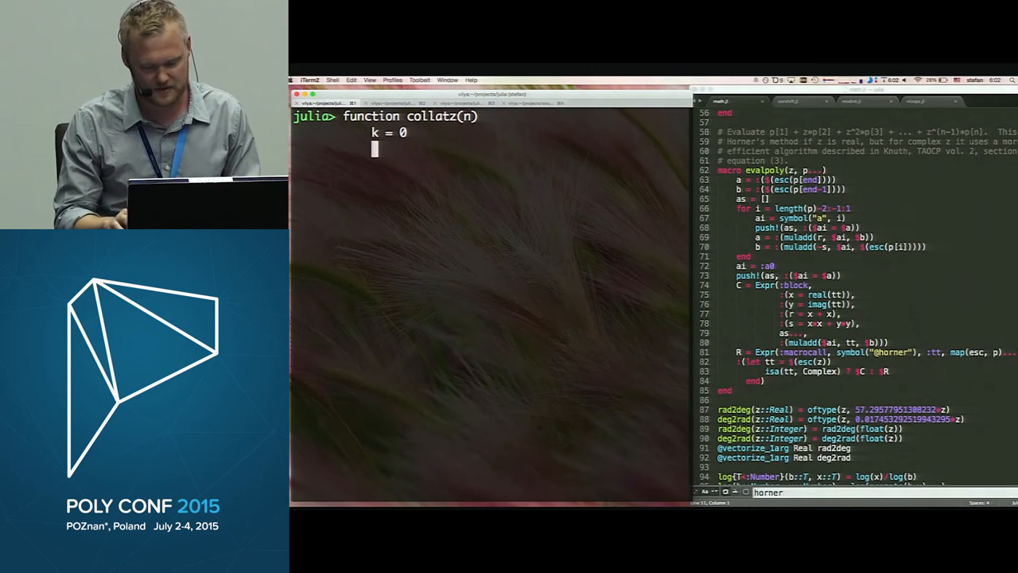
text(while)
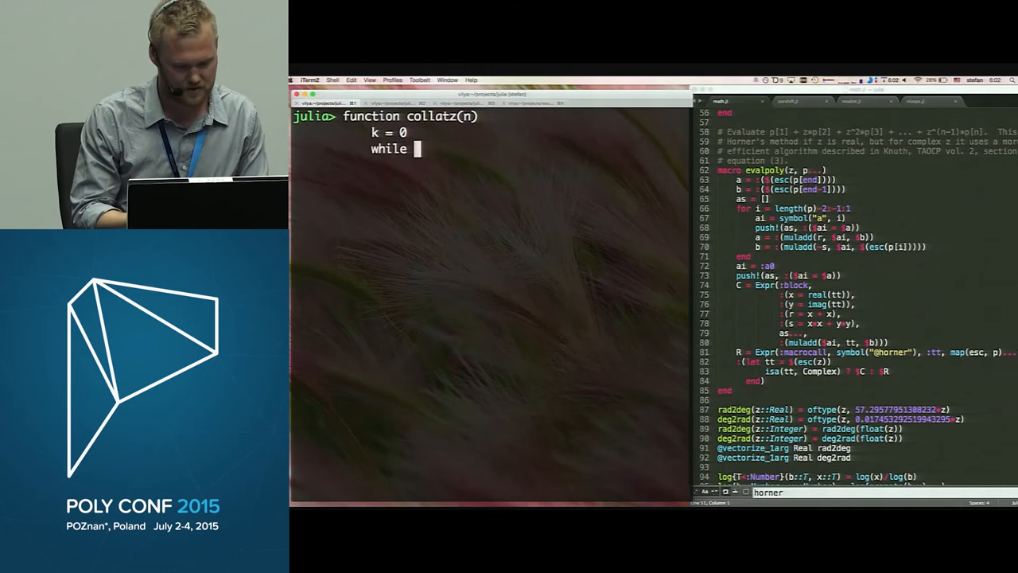
text(n > 1)
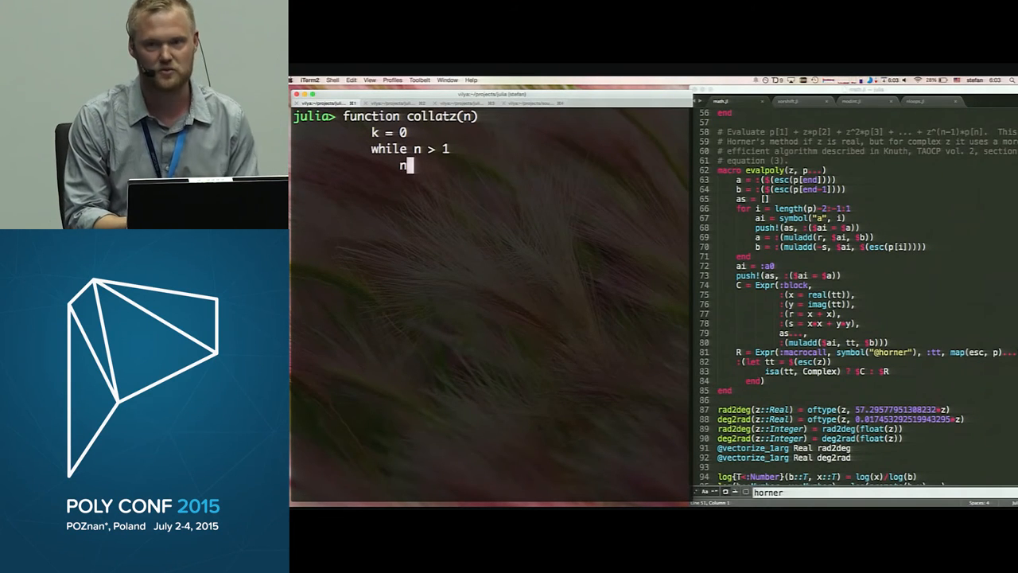
- Finish the body n = isodd(n) ? 3n + 1 : n÷2, k += 1, and return k
text(= iso)
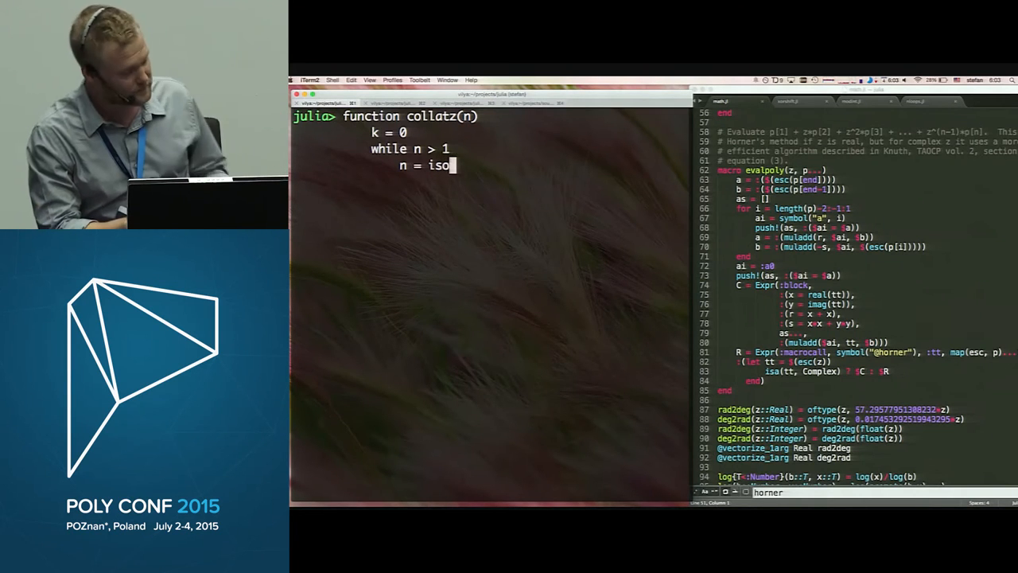
text(dd(n))
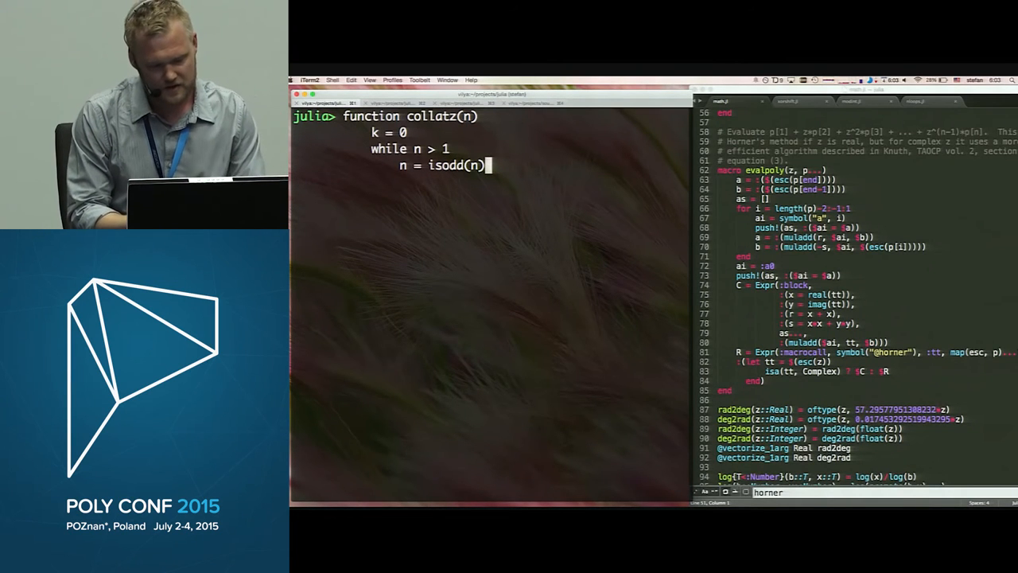
text(?)
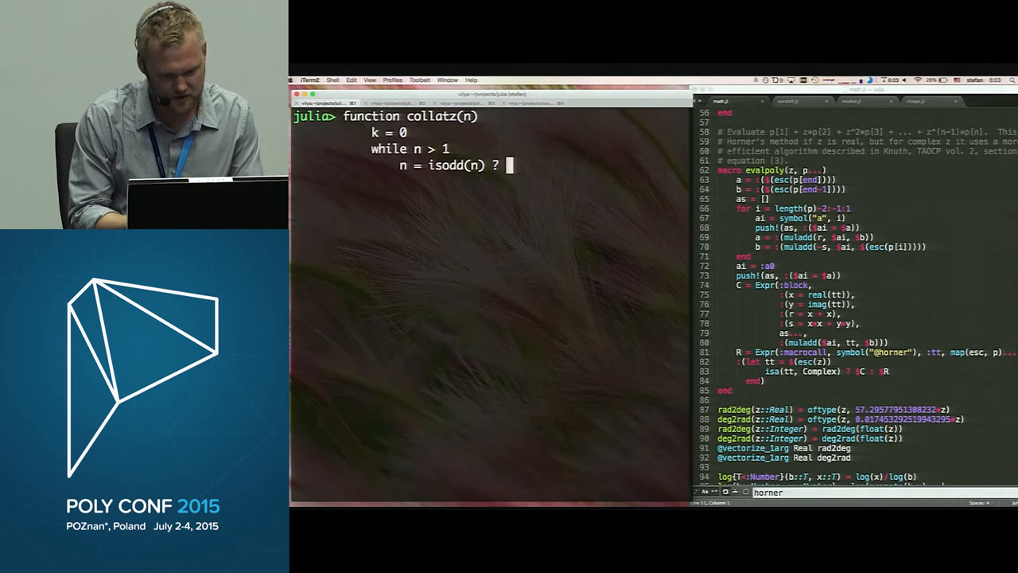
text(3n + 1)
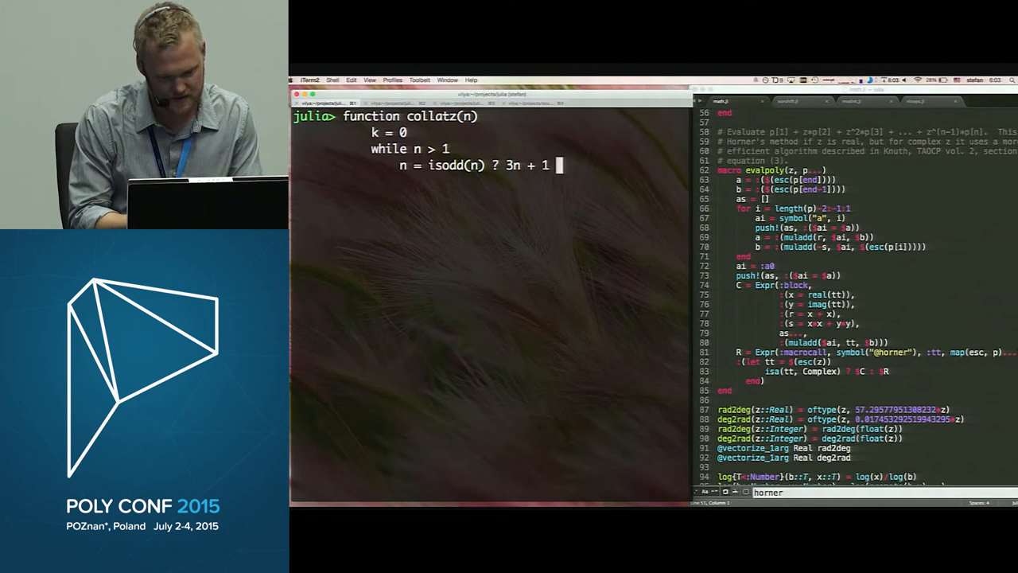
text(: n >> 1)
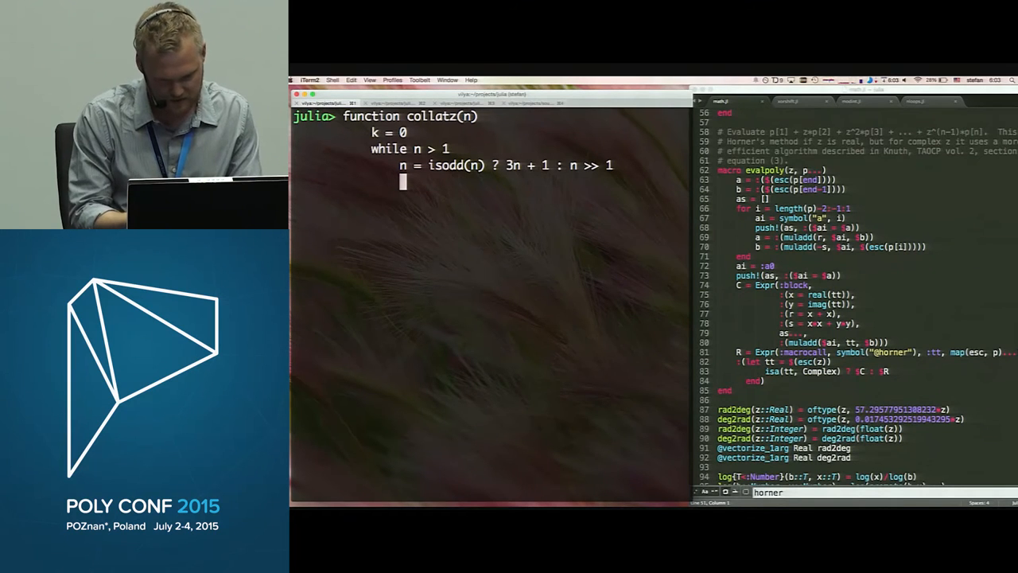
text(k)
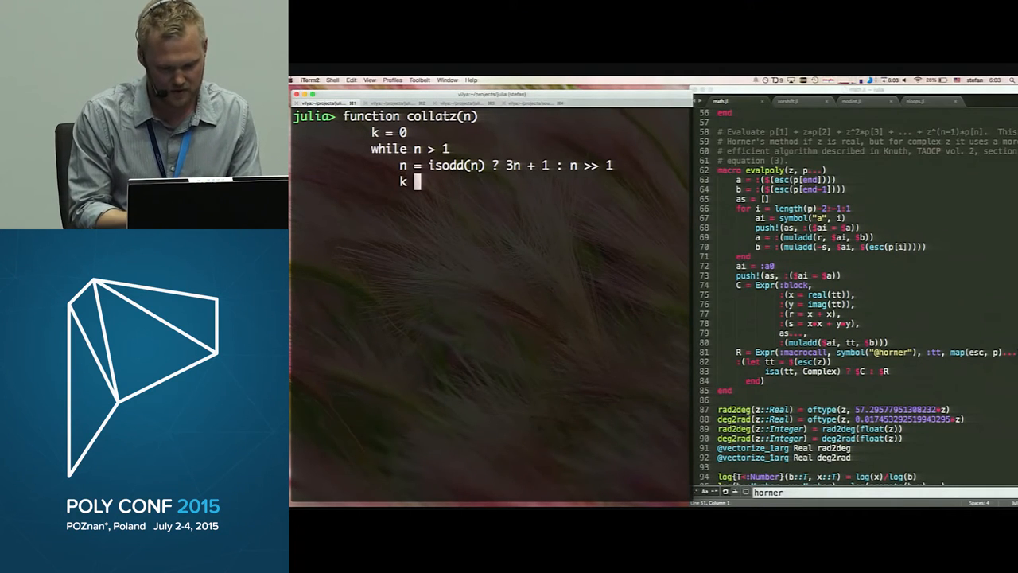
text(+= 1)
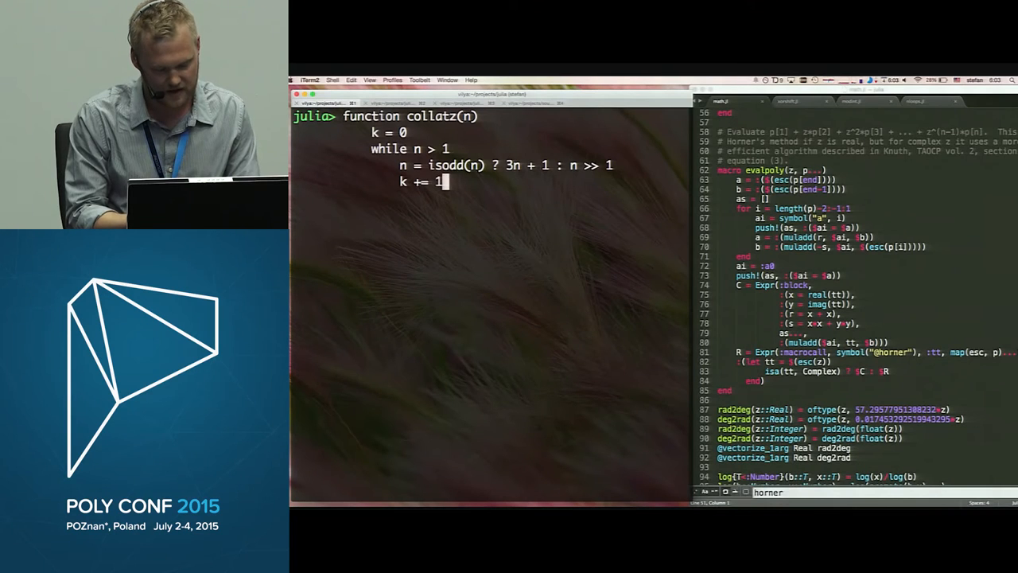
text(end)
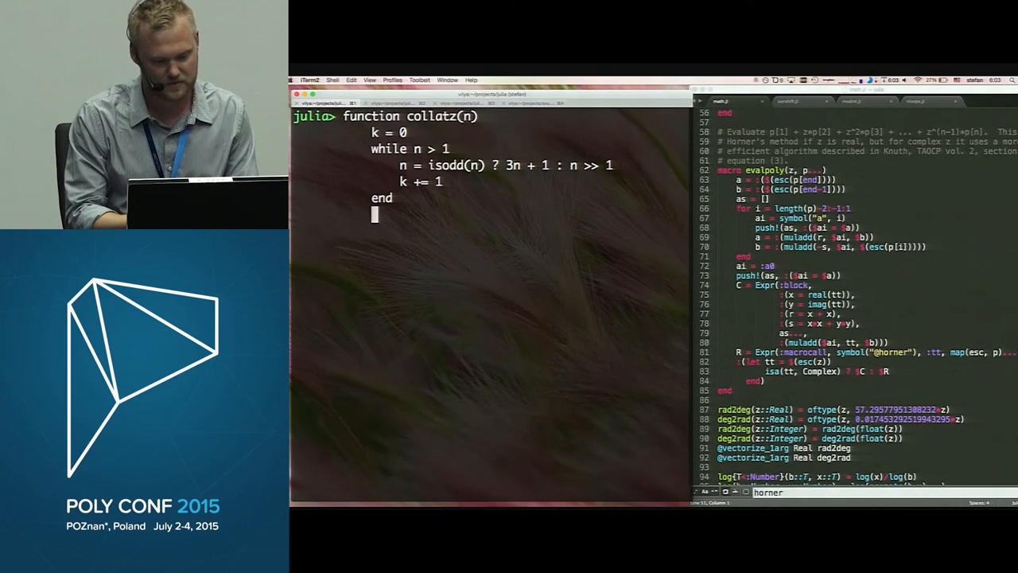
text(return k)
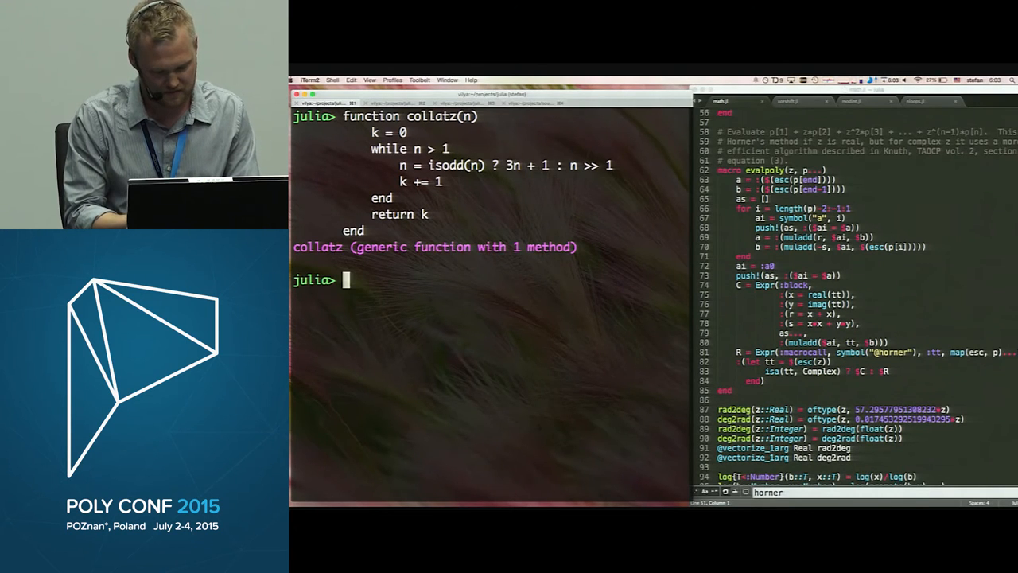
- Evaluate collatz(10) to get 6, then edit it into the comprehension [collatz(n) for n = 1:10]
text(collatz(10)
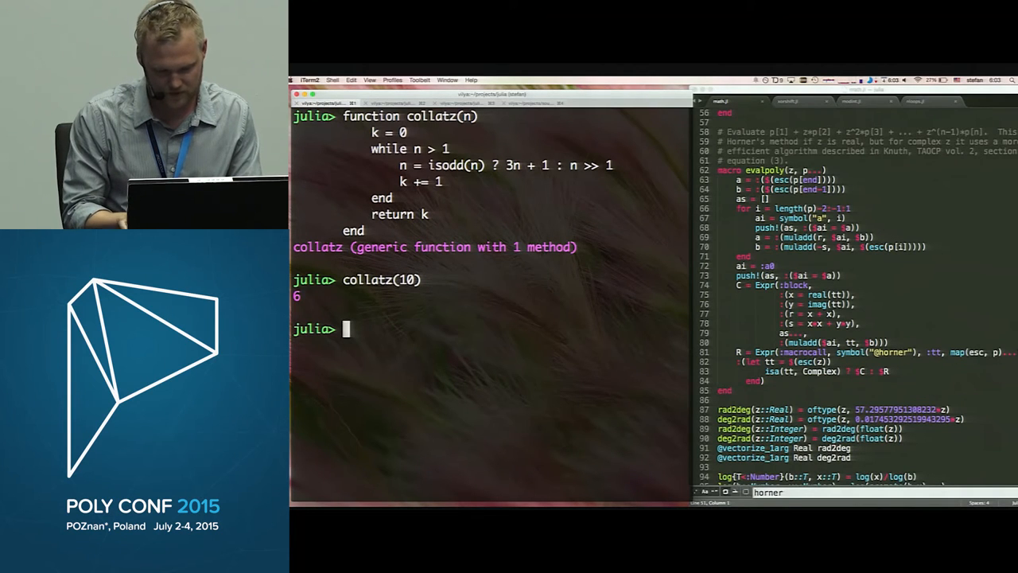
text(pcollatz(10))
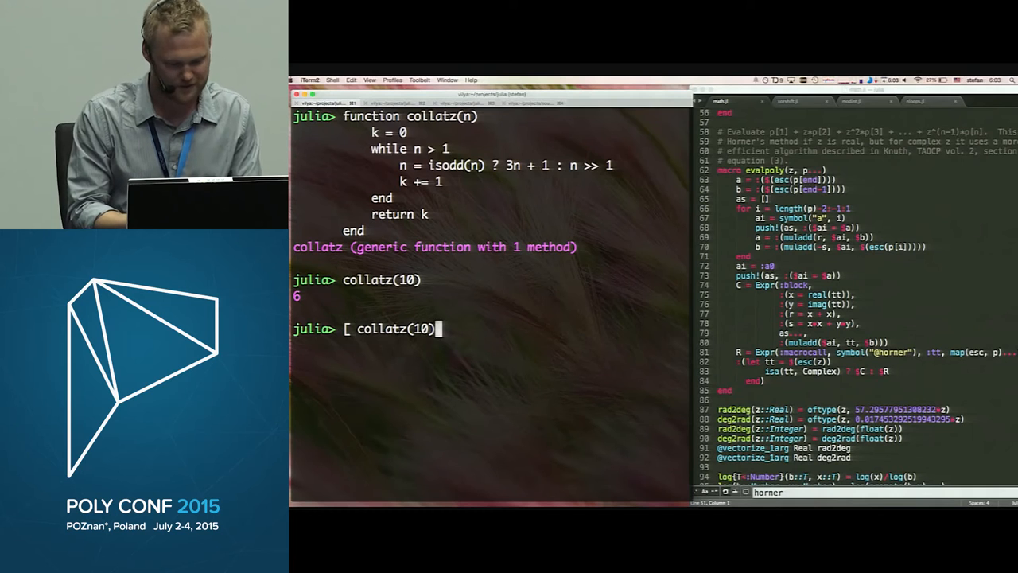
key(BackSpace)
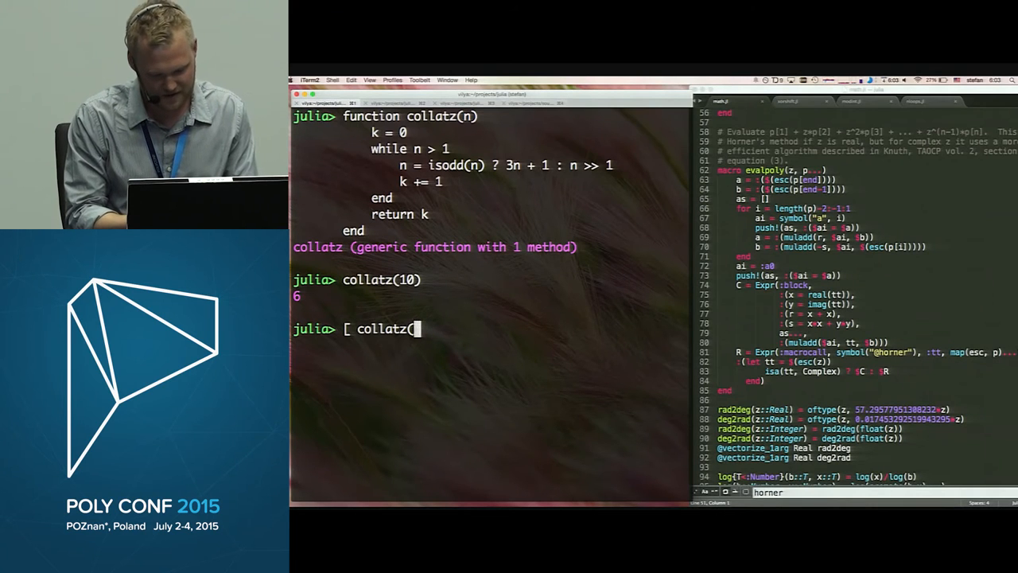
text(n) f)
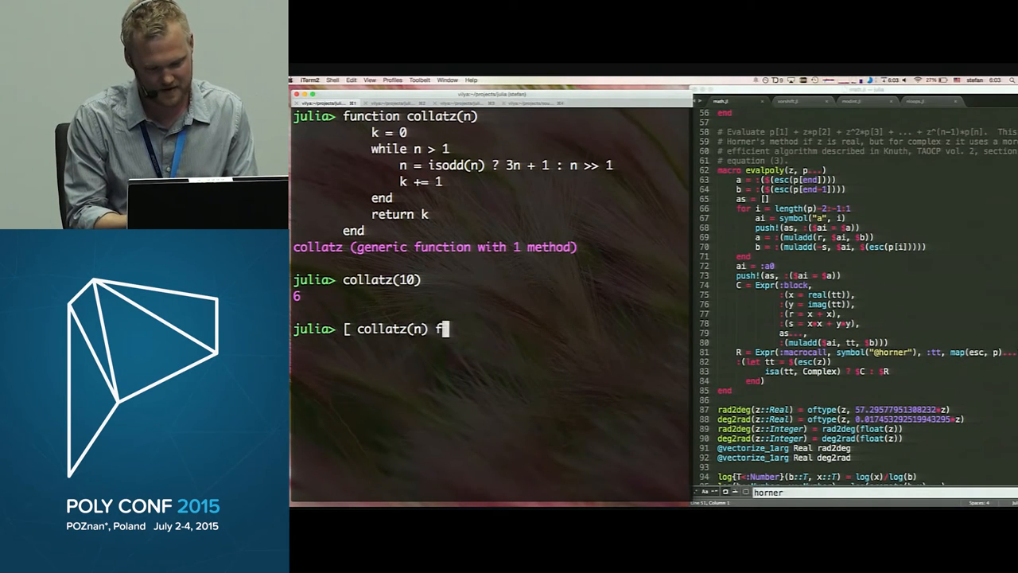
text(or n = 1:1)
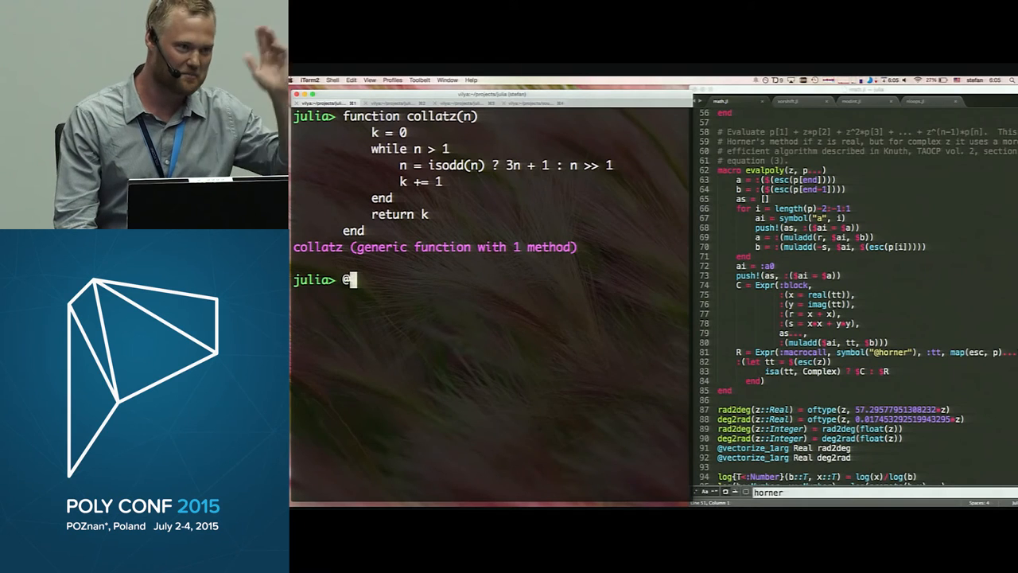
text(@code_l)
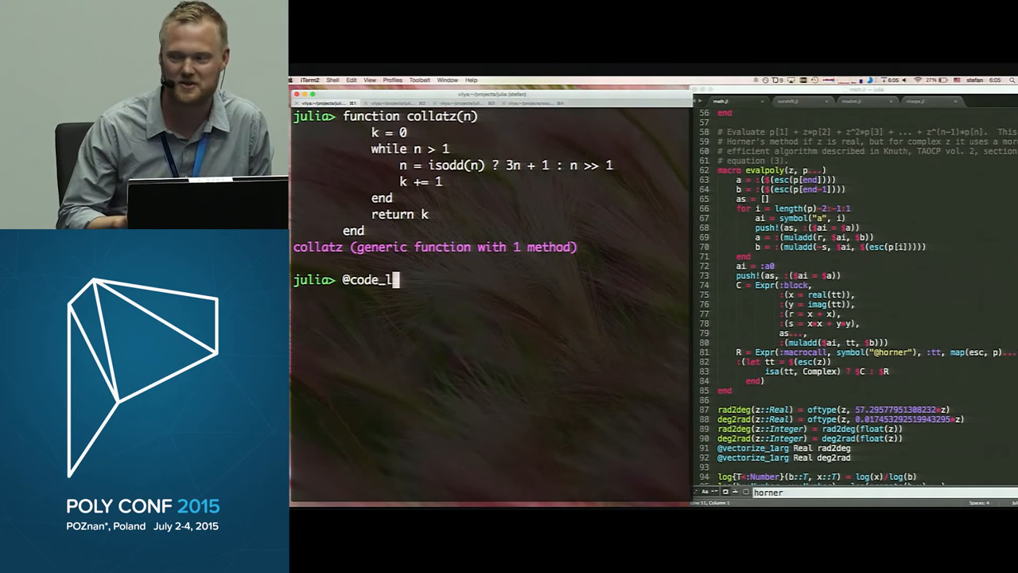
text(lvm)
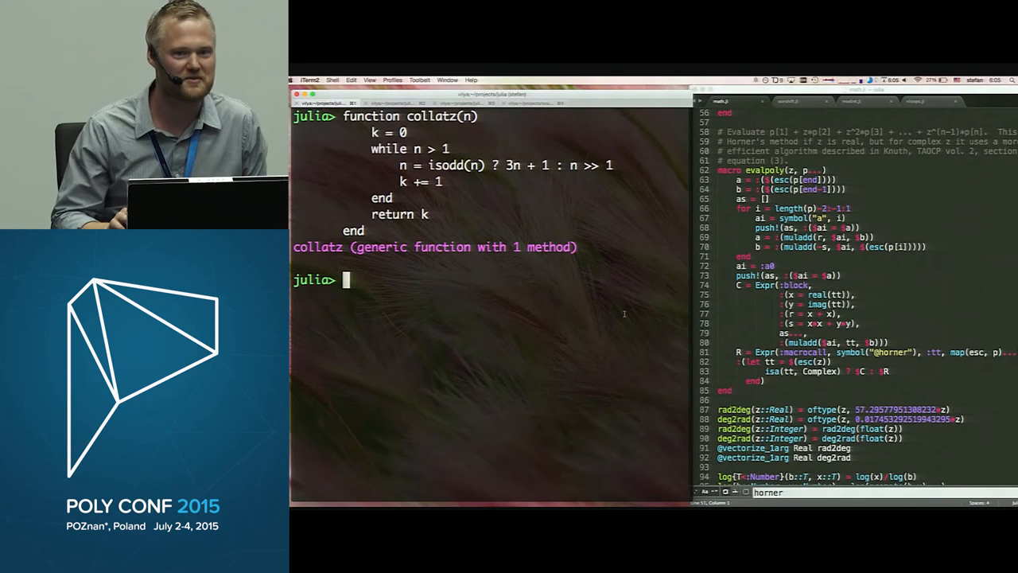
text(co)
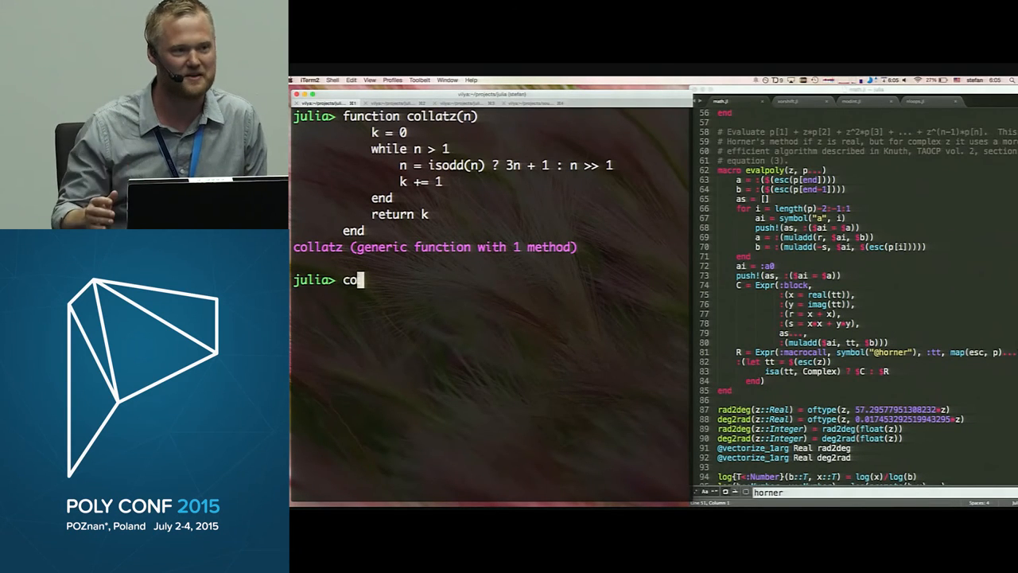
text(llatz(10))
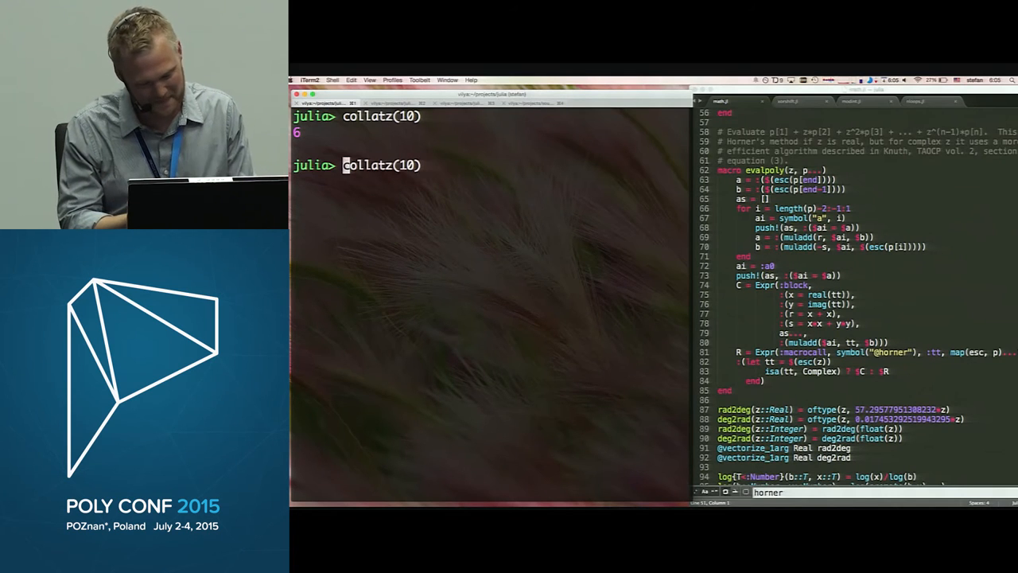
text(@code_)
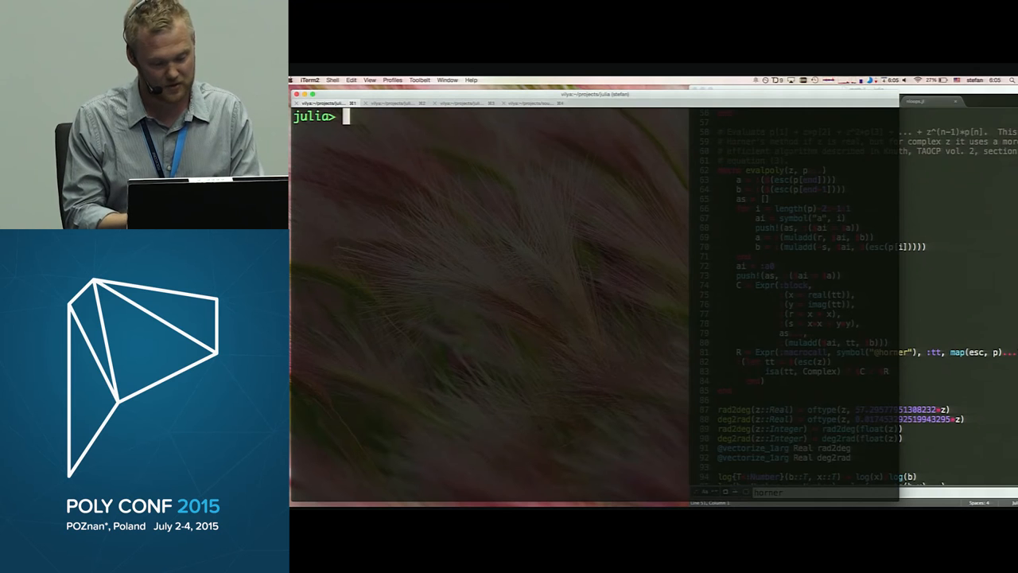
- Run the code inspection macro on collatz(10) to print its generated low-level code
text(@code_llvm collatz(10))
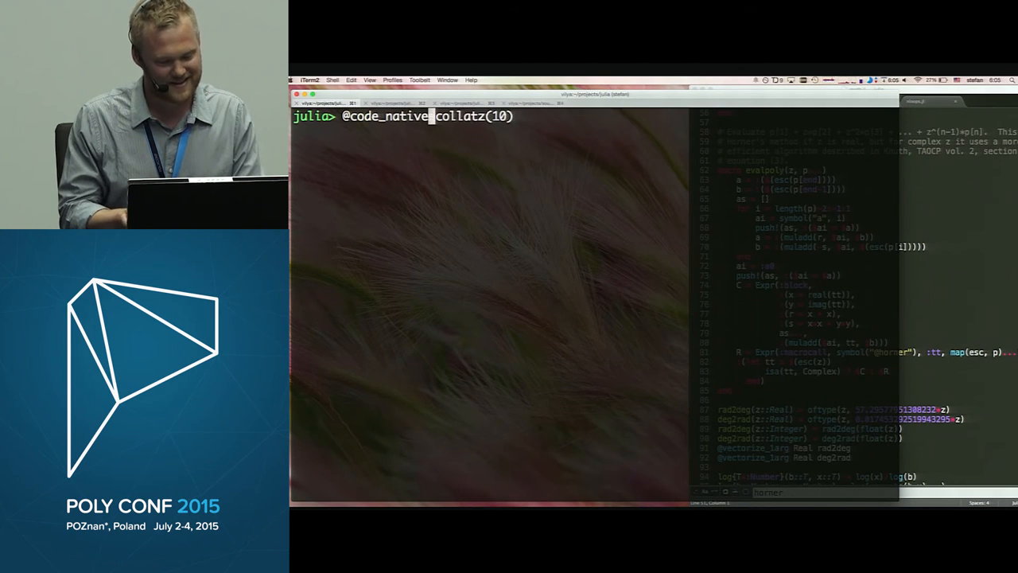
key(Return)
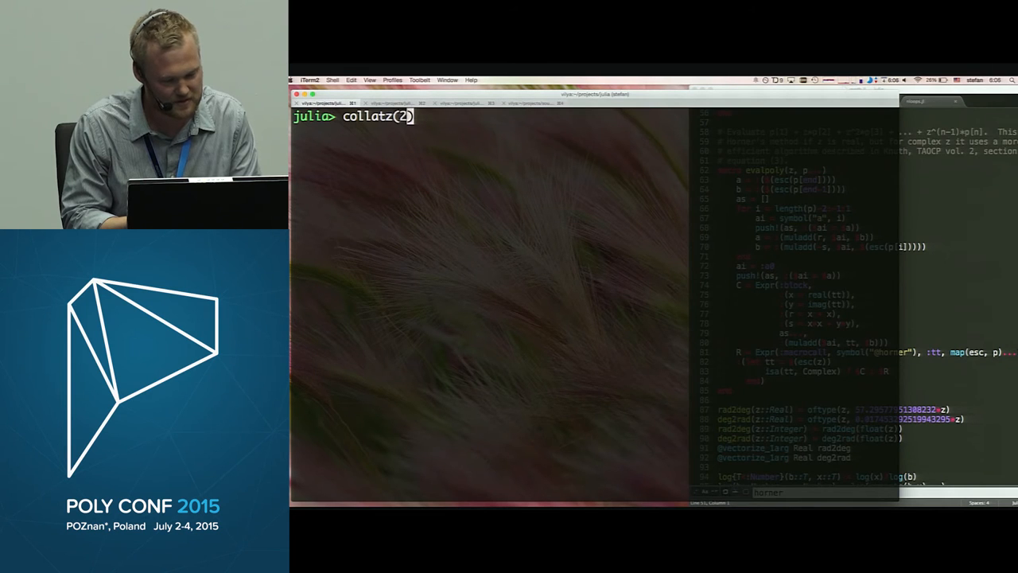
text(typemax(Int)
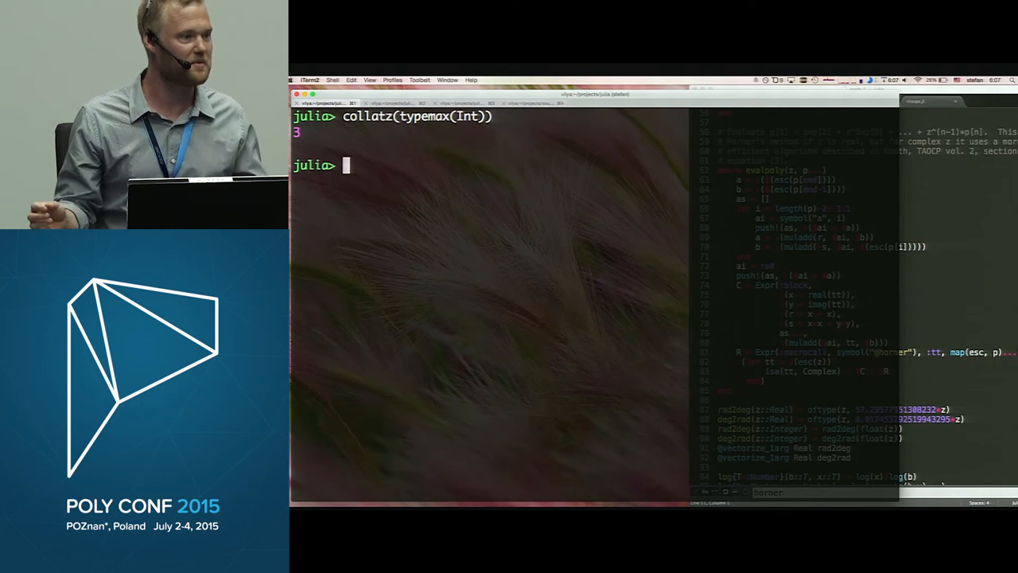
text(collatz(10))
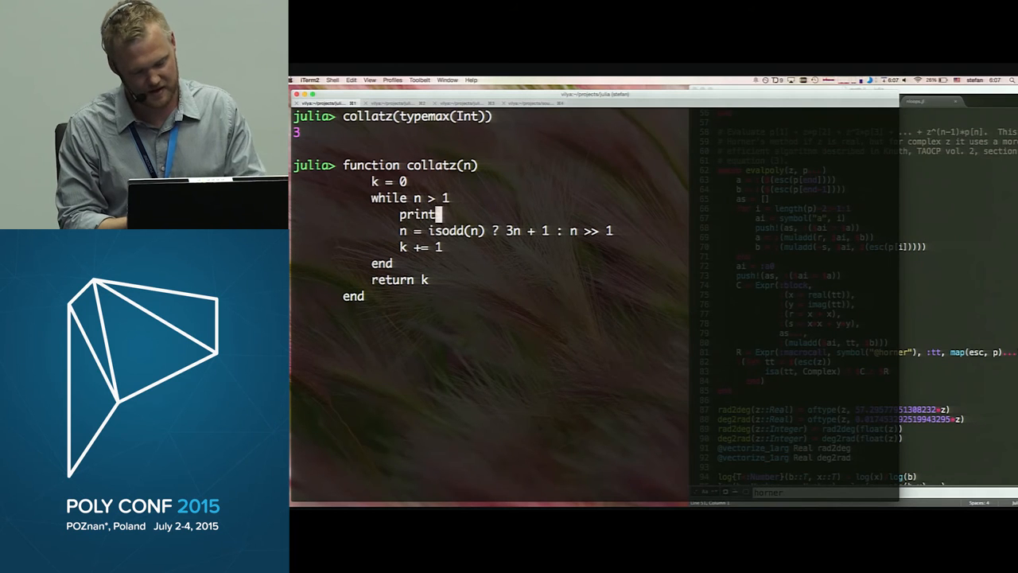
text(ln(n))
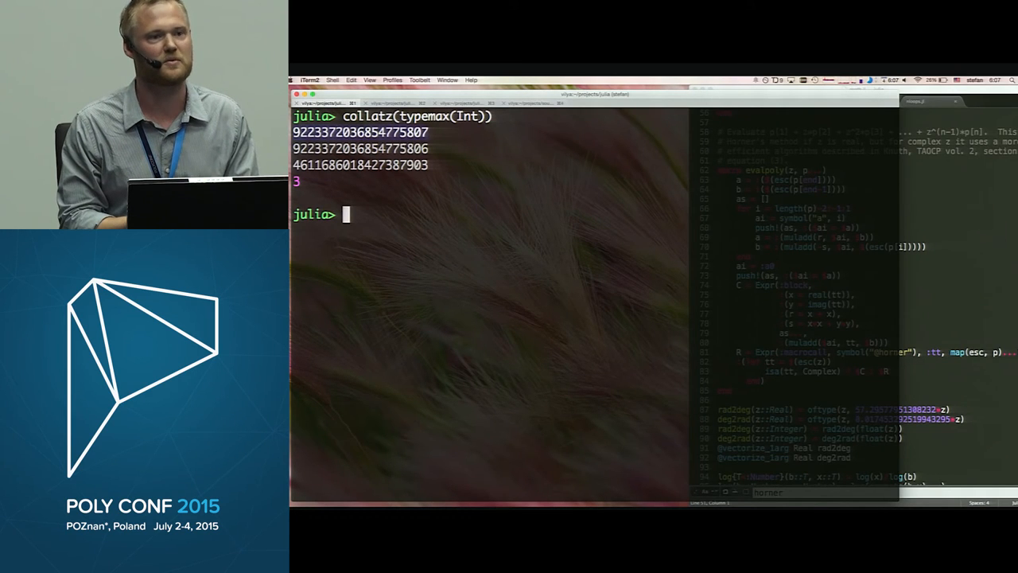
text(3)
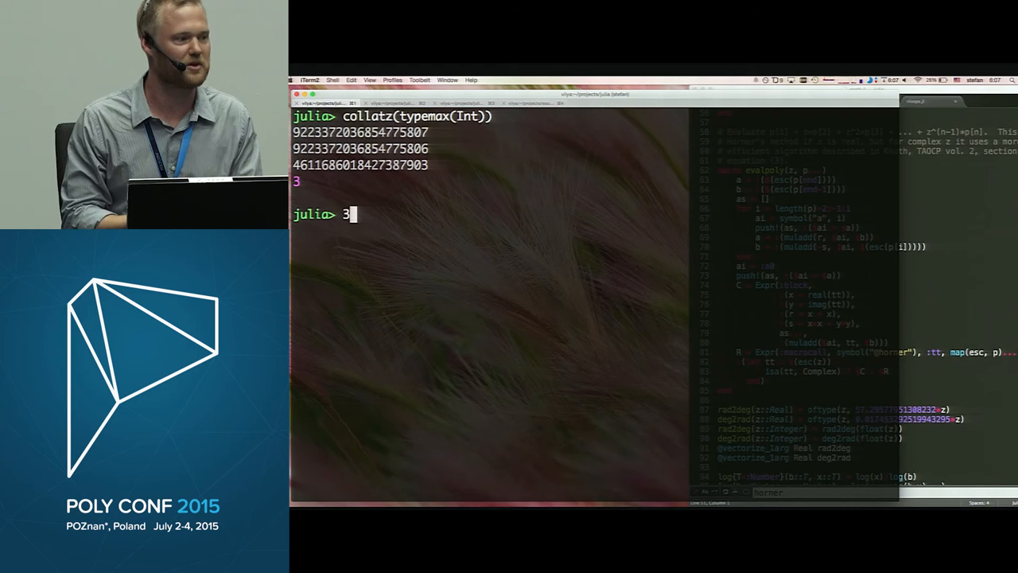
text(*9223372036854775807 + 1)
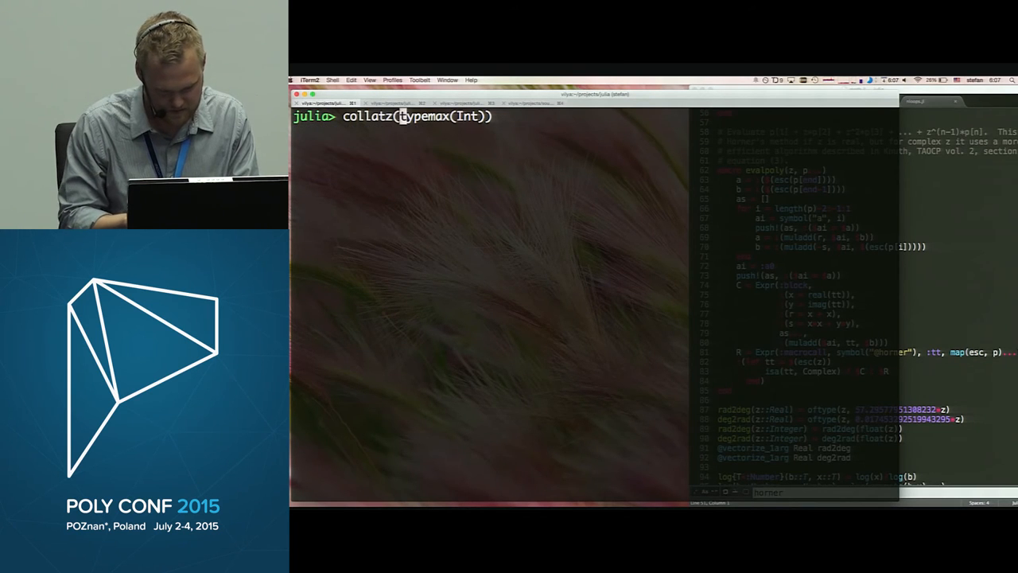
- Time collatz(big(typemax(Int))), which returns 862 in about 61 ms
text(big()
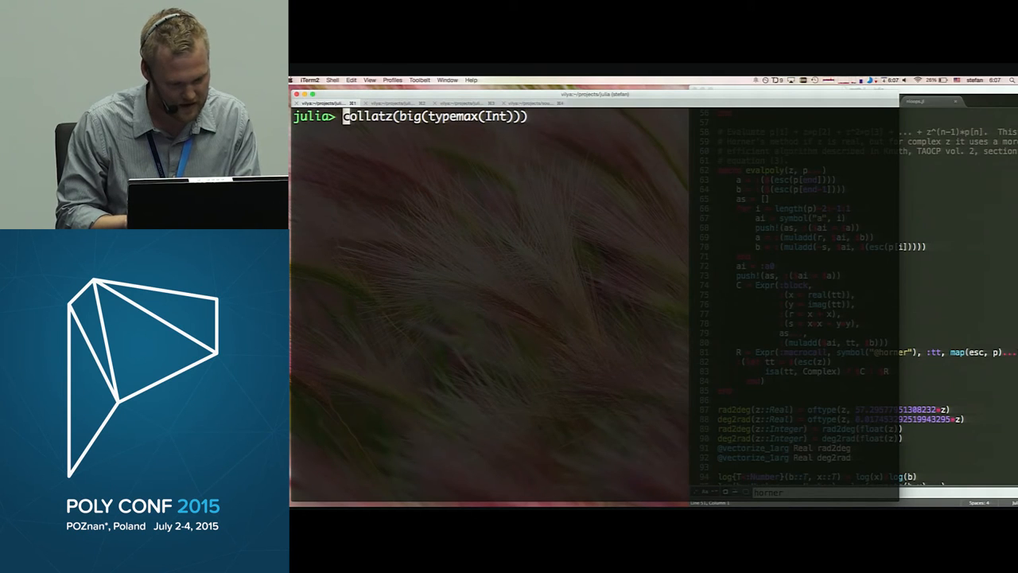
text(@time)
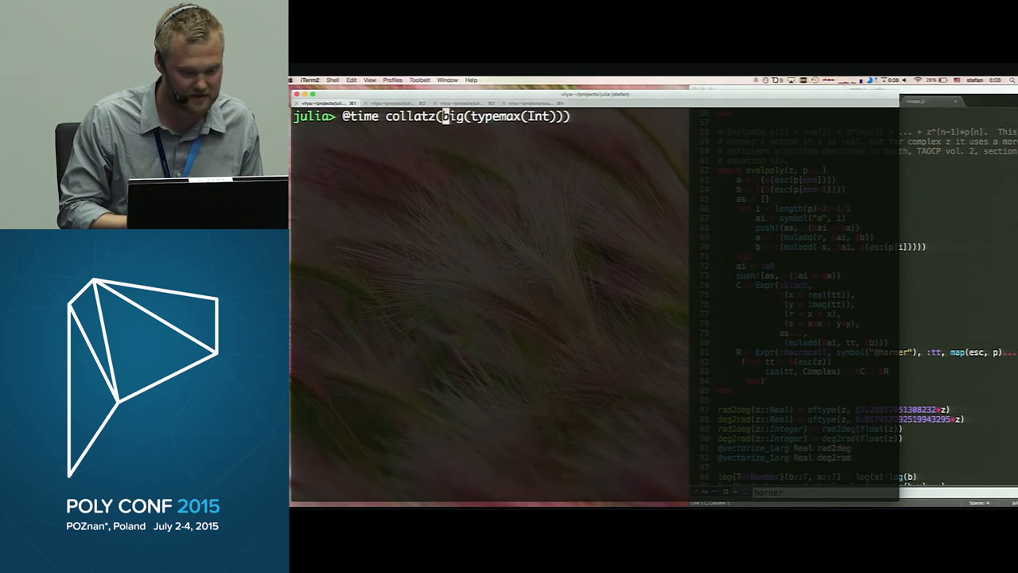
text(Int)
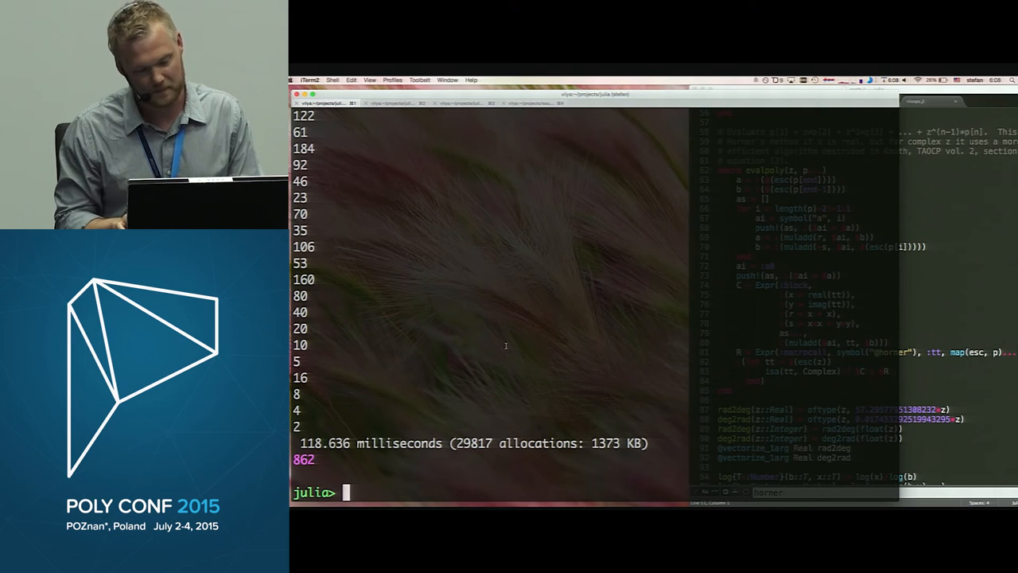
- Time collatz(Int128(typemax(Int))) twice for comparison with the BigInt version
text(@time collatz(Int128(typemax(Int))))
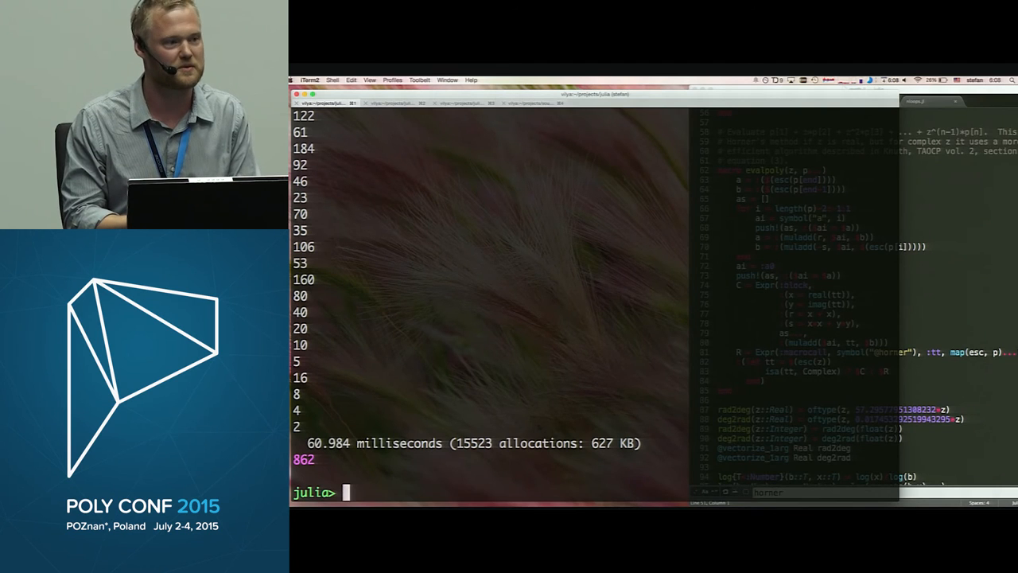
mouse_move(550, 377)
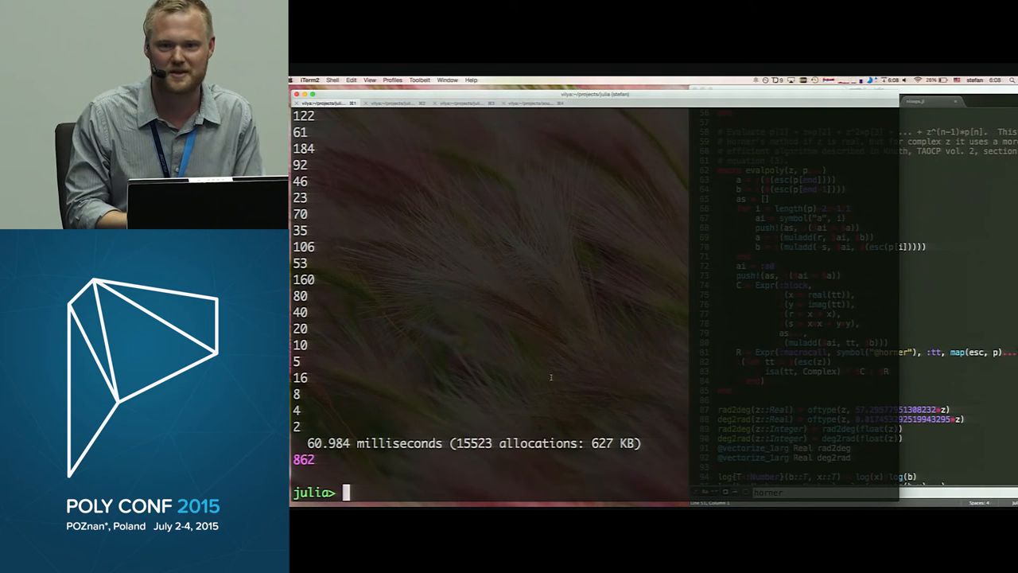
text(@time collatz(Int128(typemax(Int))))
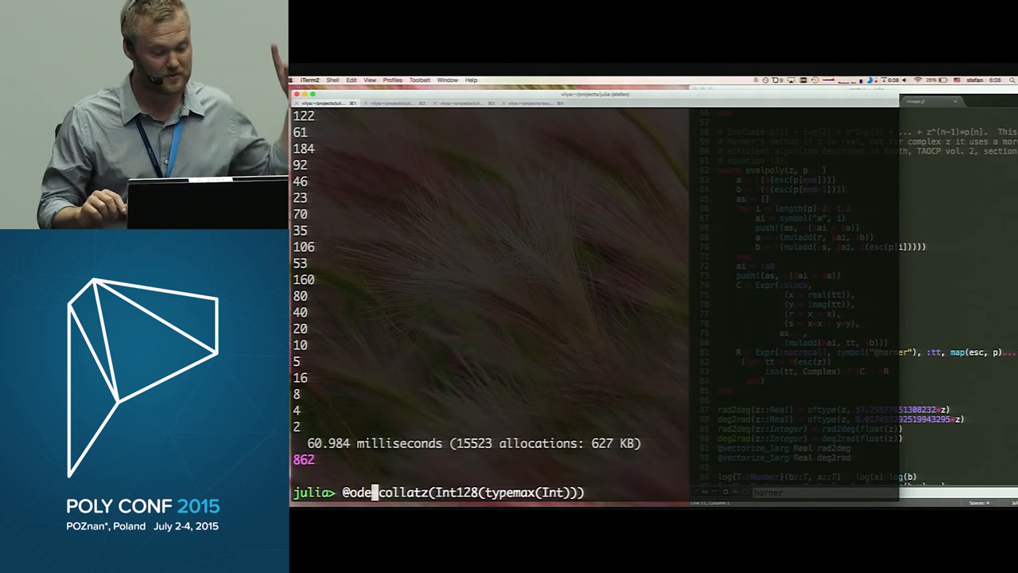
- Show the LLVM code for collatz and re-enter the collatz definition on typemax(Int)
text(code_llvm)
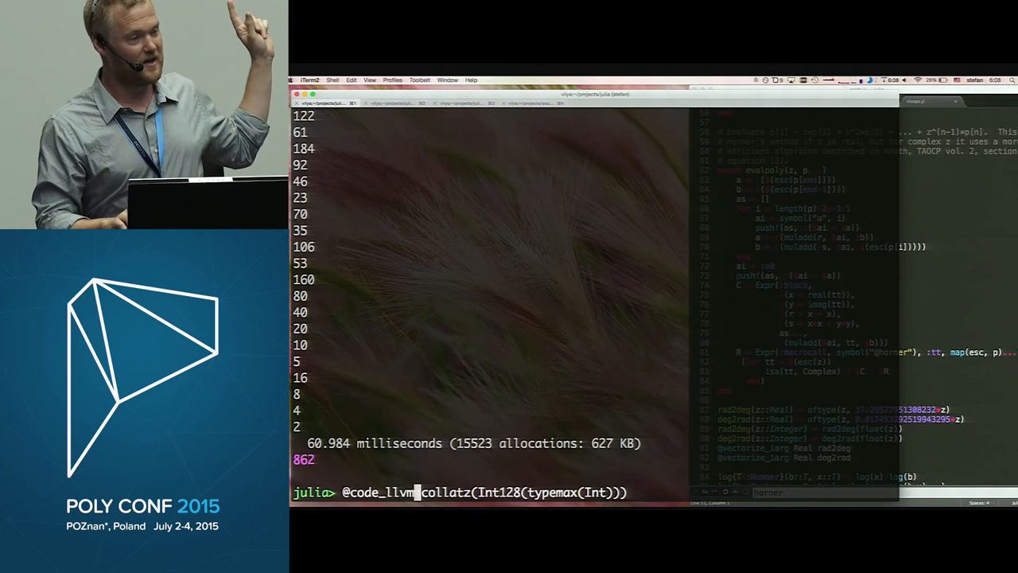
key(Return)
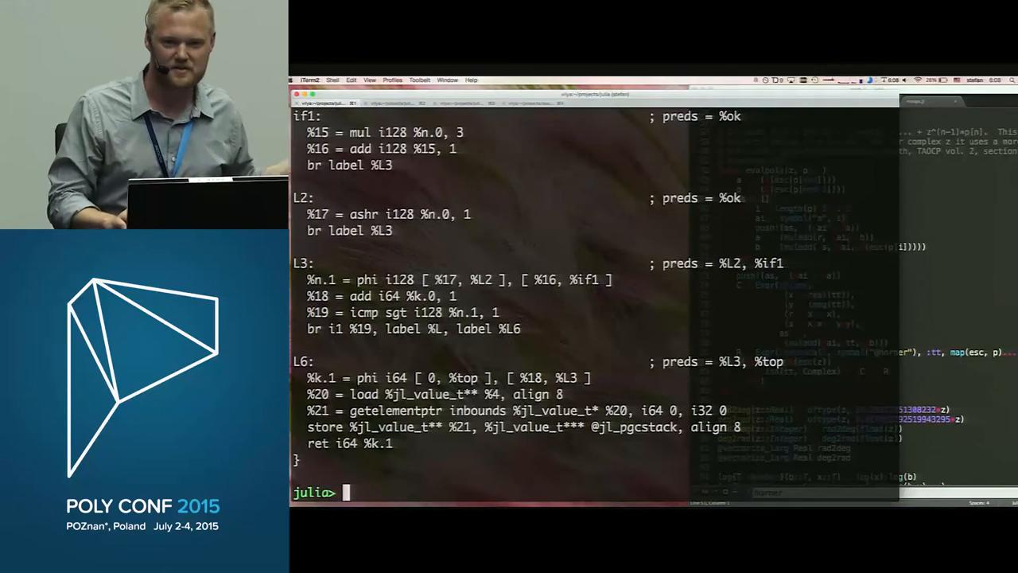
text(collatz(typemax(Int)))
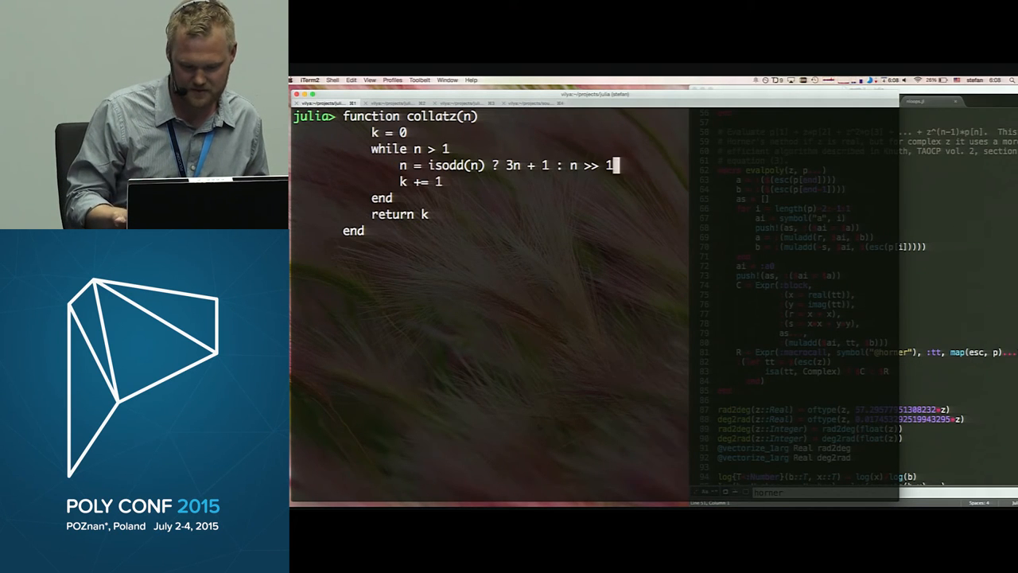
- Time collatz(Int128(typemax(Int))) three times, dropping from 6.5 ms to about 16 µs
text(@time collatz(Int128(typemax(Int))))
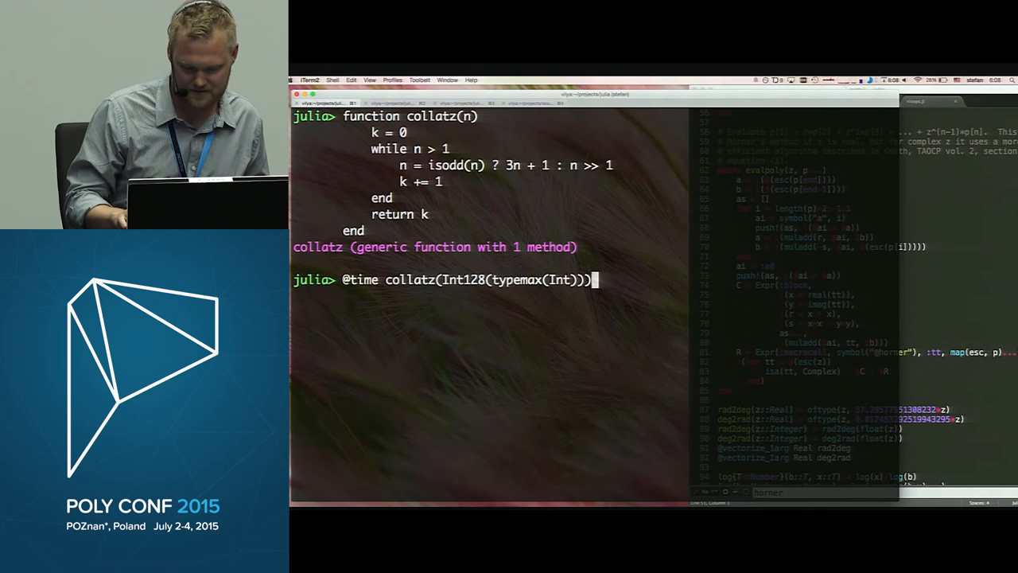
key(Return)
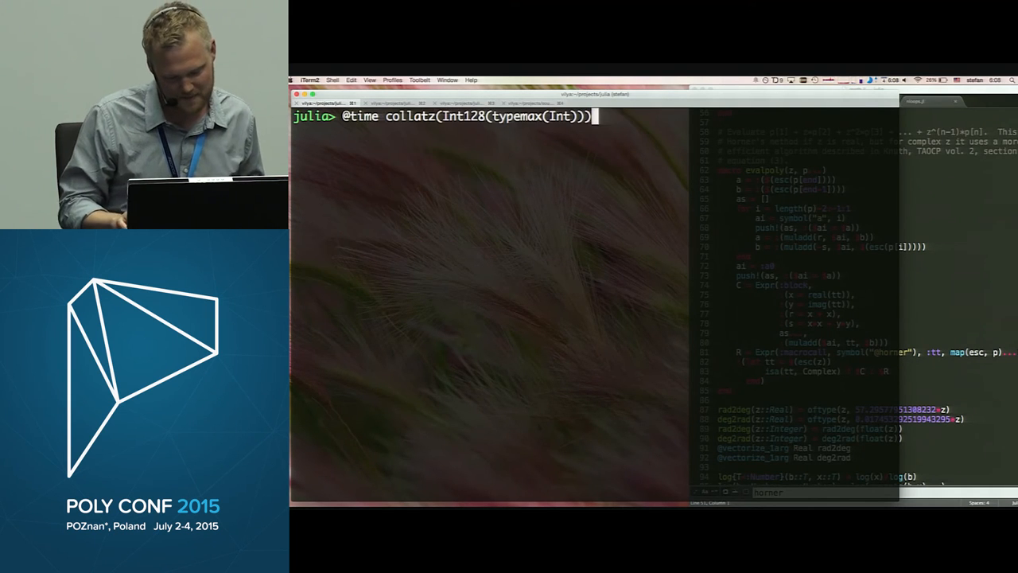
key(Return)
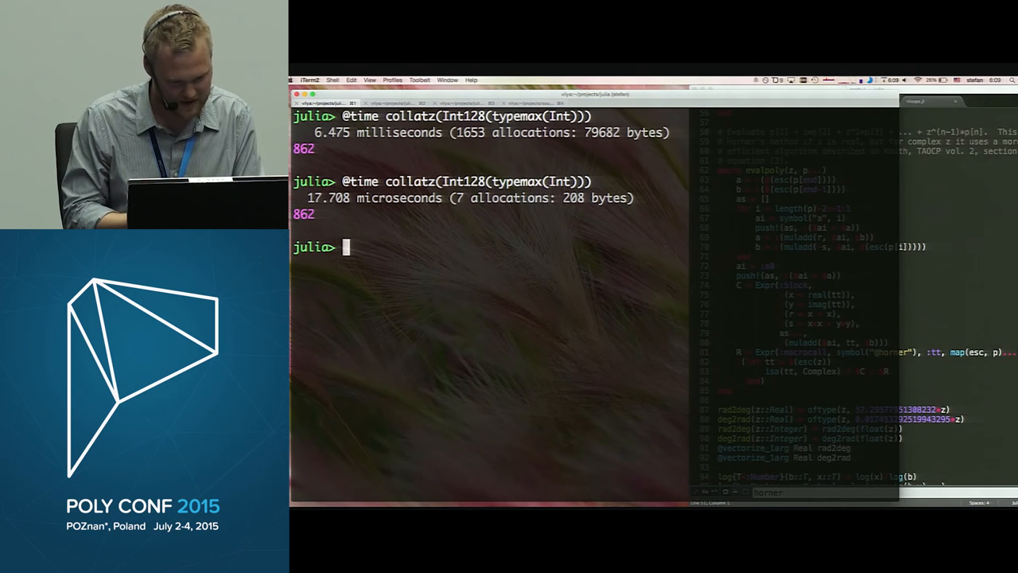
key(Return)
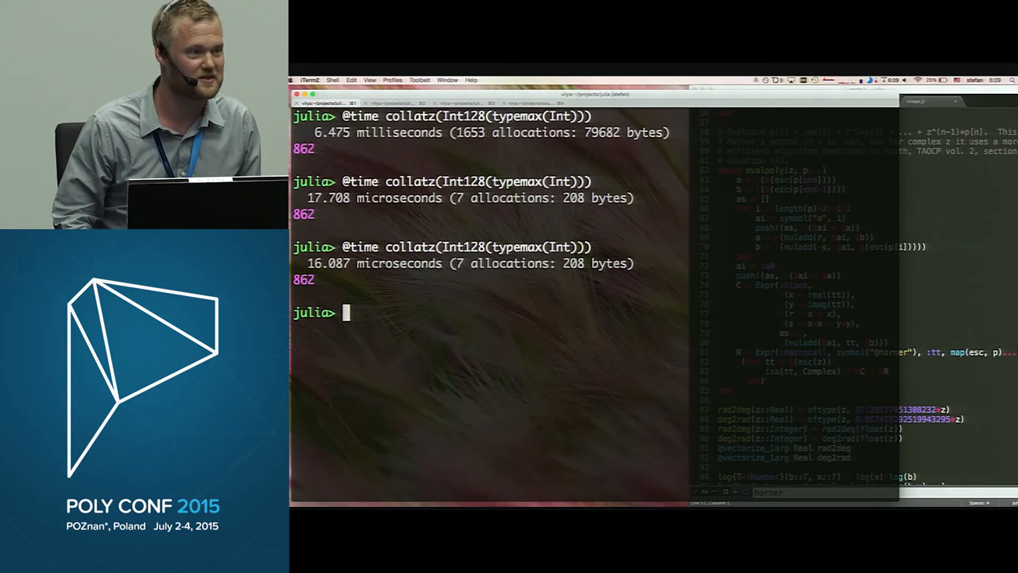
text(@time collatz(Int128(typemax(Int))))
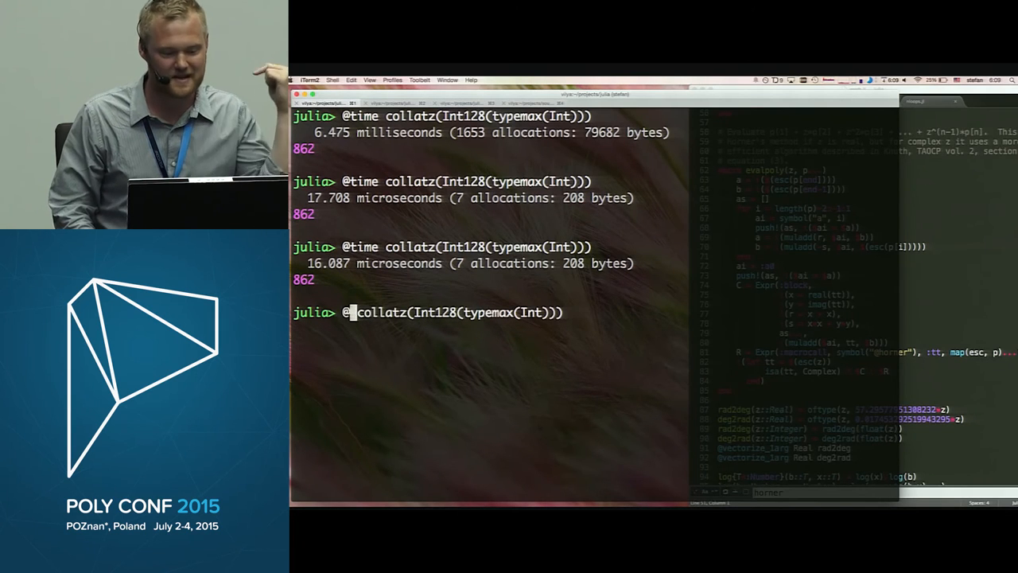
- Start another code_ introspection call before clearing the terminal
text(code_)
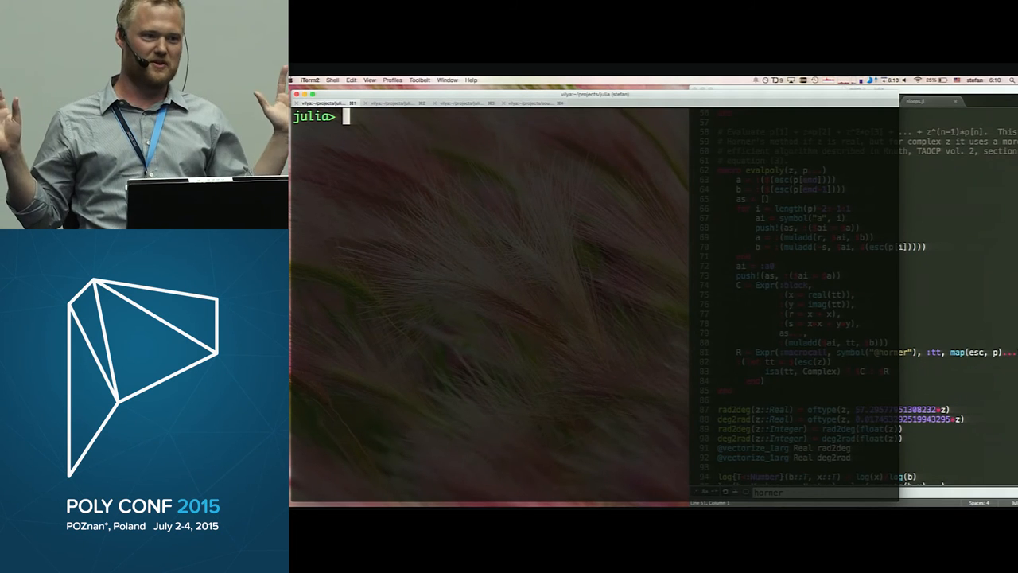
- Build ex = :(a + b) and dump its Expr structure
text(ex = :()
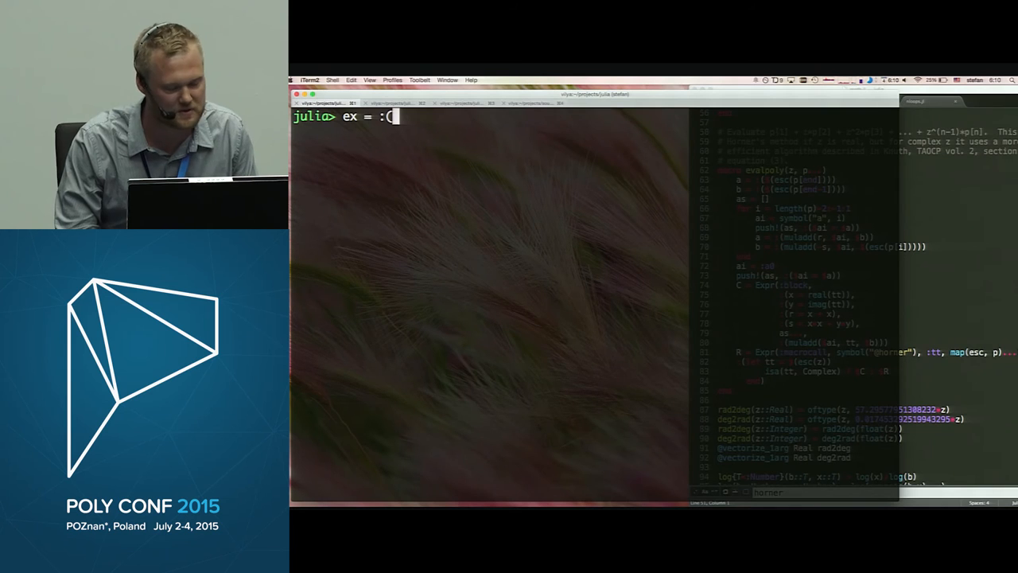
text(a + b))
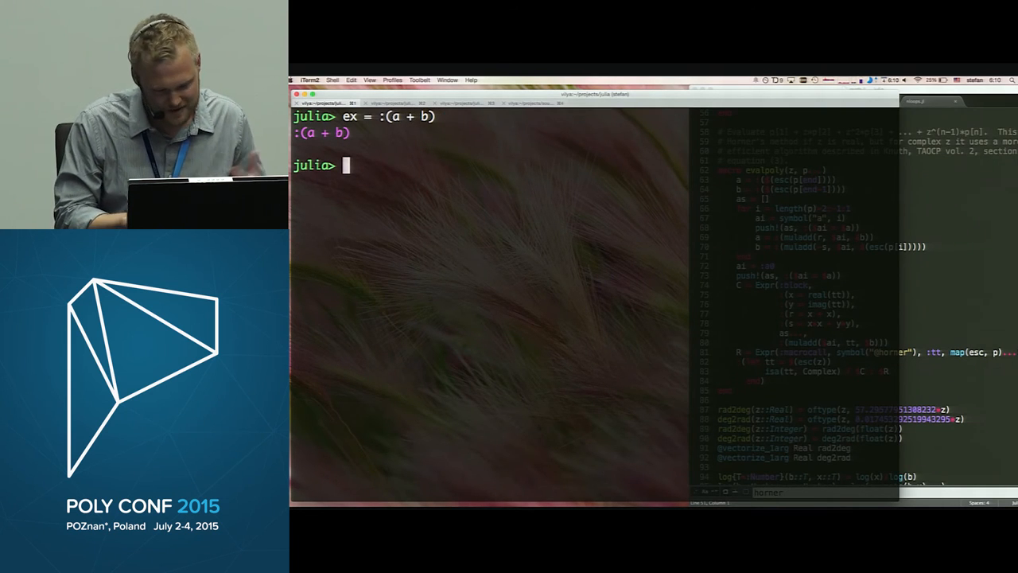
text(dump(ex)
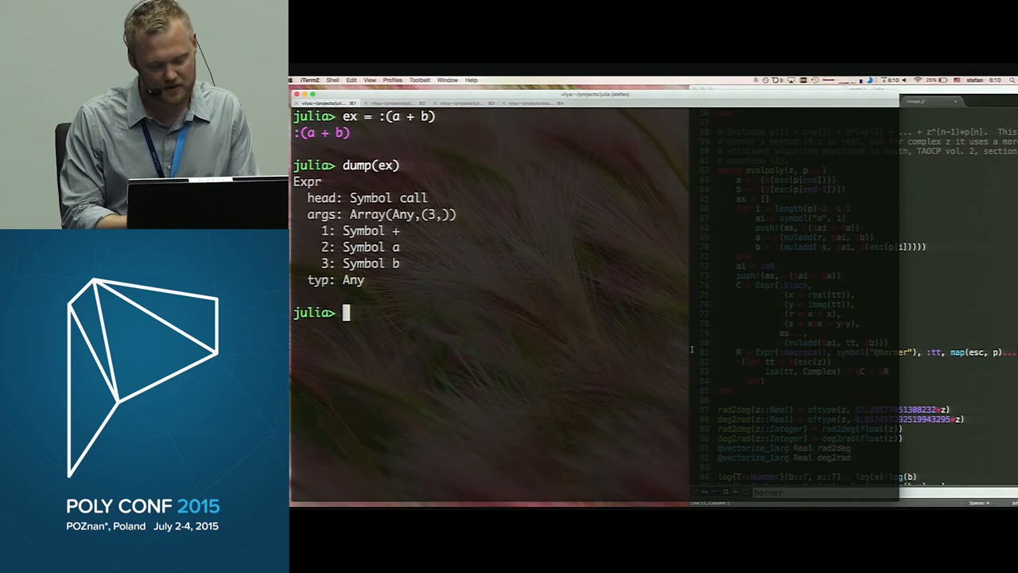
- Set ex.args[3] = :c and display ex, now :(a + c)
text(ex.)
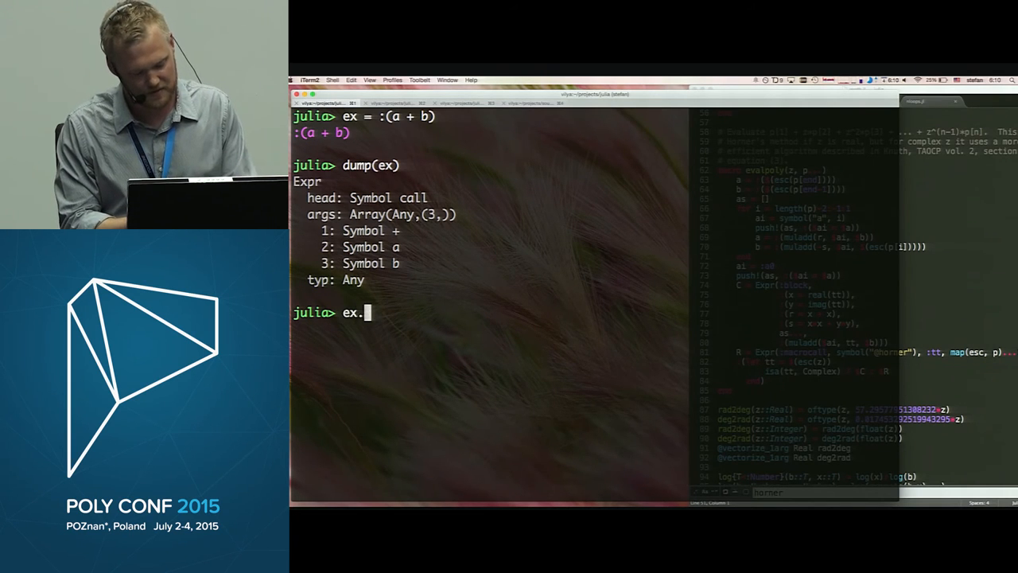
text(args)
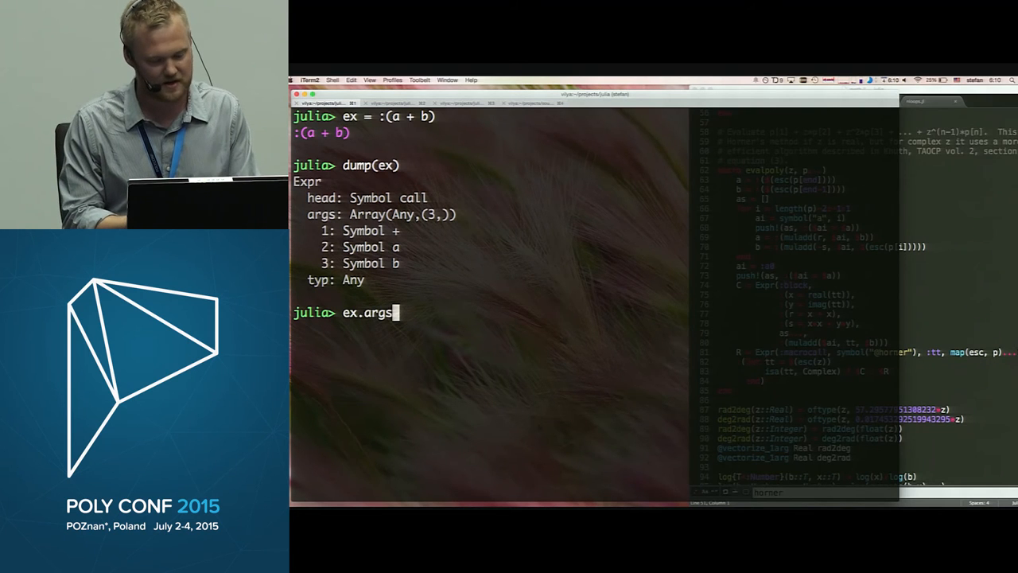
text([)
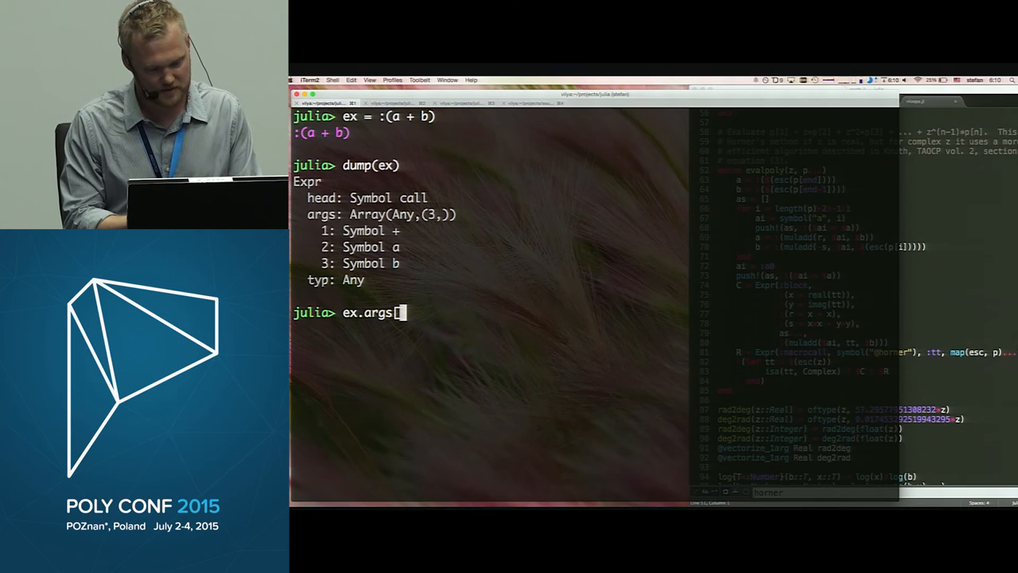
text(3] =)
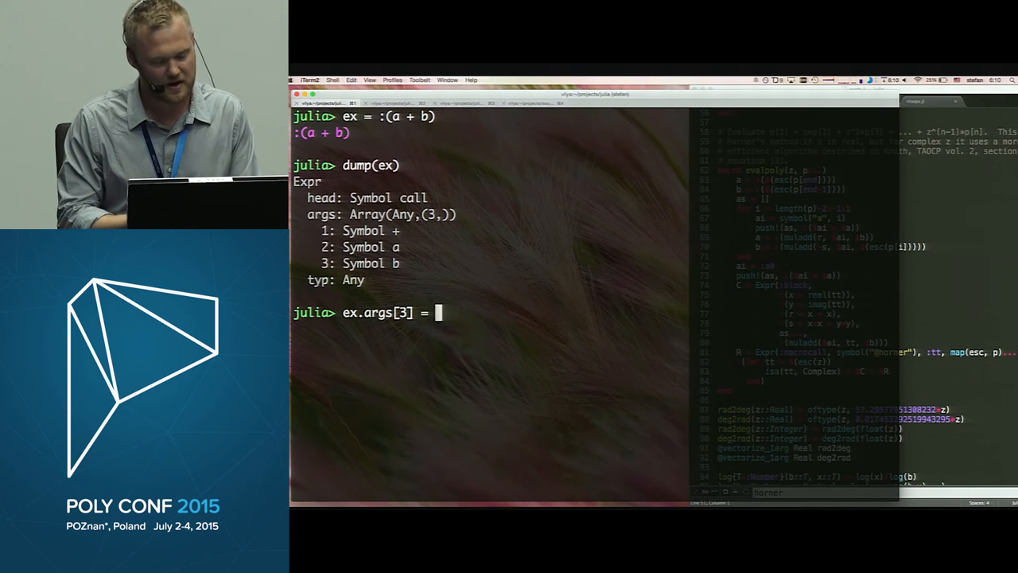
text(:c)
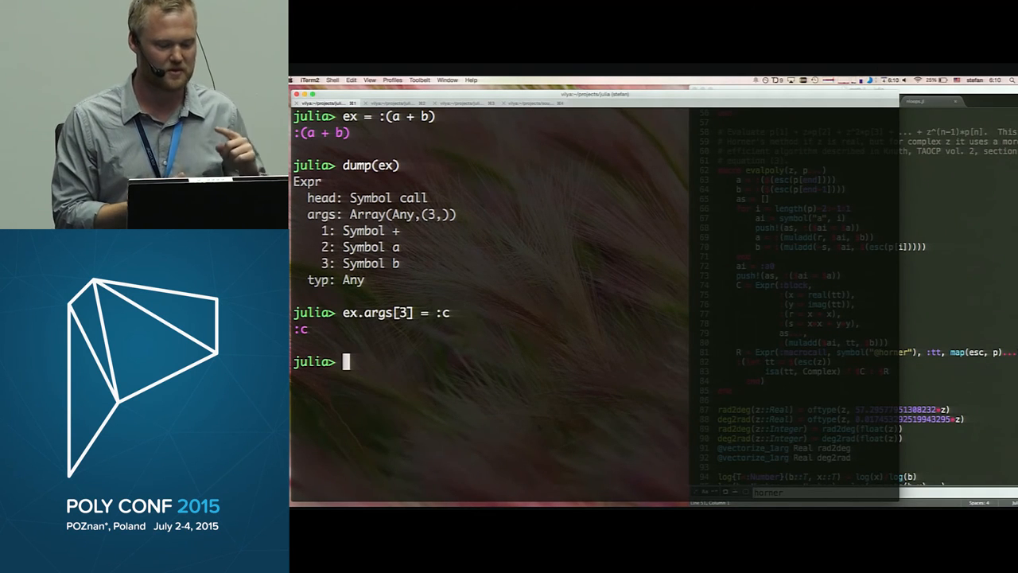
text(ex)
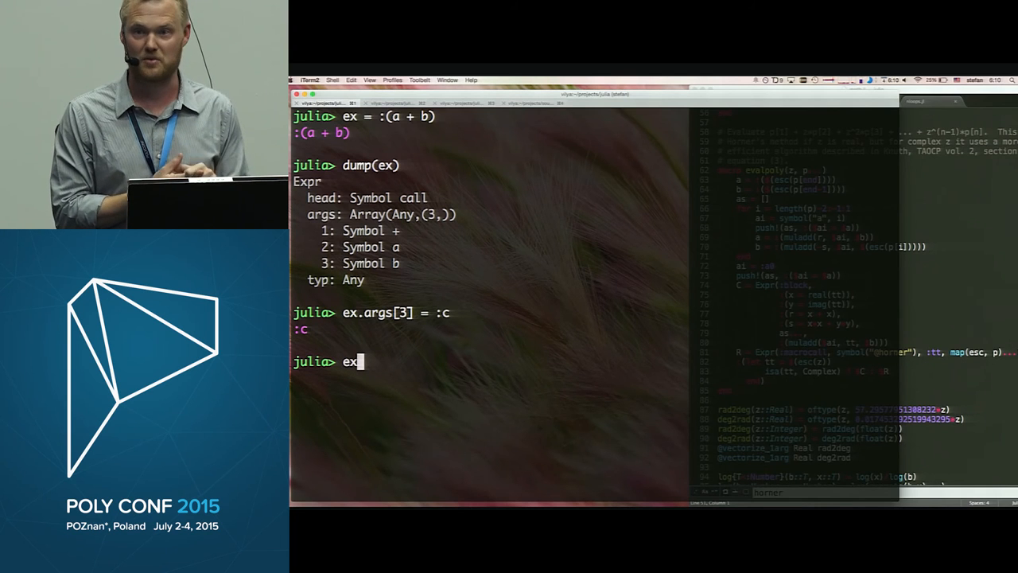
key(enter)
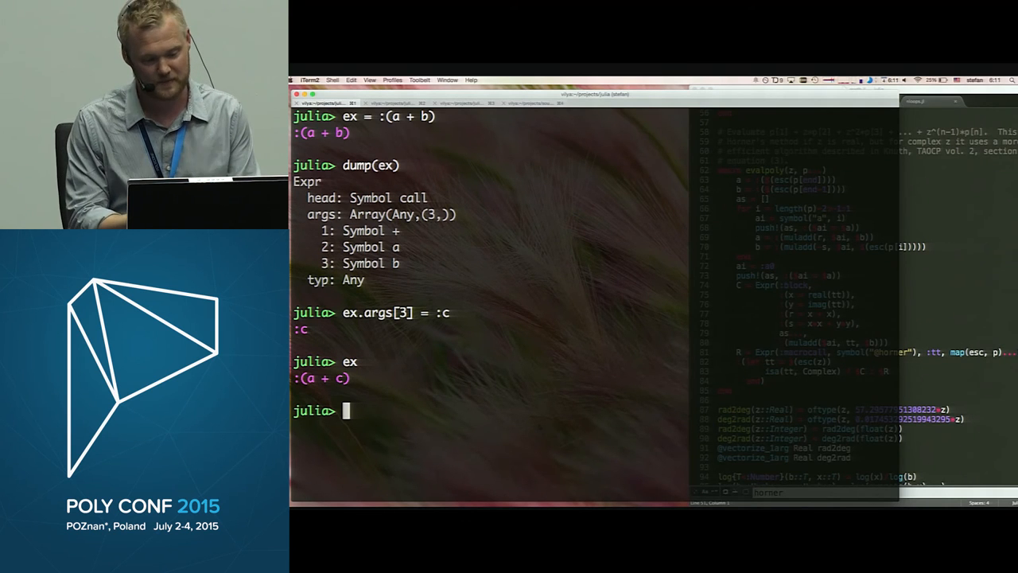
- Set ex.args[1] = :f so the expression becomes f(a, c)
text(ex.args[3] = :c)
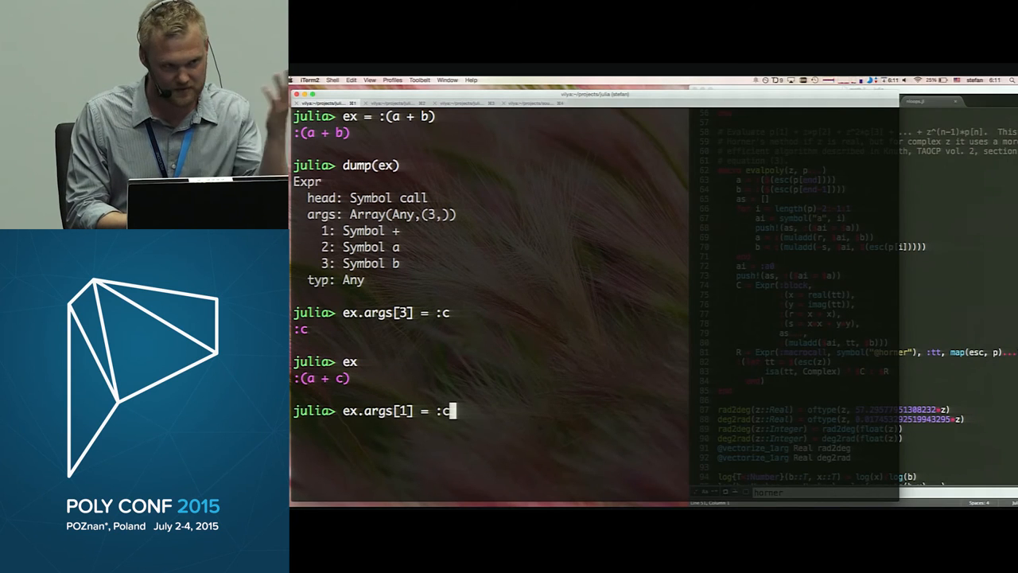
text(f)
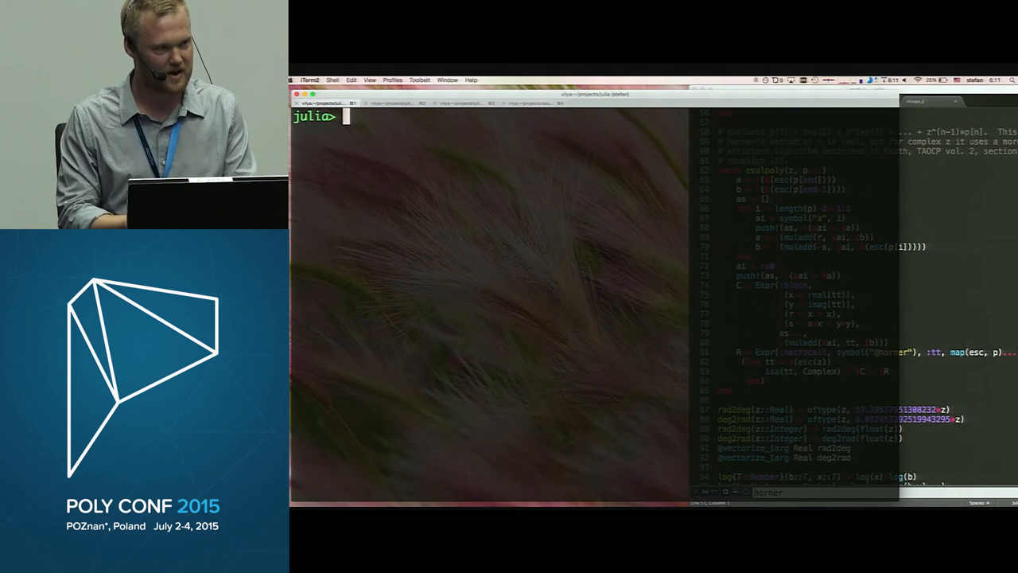
- Define f(x,y) = 2x + y^2 - 1 and run eval(ex)
text(ex)
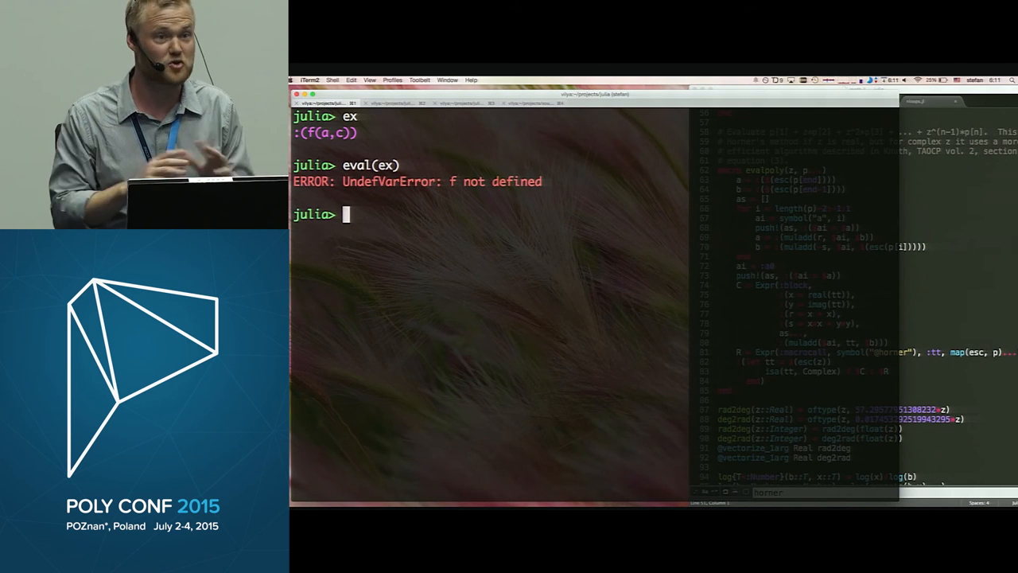
text(f()
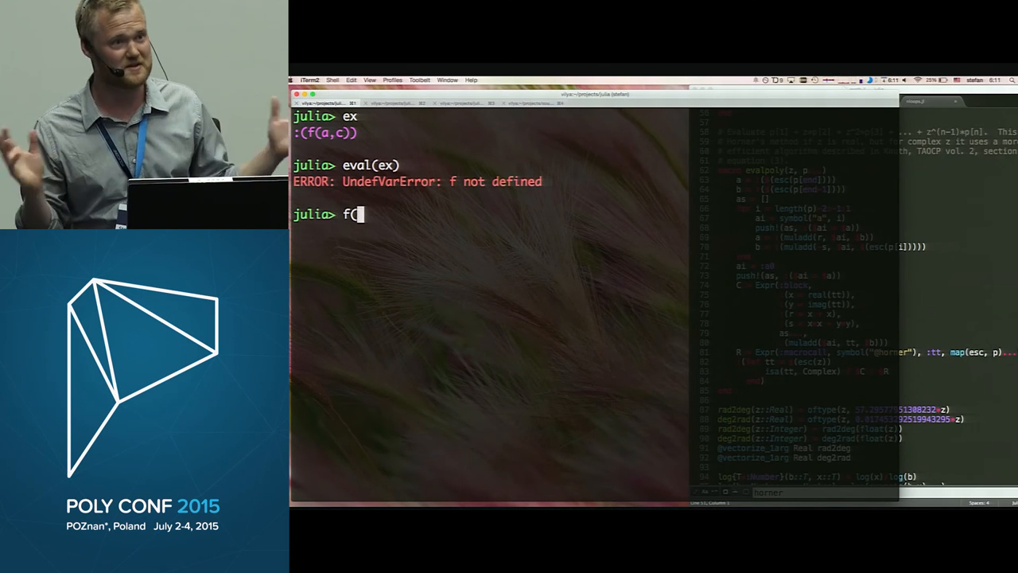
text(x,y) = 2x + y - 1)
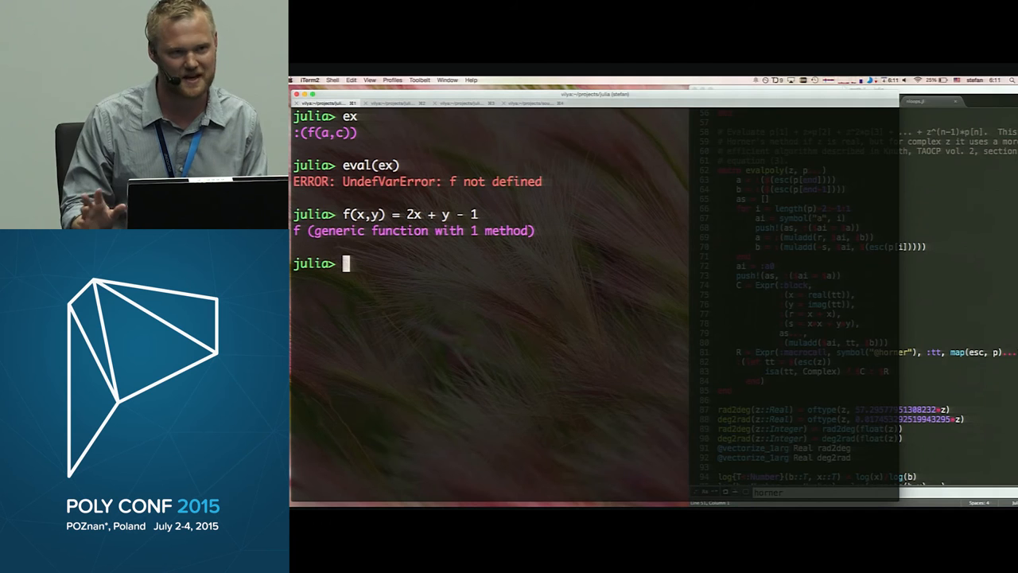
text(f(x,y) = 2x + y - 1)
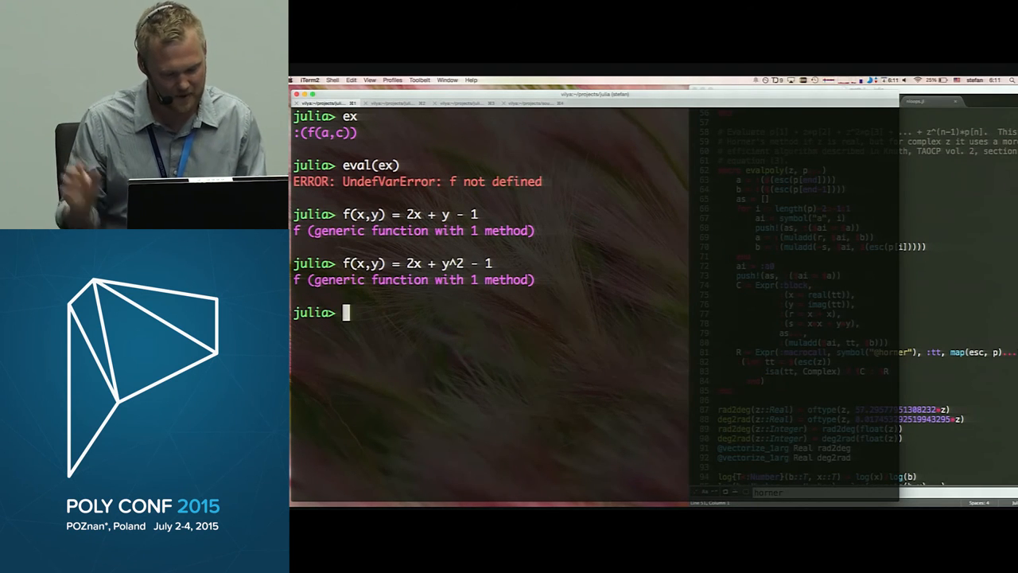
text(eval()
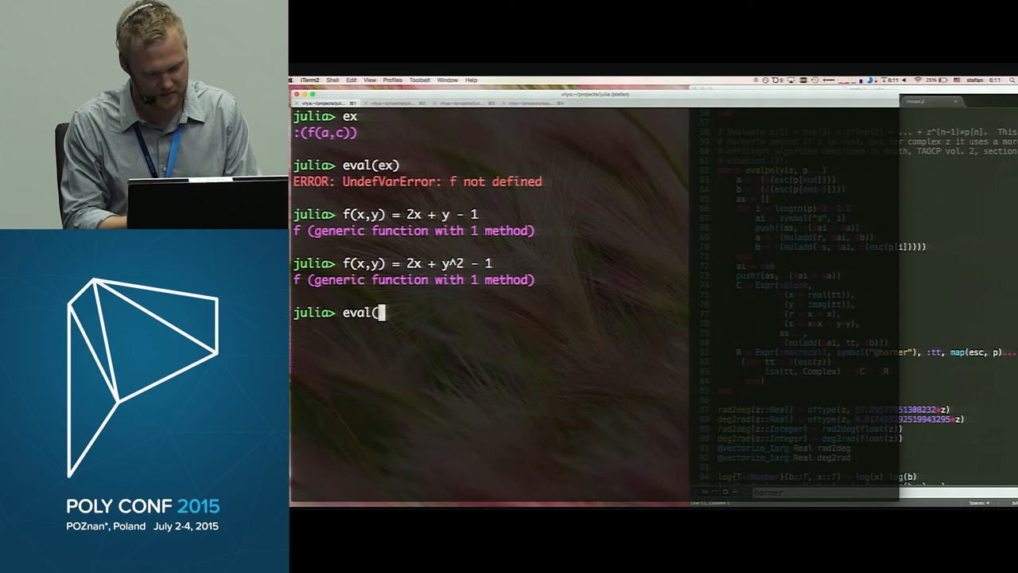
key(Return)
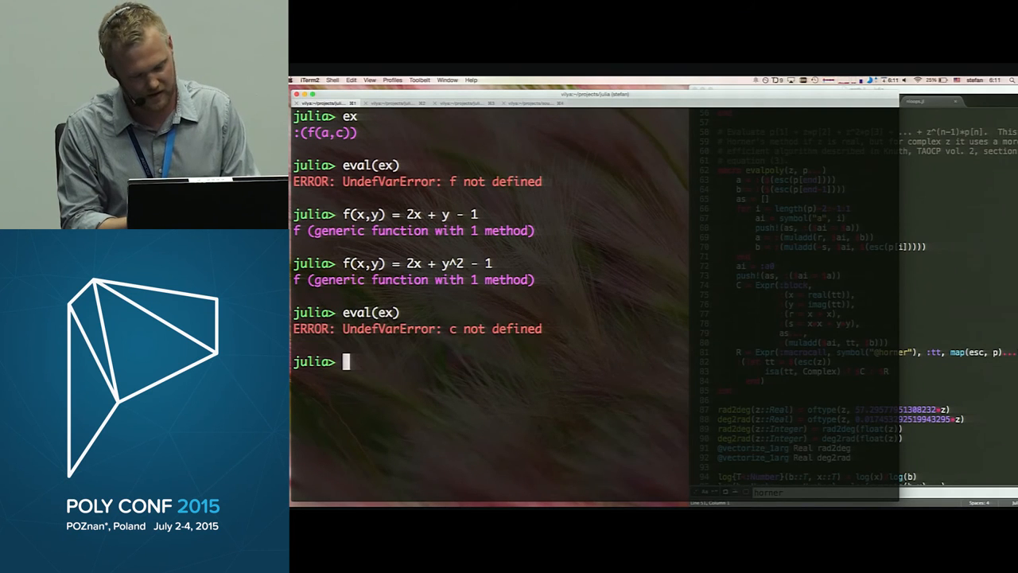
- Assign a = 1.2 and c = 3. so eval(ex) can compute f(a,c)
text(a)
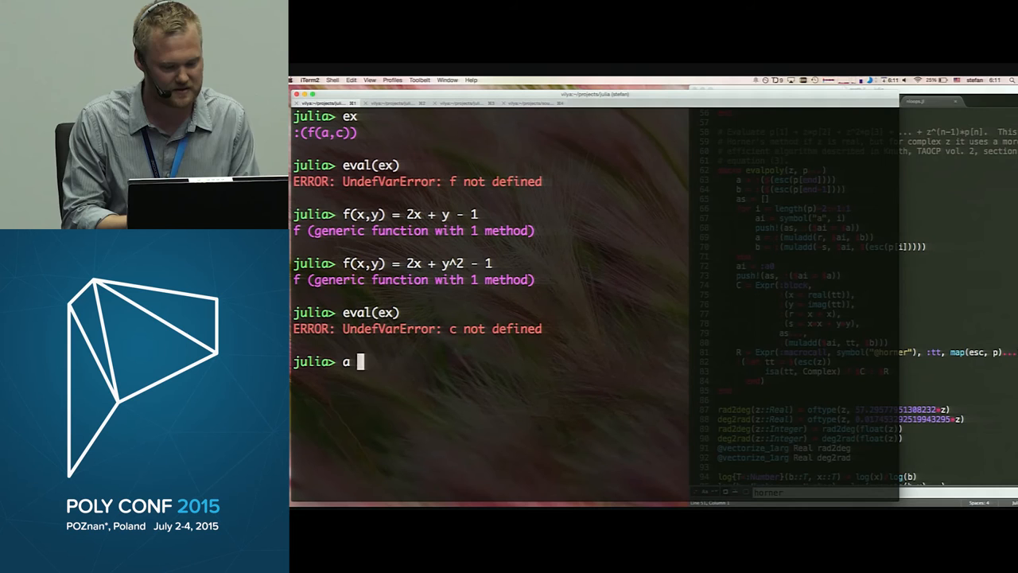
text(= 1.2)
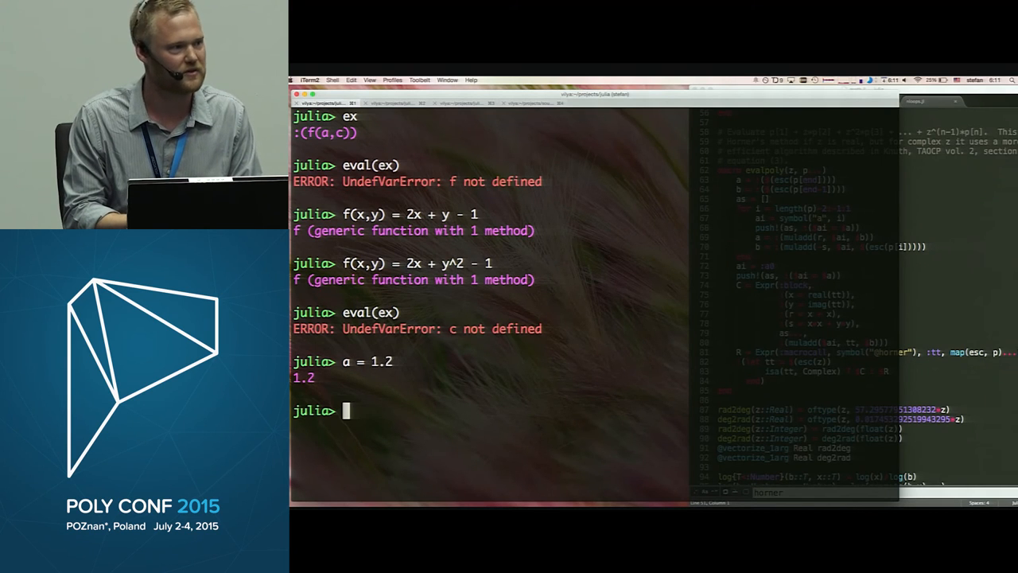
text(c =)
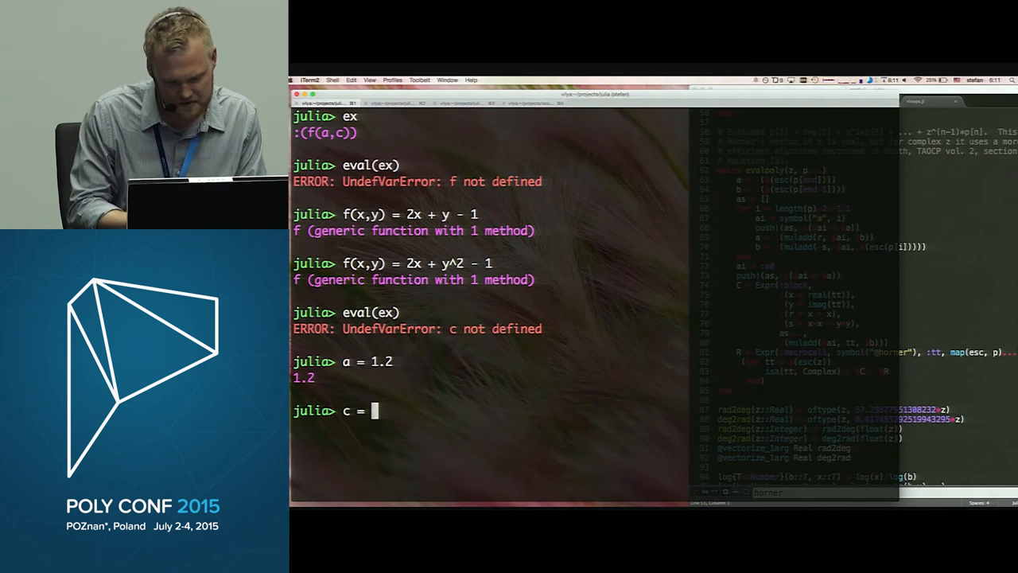
text(3.)
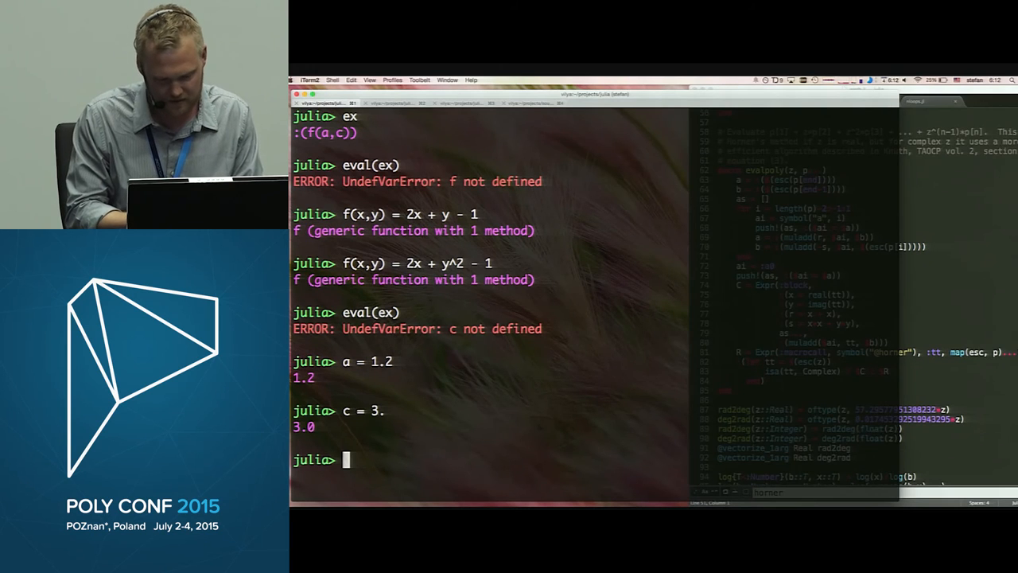
text(eval)
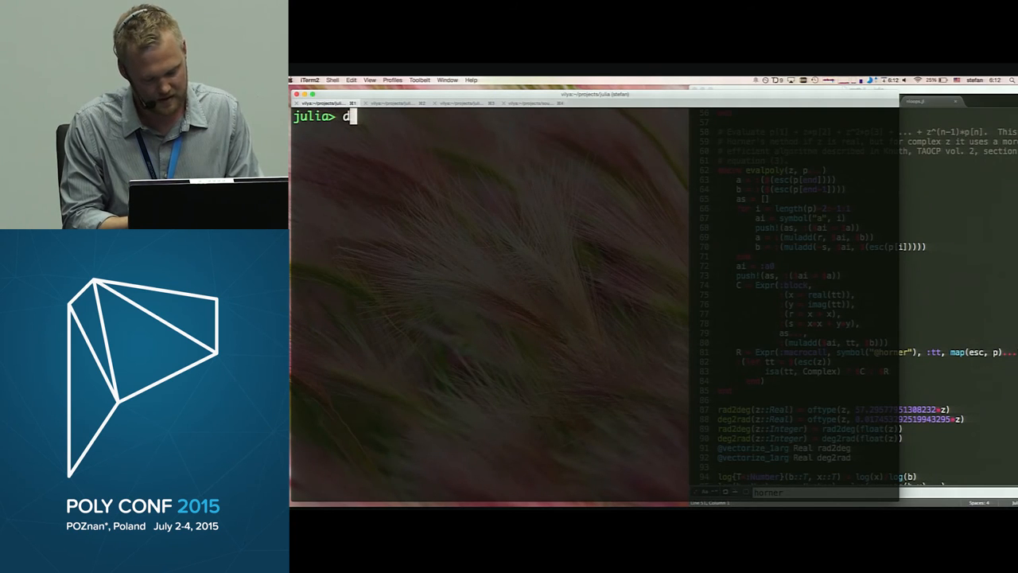
- Run dump(ex) showing a call Expr with args f, a, c
text(ump(e)
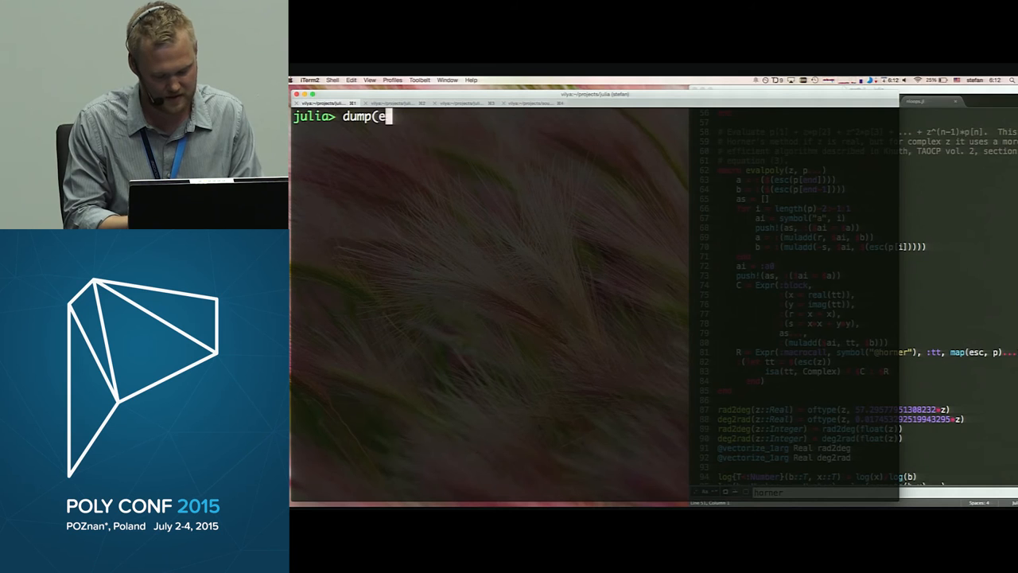
key(Return)
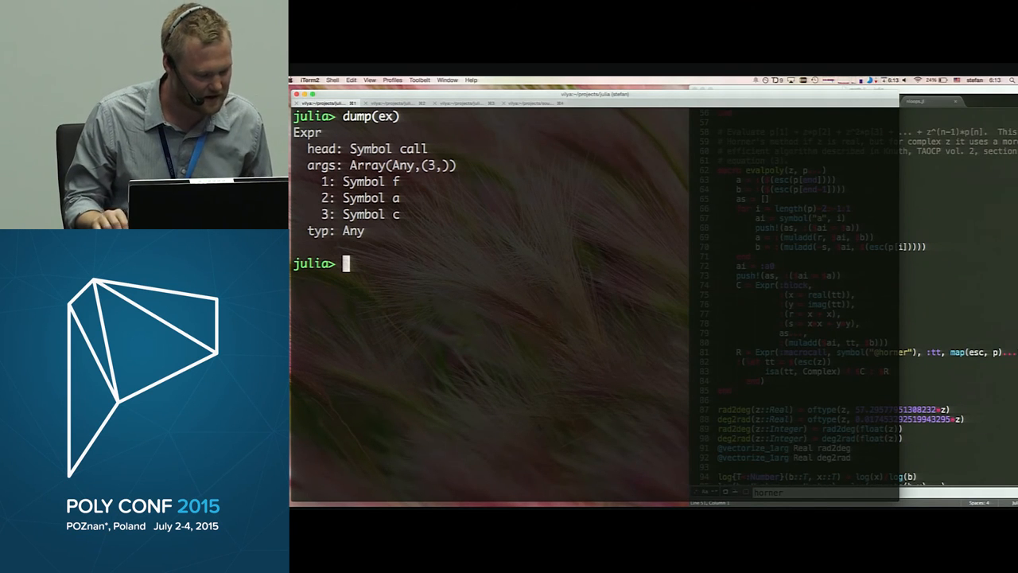
text(macro)
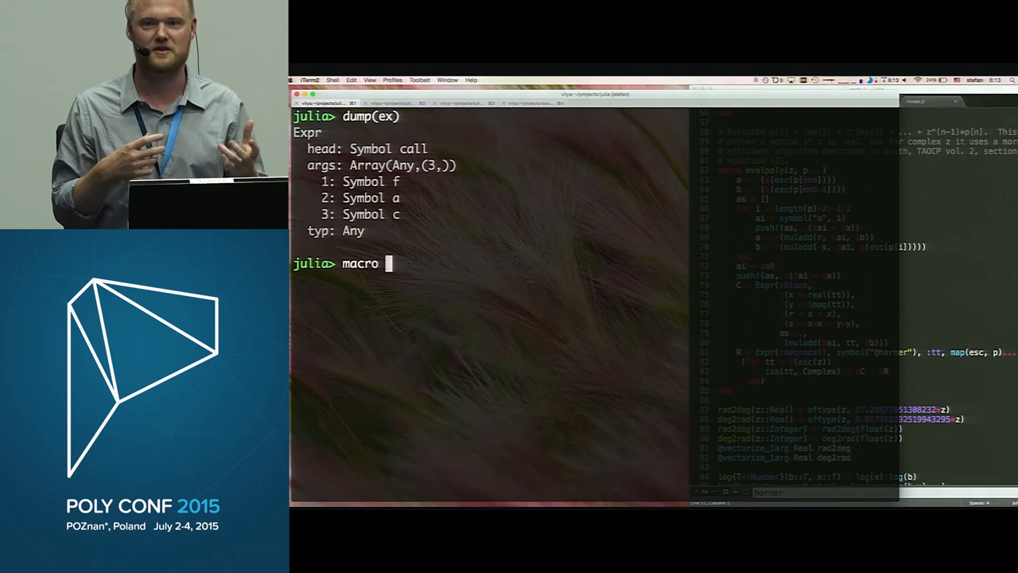
text(foo(ex))
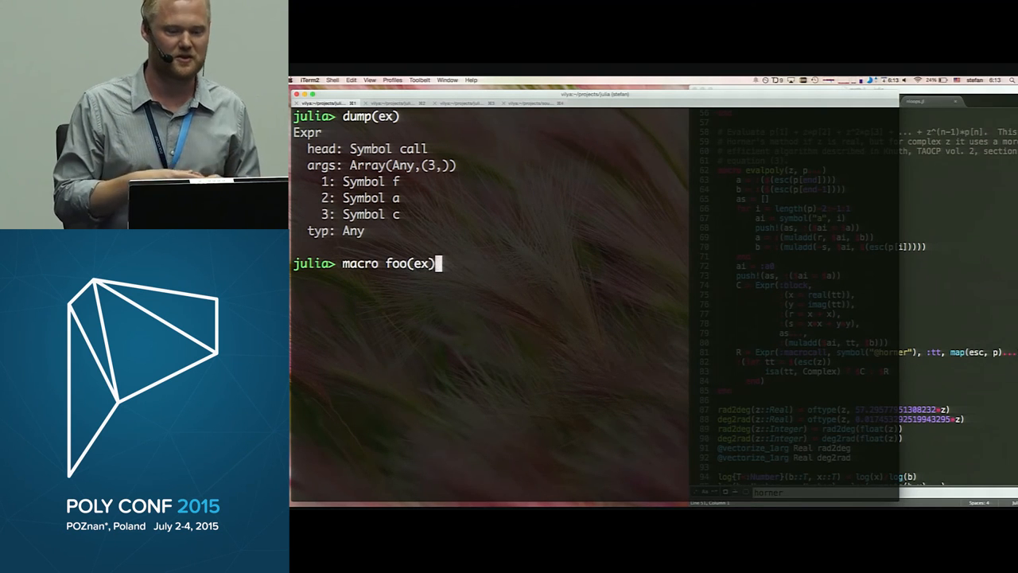
text(print)
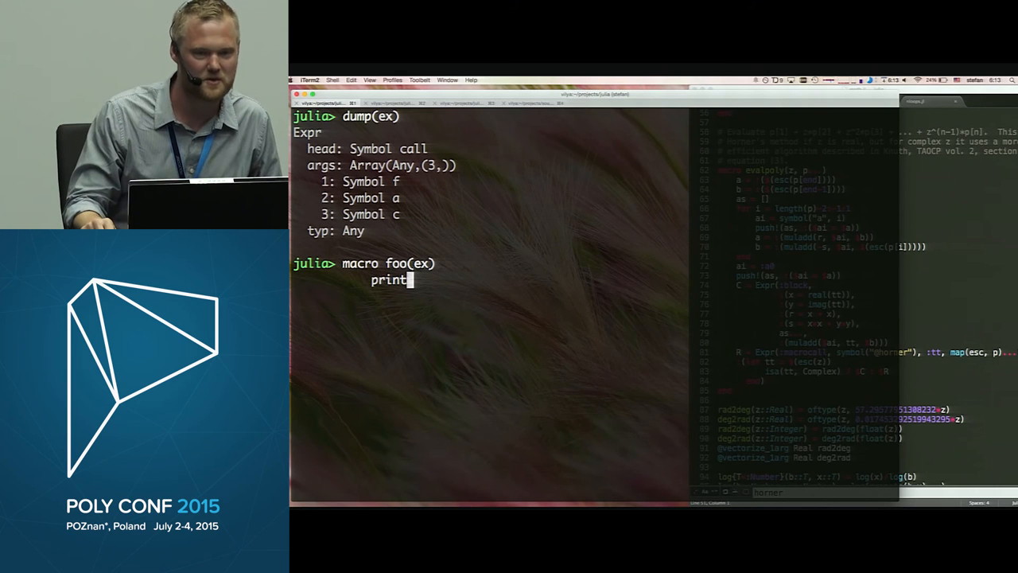
text(@show ex)
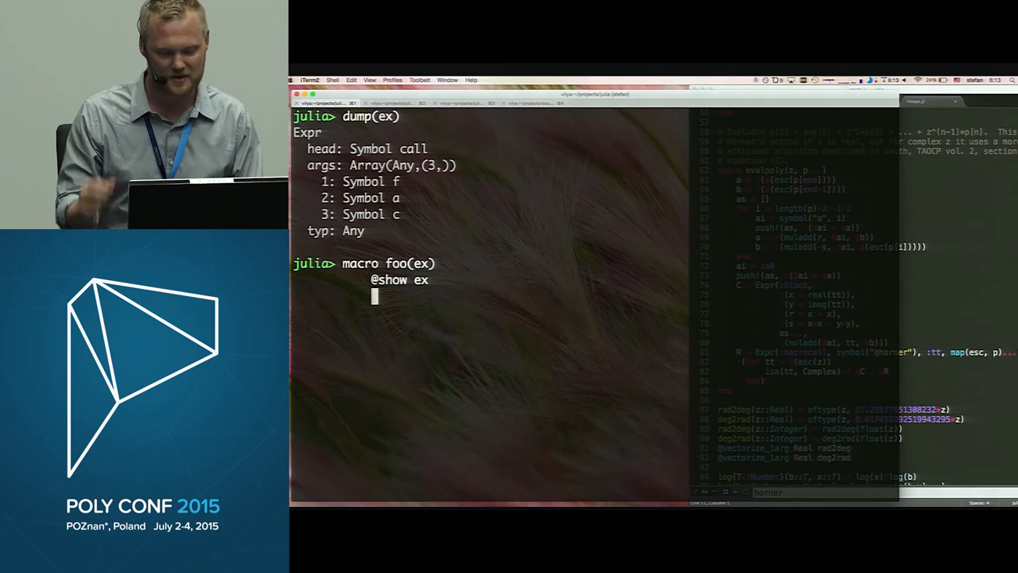
text(end)
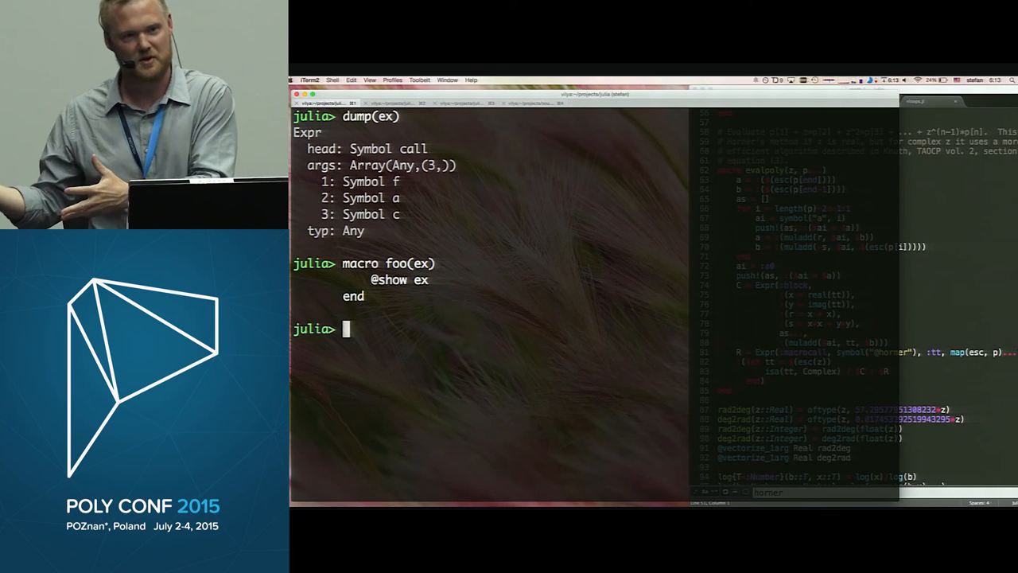
text(@foo)
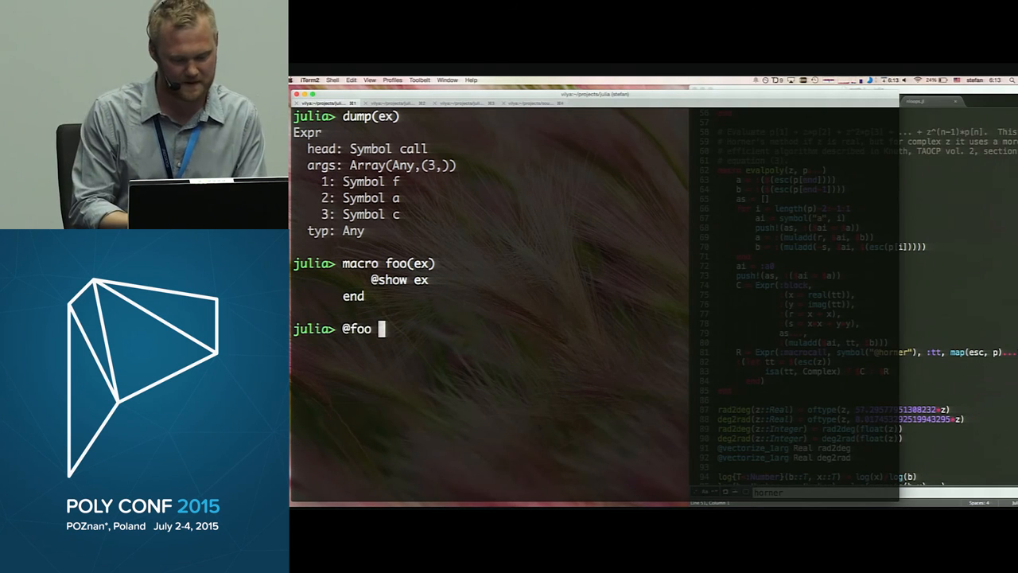
text(1+2)
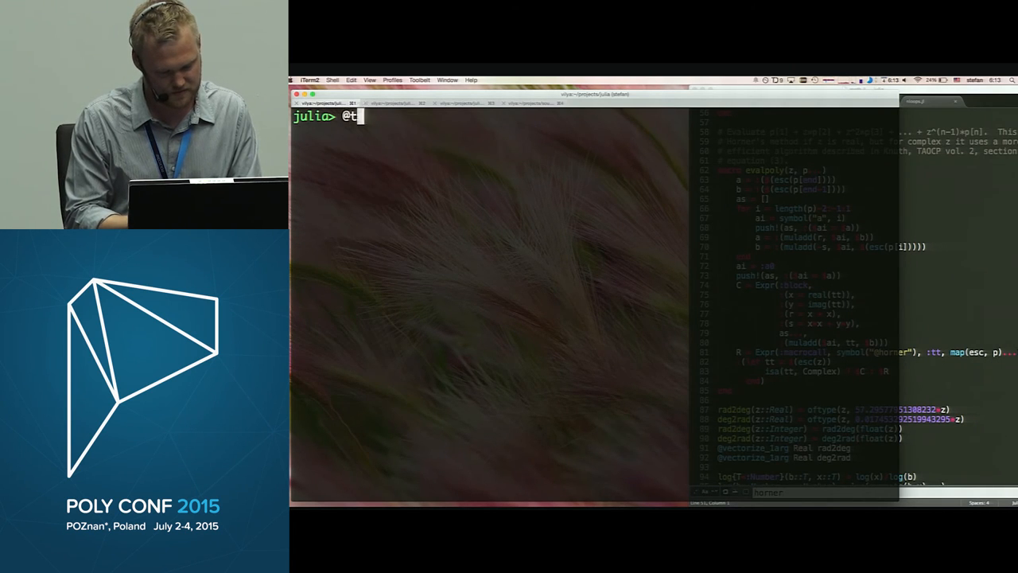
text(ime sleep(1)
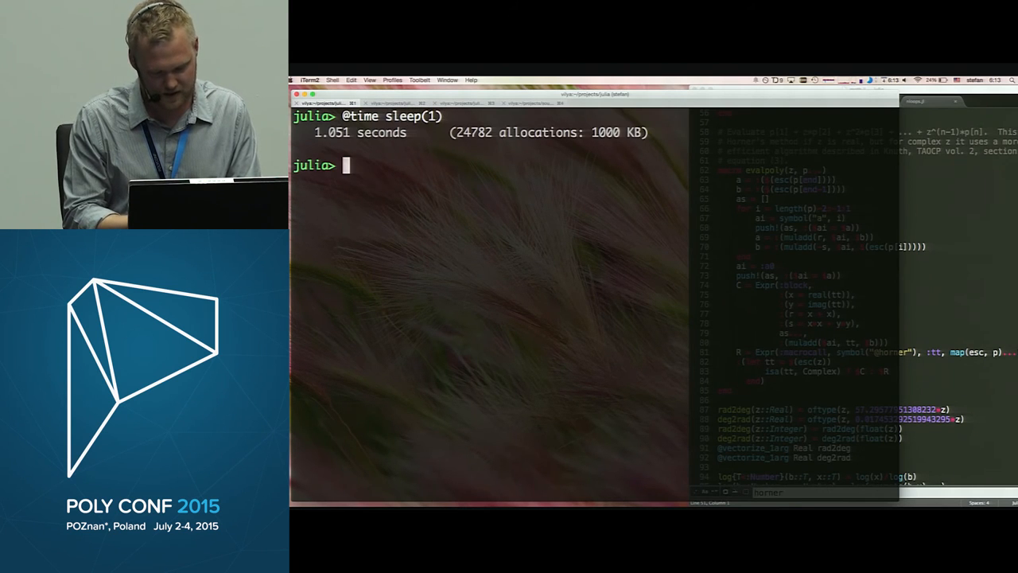
text(@time sleep(1))
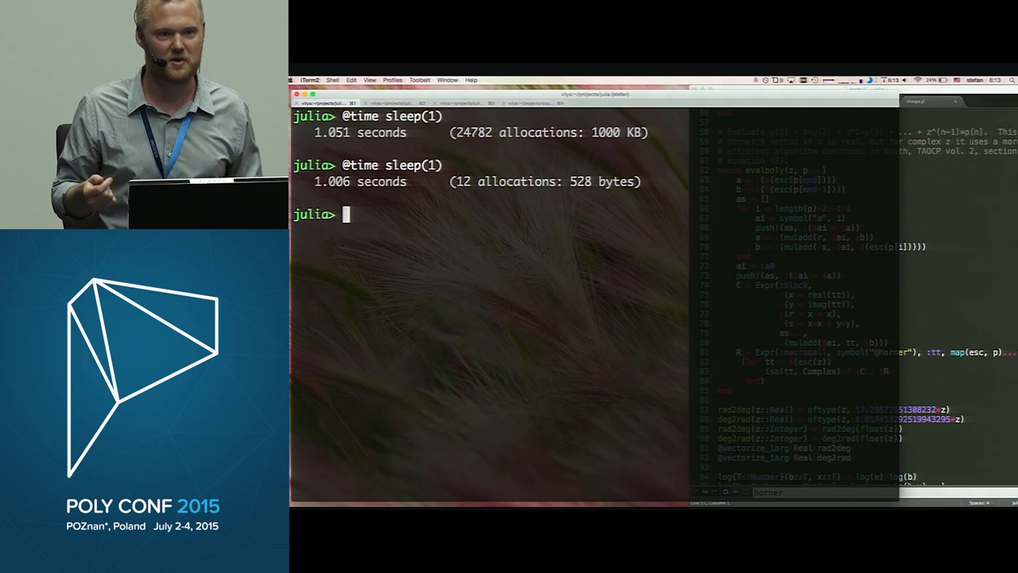
text(@time sleep(1))))
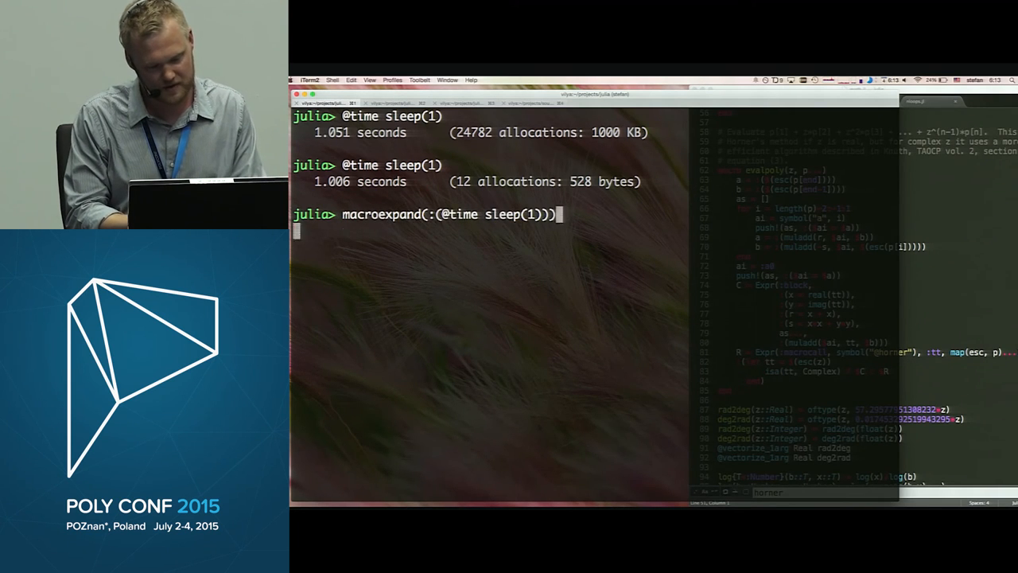
key(enter)
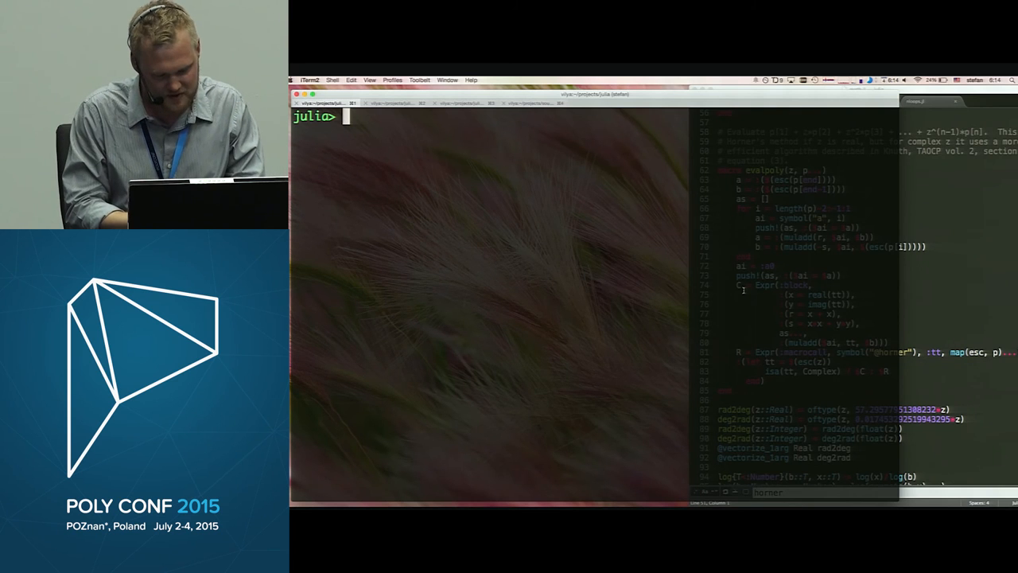
- Write nested for loops i1, i2, i3 over 1:size(a,d) for each dimension
text(for i1 = 1:size(a,1)
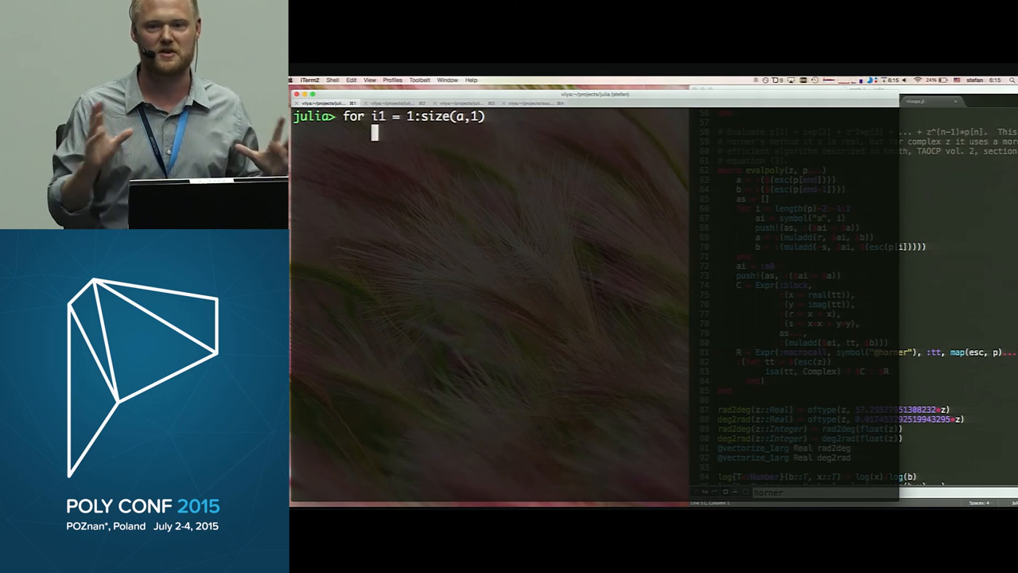
text(for i1)
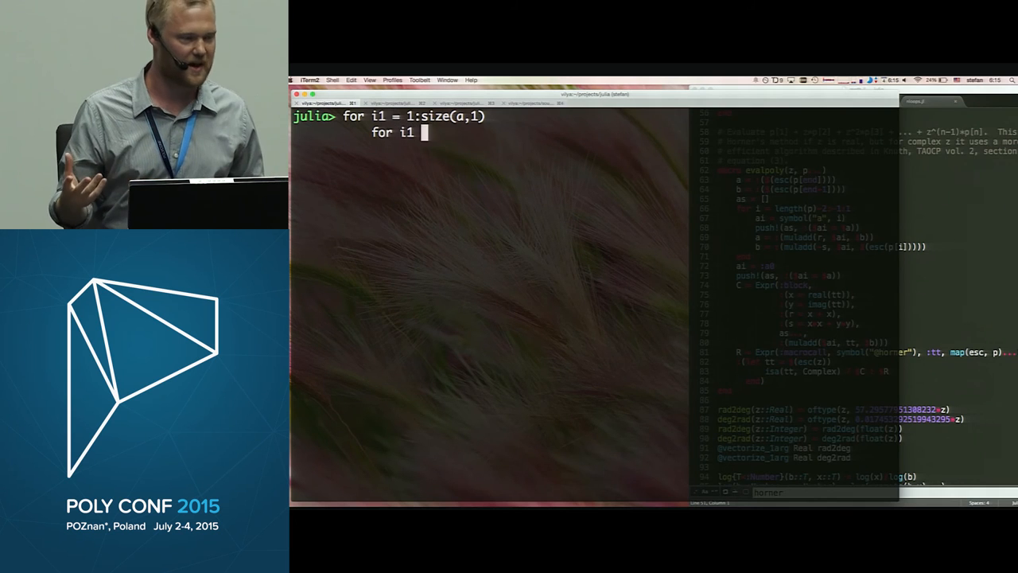
text(= 1:size()
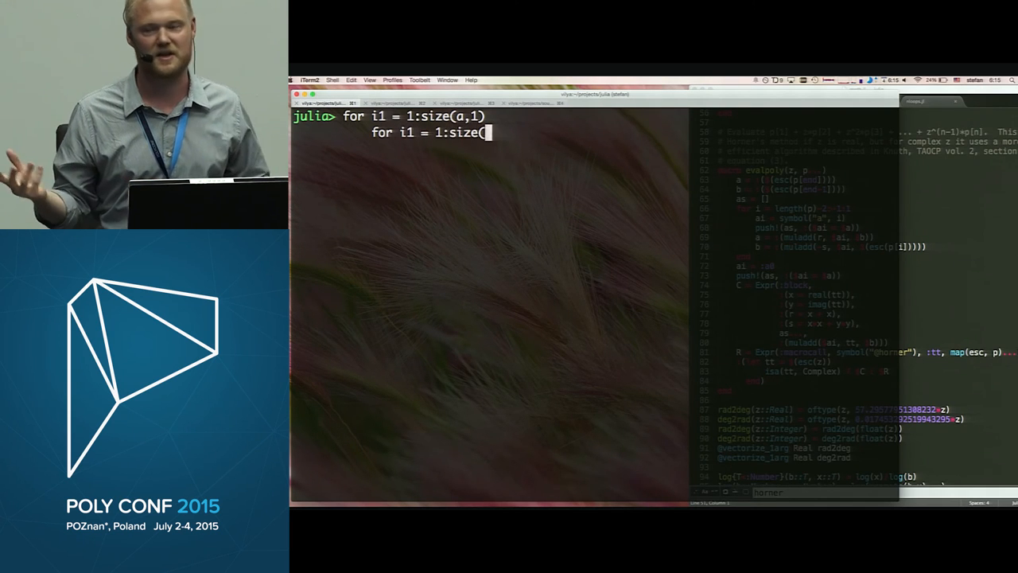
text(a,2))
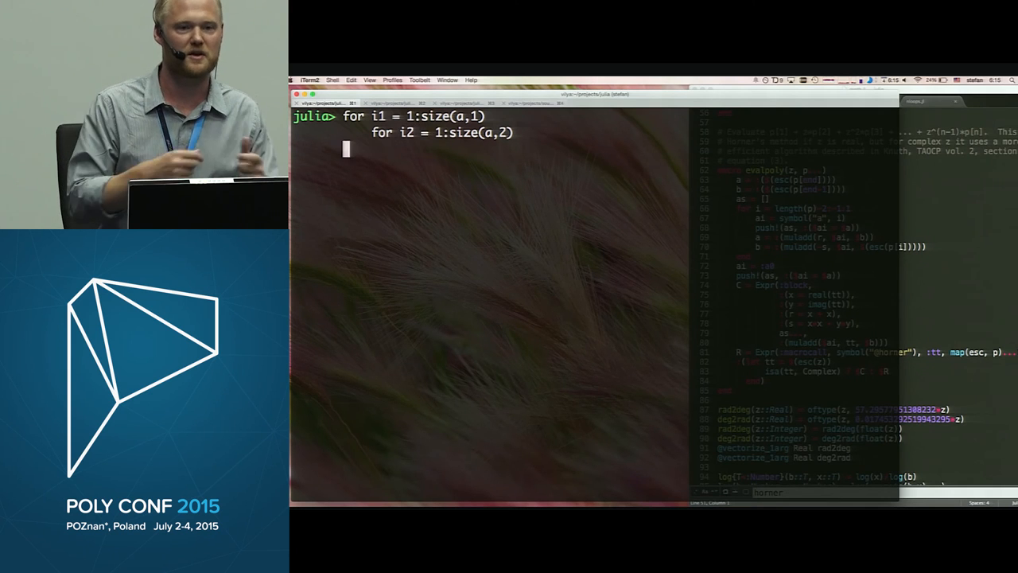
text(for)
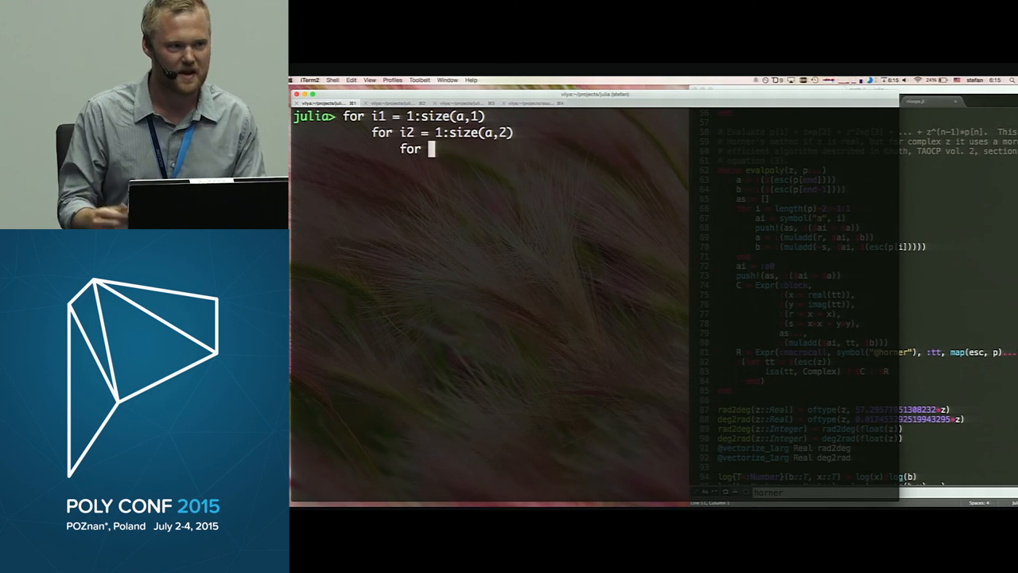
text(i3 = 1:s)
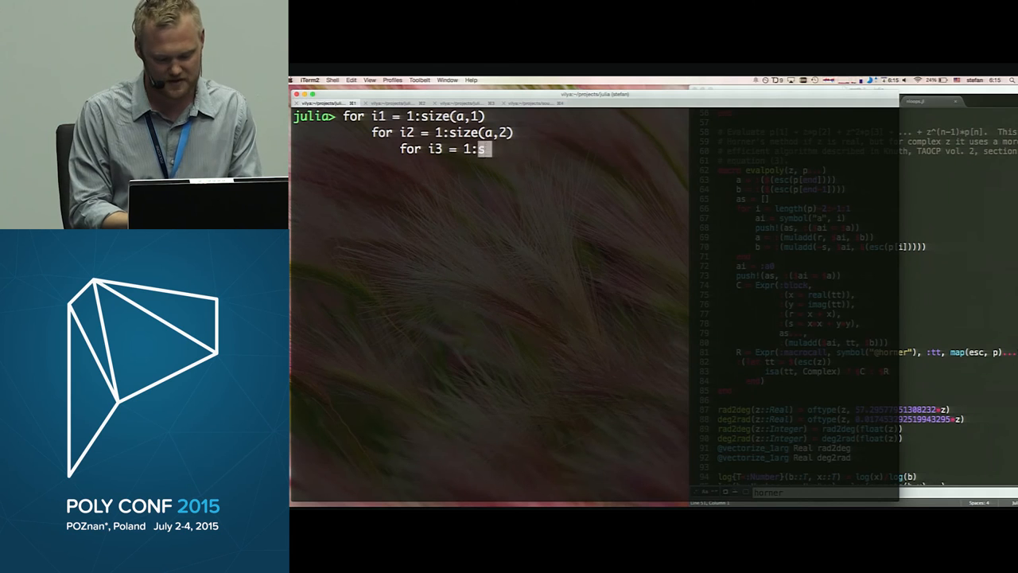
text(ize(a,3)
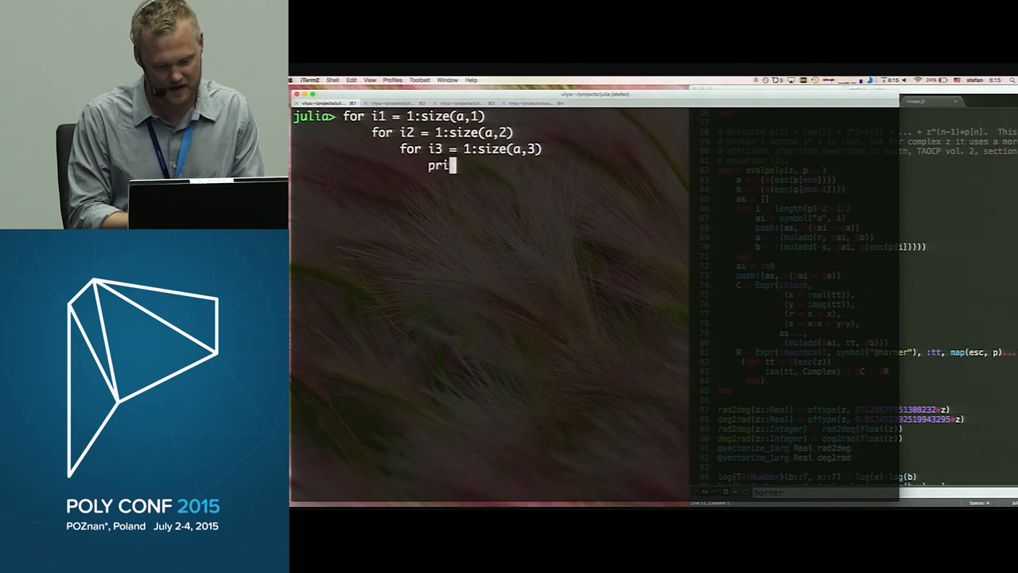
- Add println("a[$i1,$i2,$i3] = ", a[i1,i2,i3]) in the inner loop and begin closing with end
text(ntln("a)
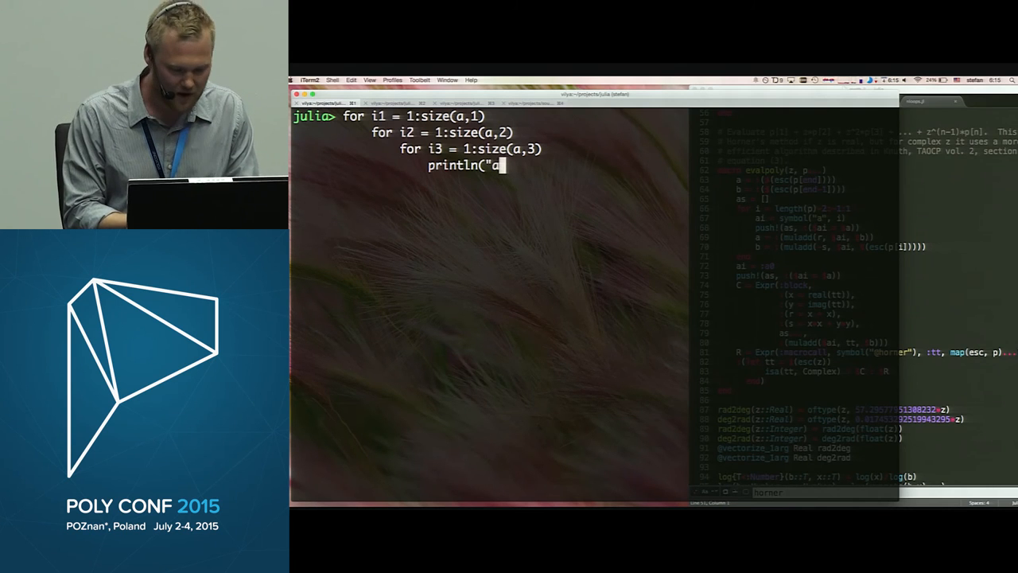
text([$)
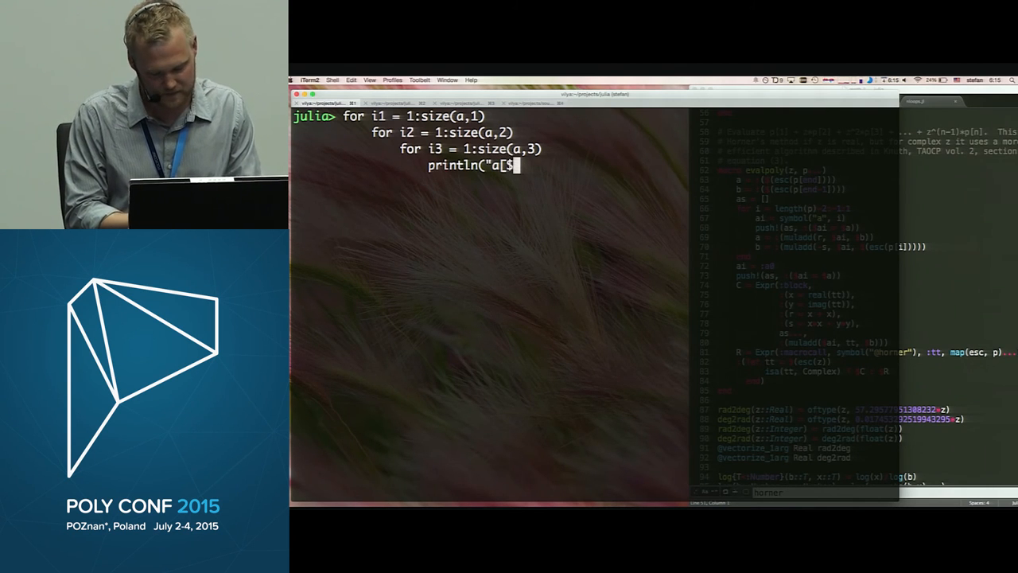
text(i1,)
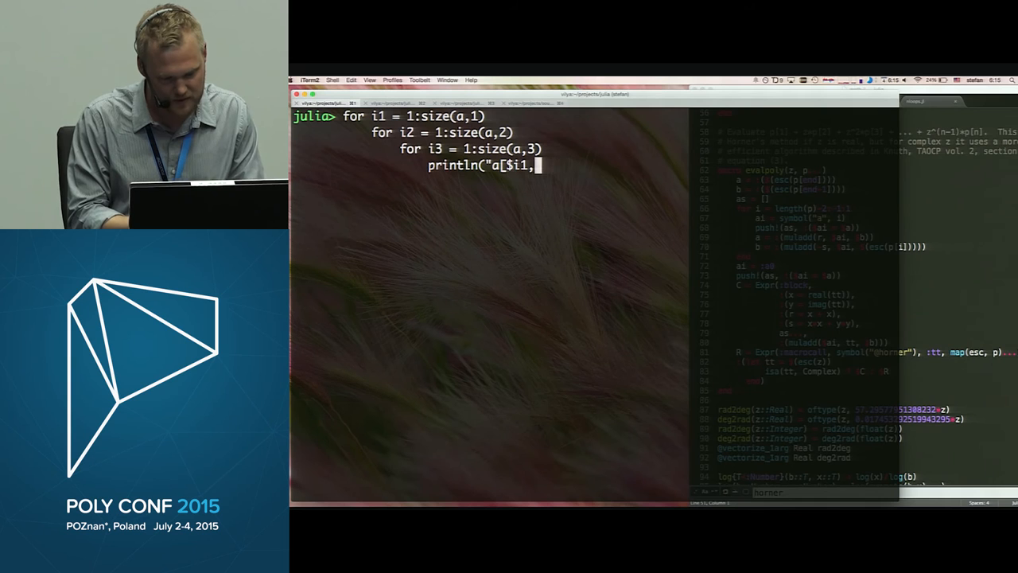
text($i2,$i2)
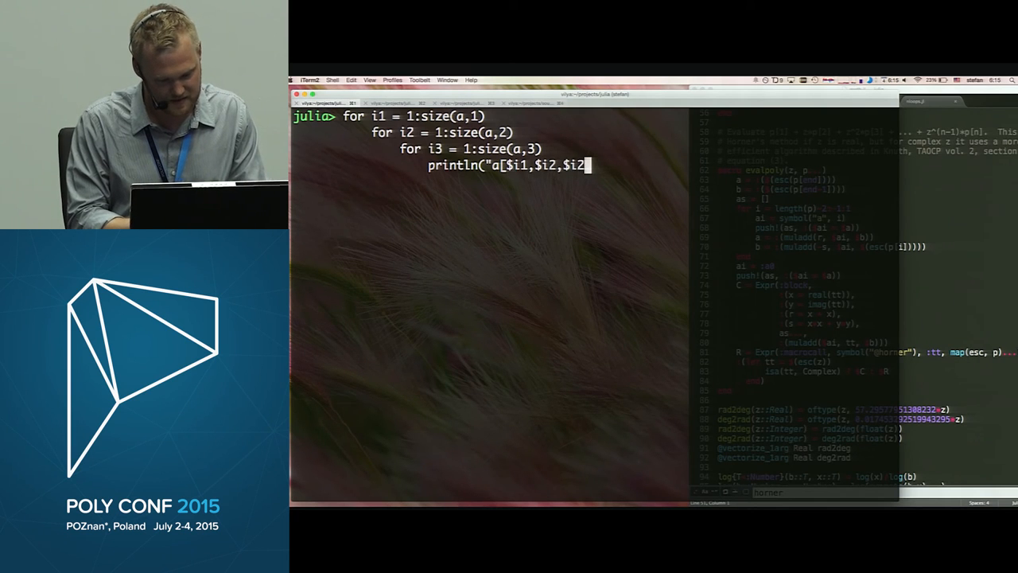
text(] = ", a[)
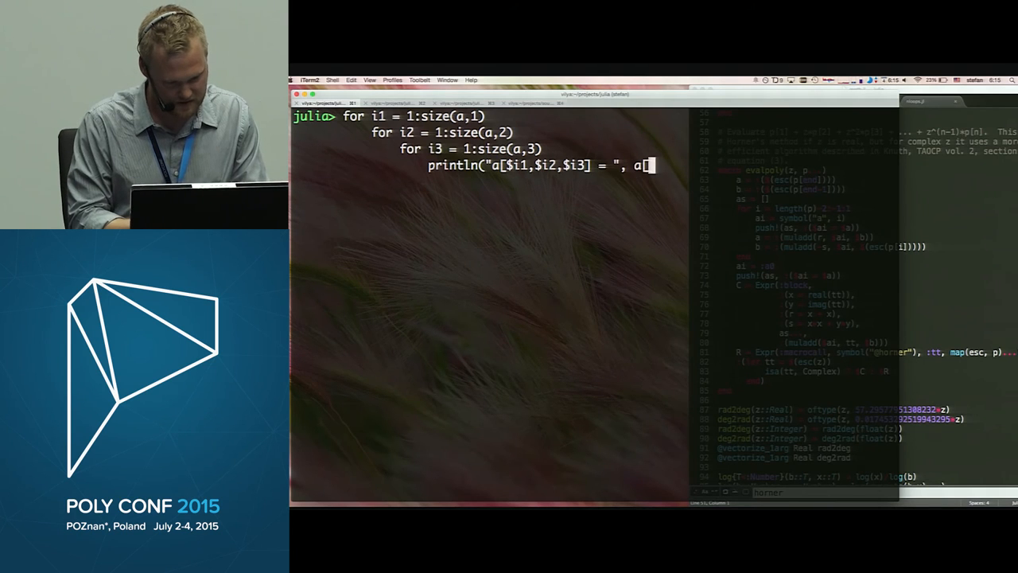
text(i1)
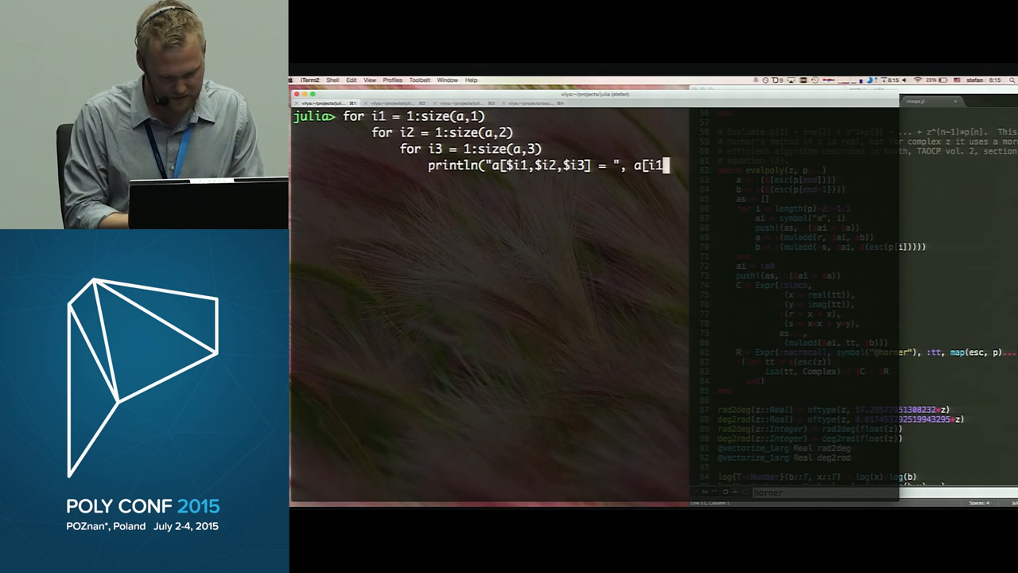
text(,i2,i)
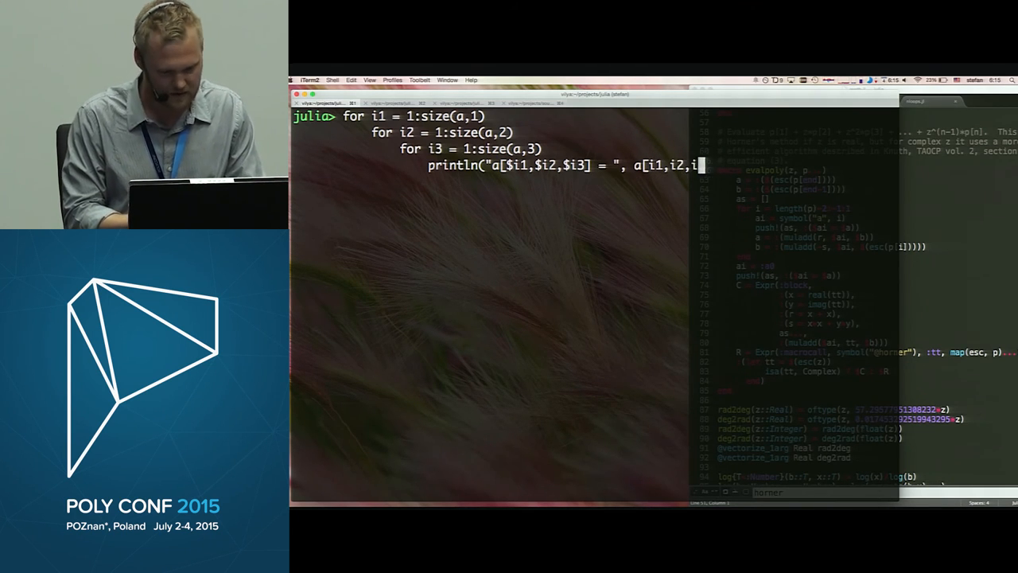
key(enter)
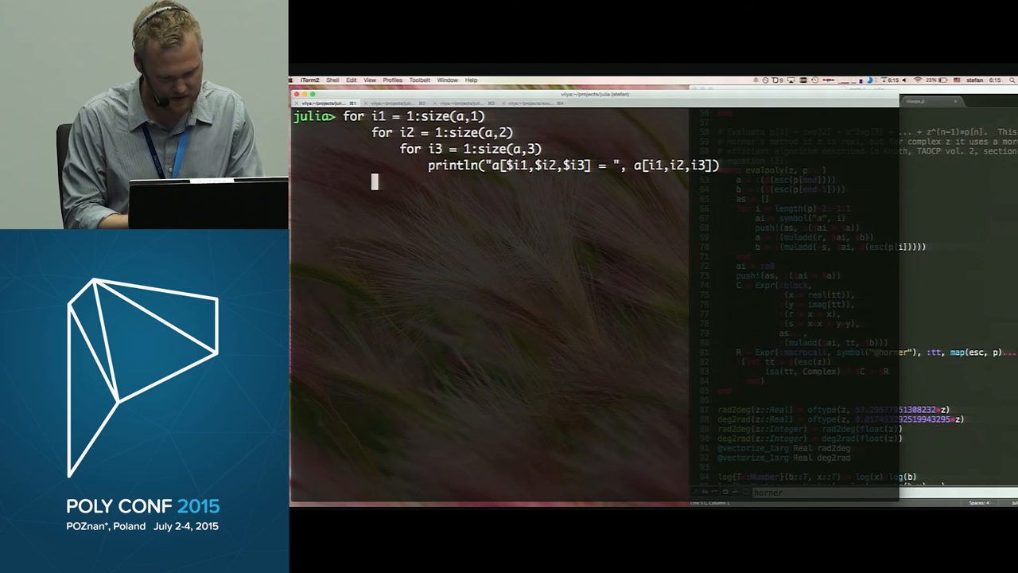
text(end)
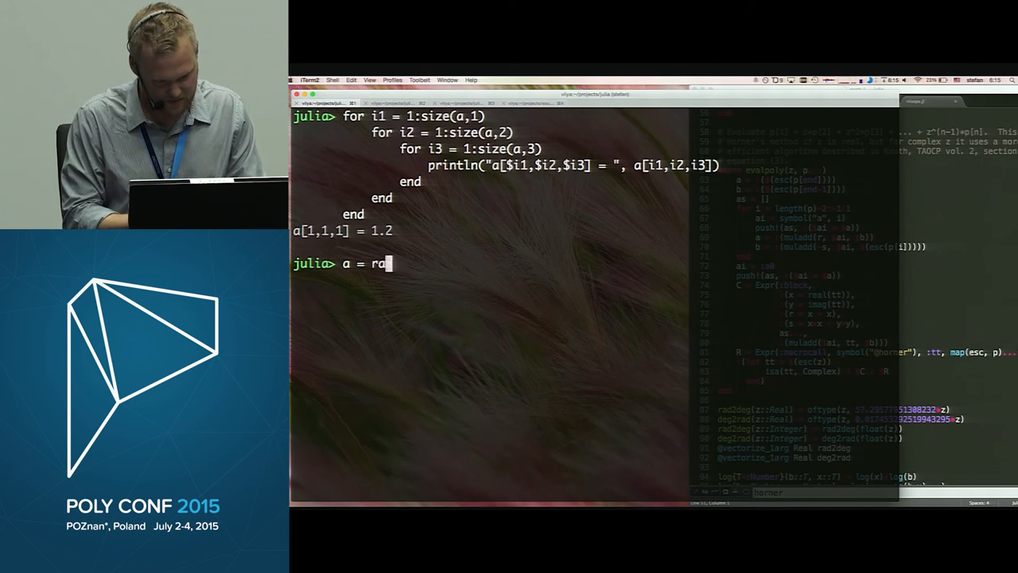
- Assign a = rand(3,2,5) to make a random 3-D array
text(nd(3,2,)
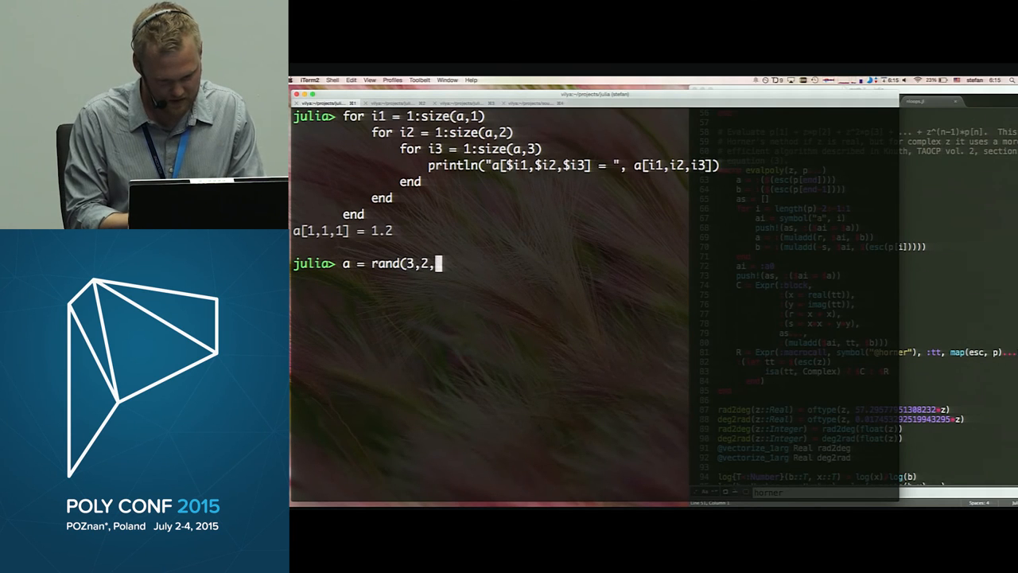
text(5))
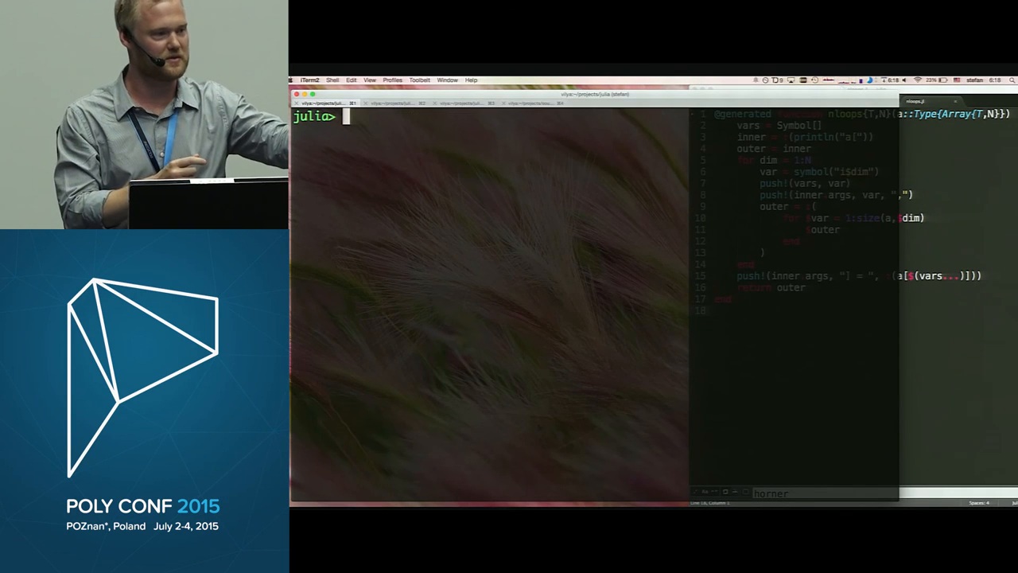
- Run nloops(a) to print all 18 elements of the random 3x2x3 array
text(nlo)
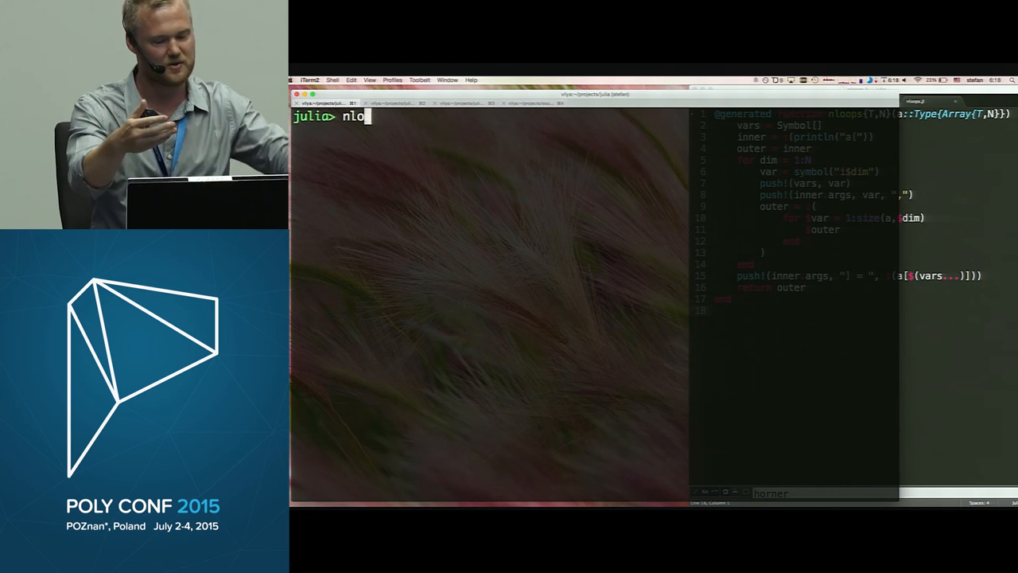
text(oops(a))
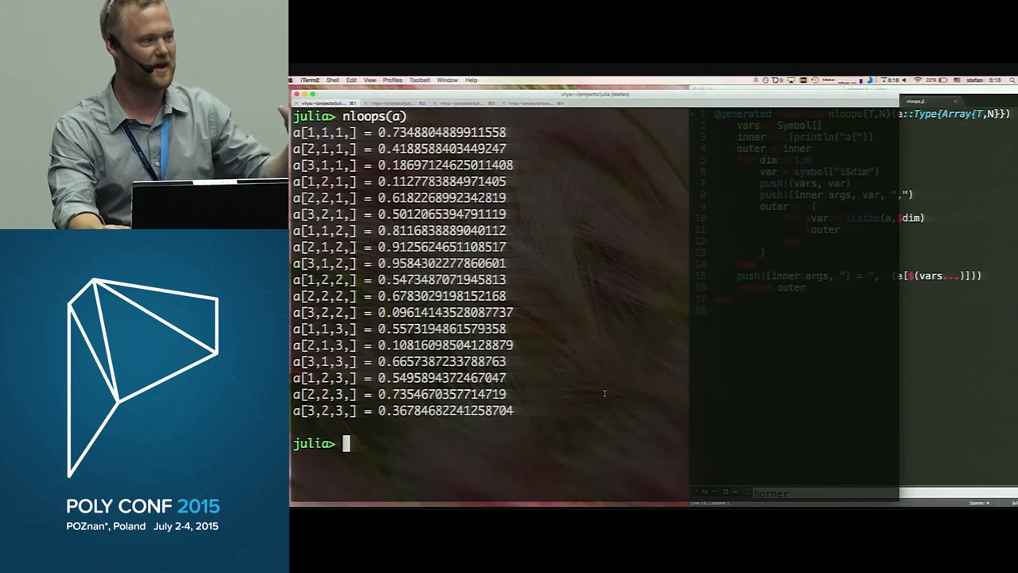
text(nloops(a))
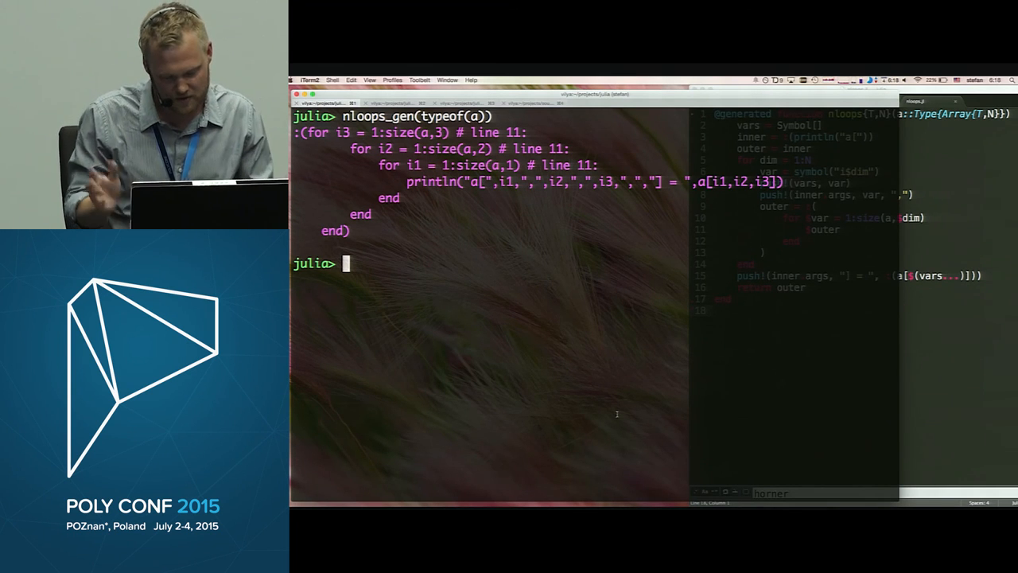
- Run nloops_gen(typeof(a)), then edit it to nloops_gen(rand(3)), which raises a MethodError
text(nloops_gen(typeof(a)))
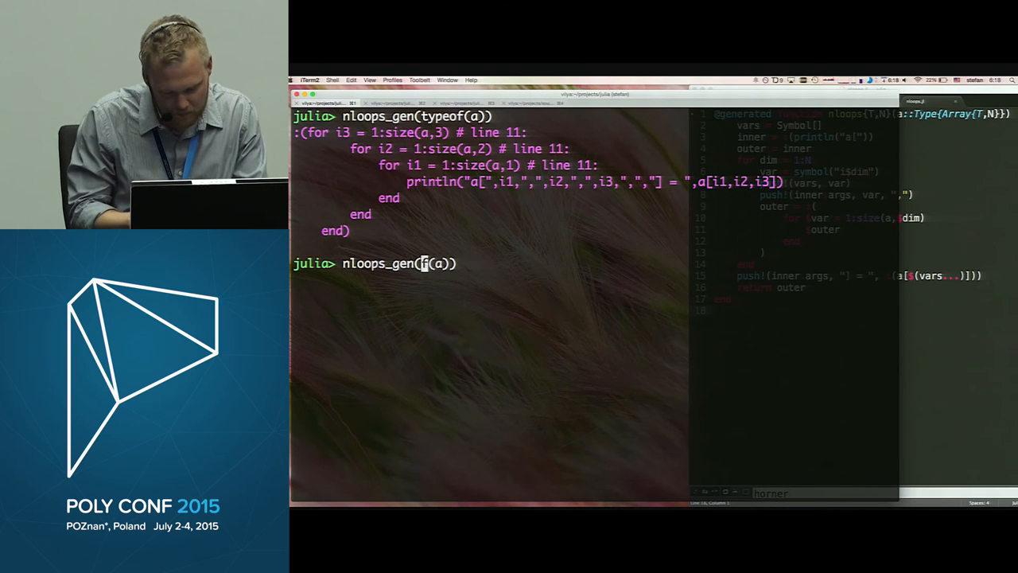
key(Backspace)
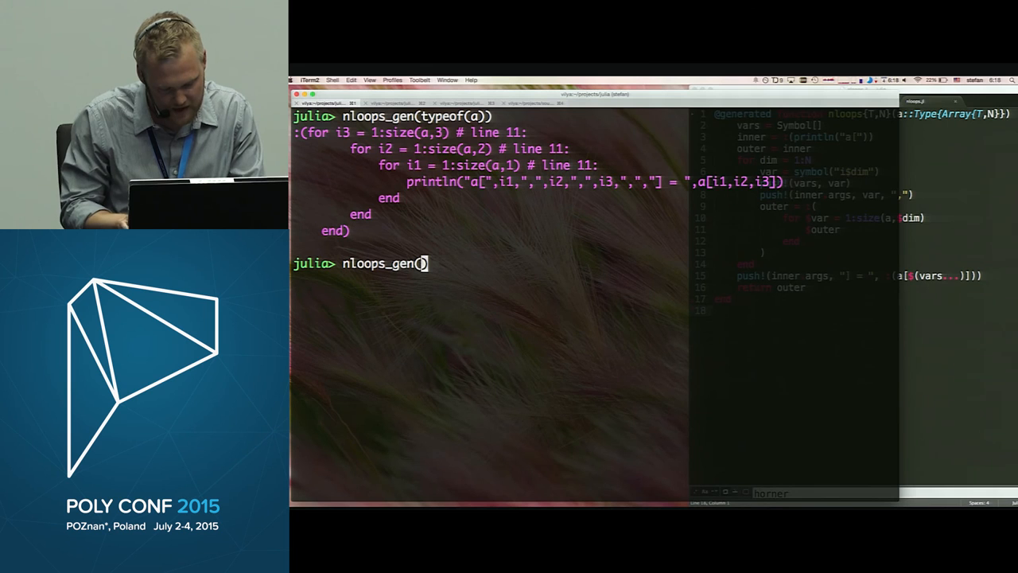
text(rand(1)
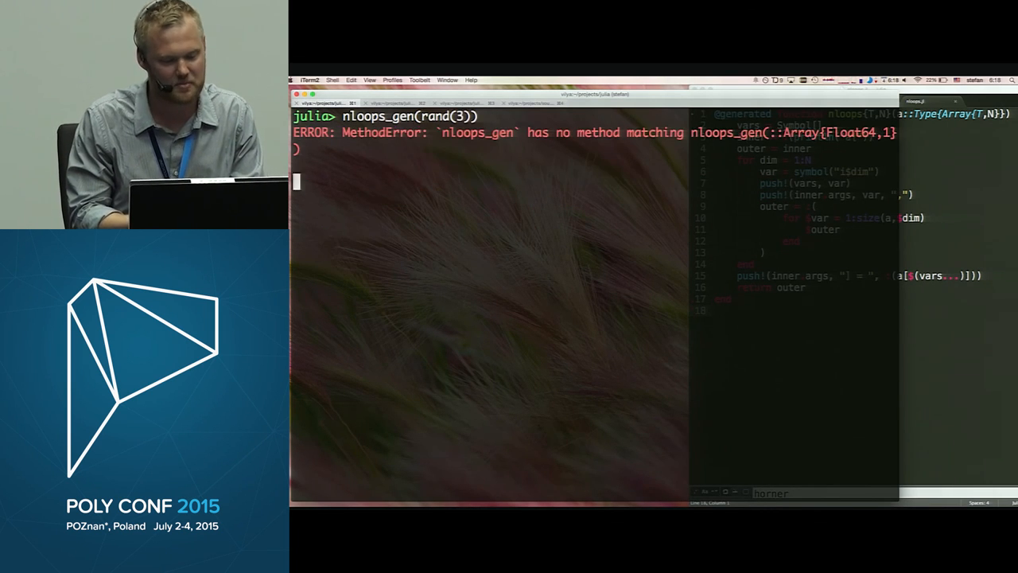
text(nloops_gen(rand(3)))
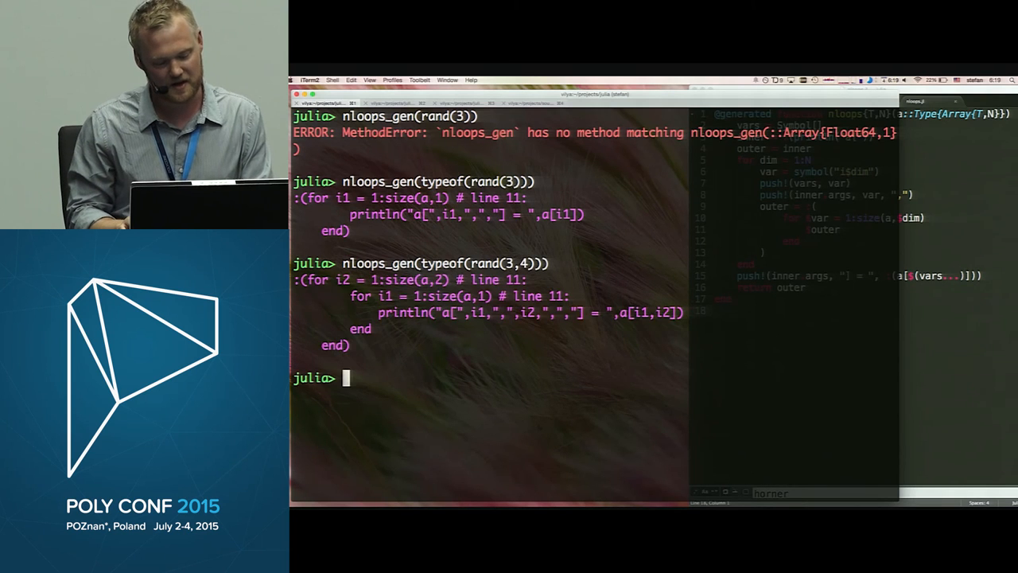
- Run nloops_gen on typeof of rand(3,4) and rand(3,4,5,6) to show loops per dimension
text(nloops_gen(typeof(rand(3,4))))
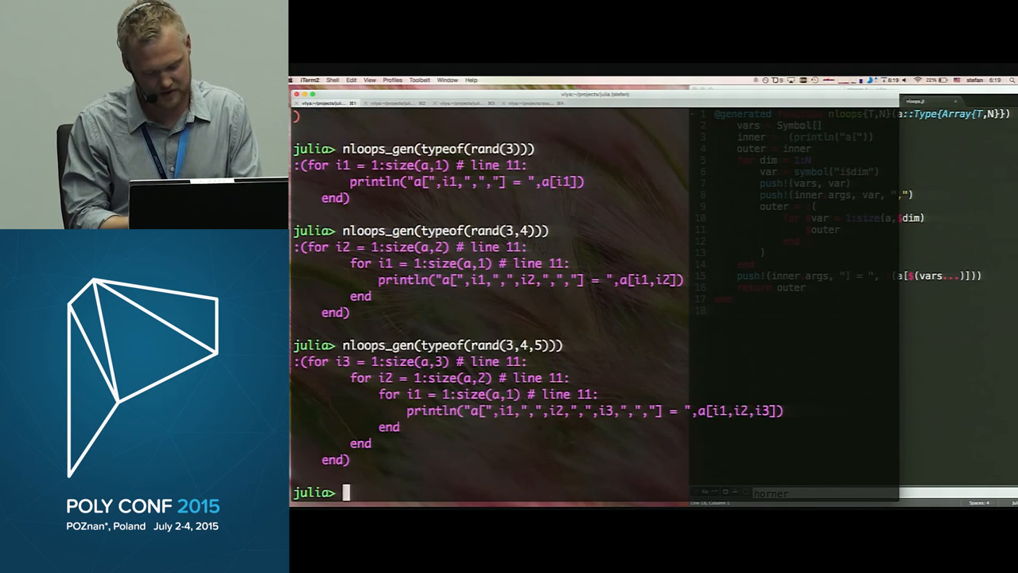
text(nloops_gen(typeof(rand(3,4,5,6))))
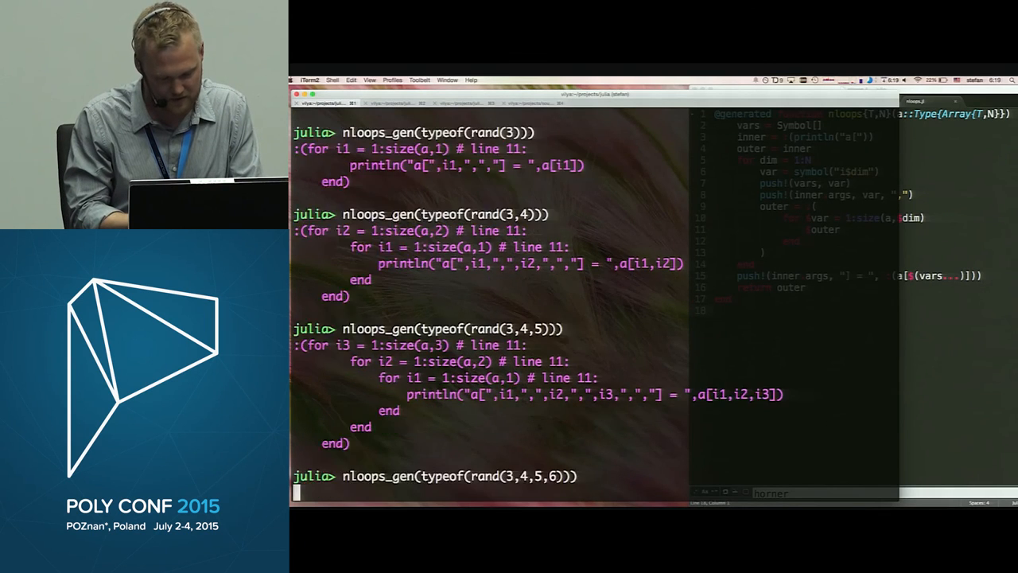